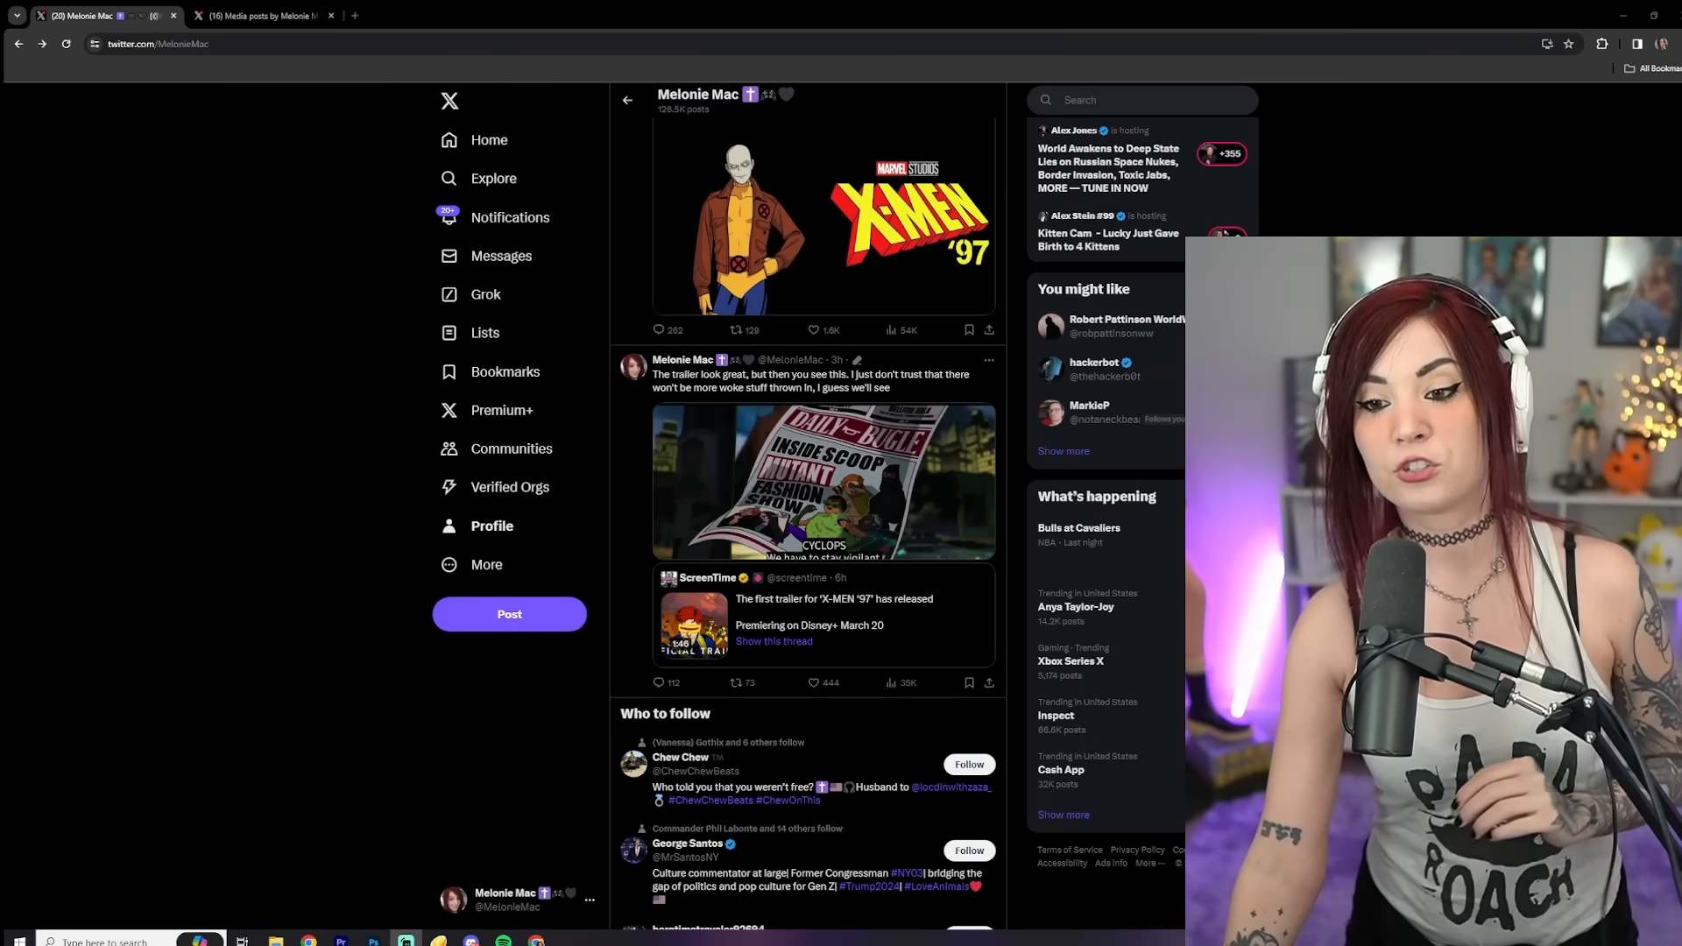
# Scroll down to the X-Men '97 trailer reply showing the Daily Bugle newspaper image
pyautogui.scroll(-3)
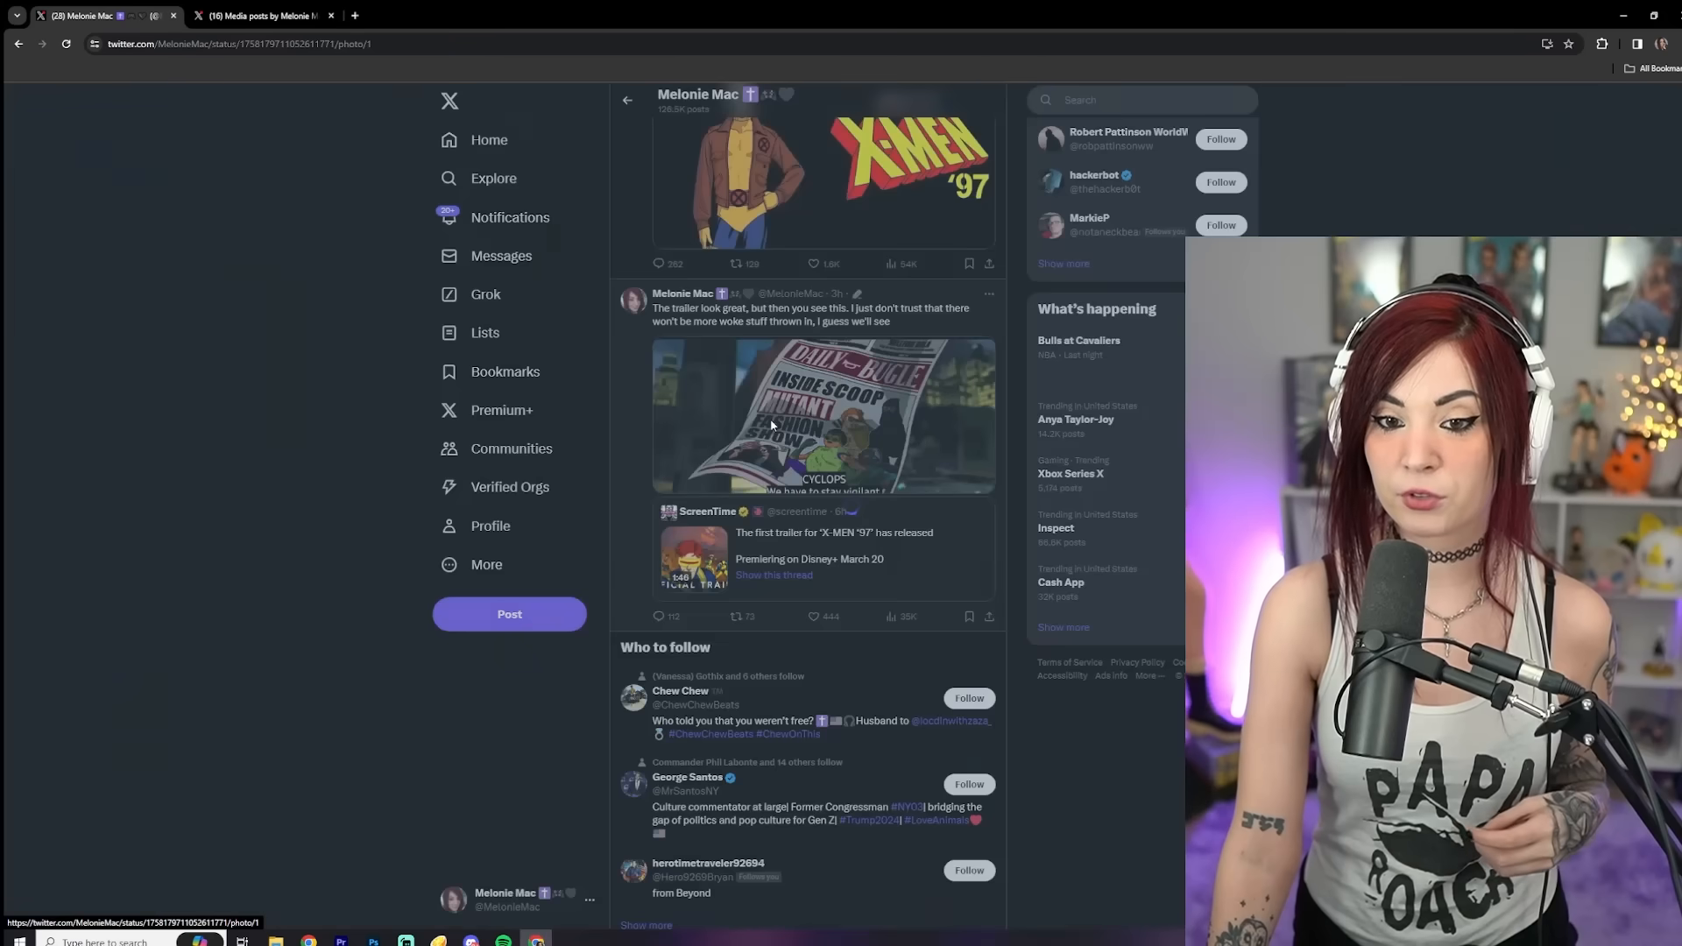
pyautogui.click(823, 416)
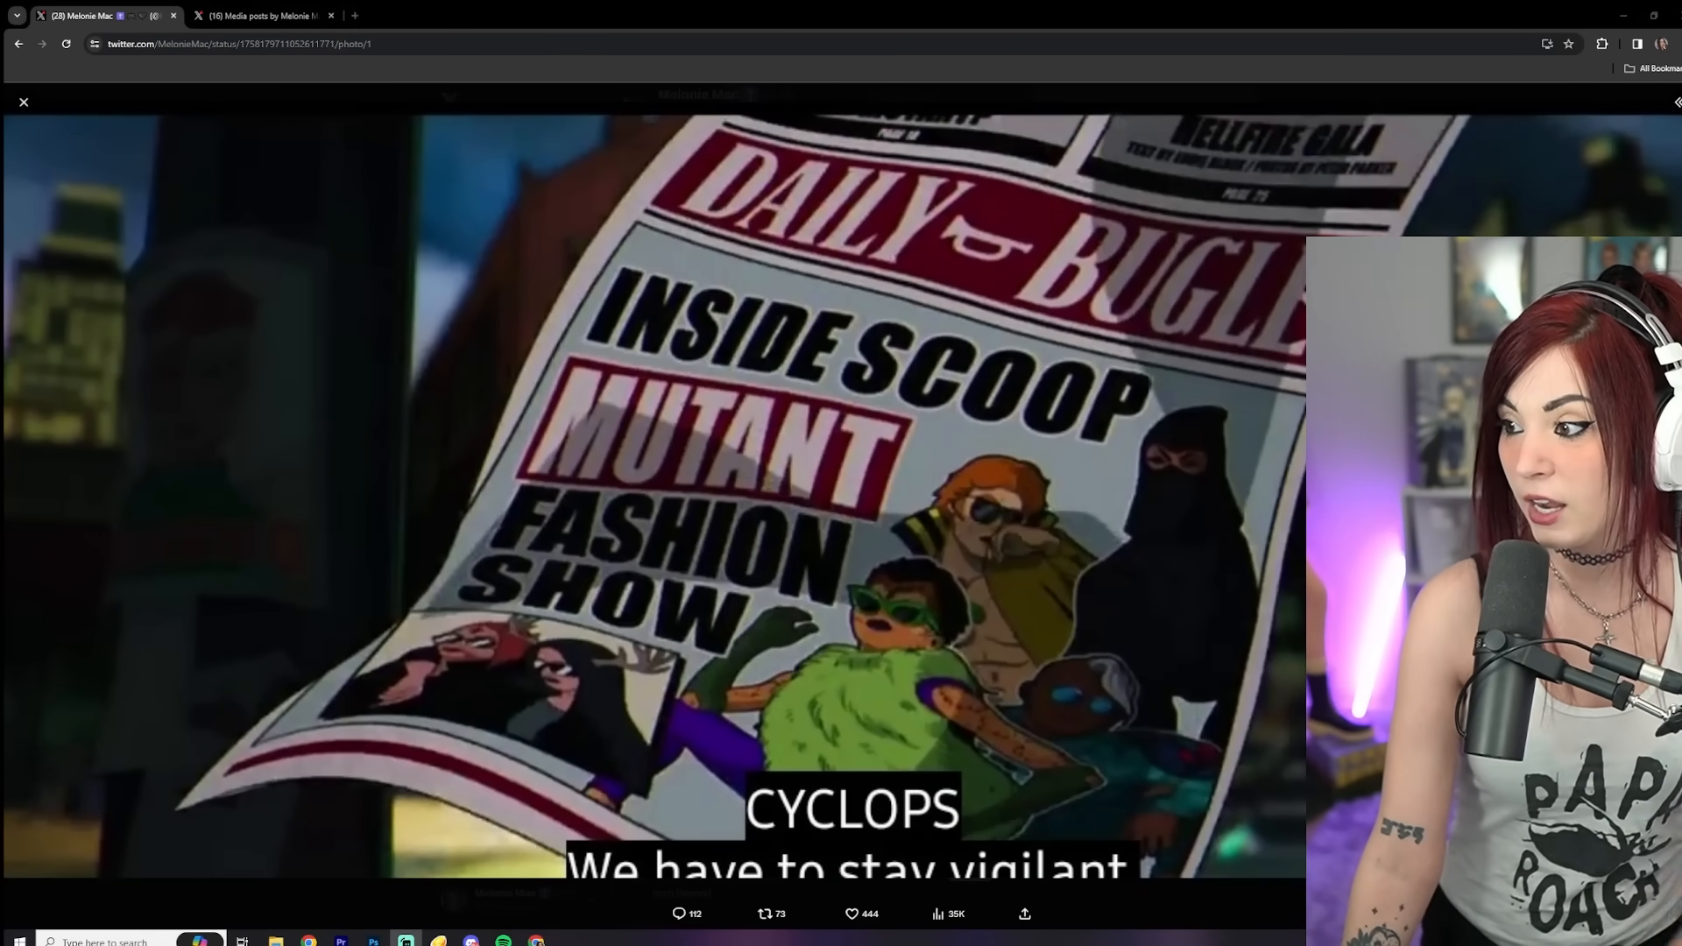
pyautogui.moveTo(1036, 718)
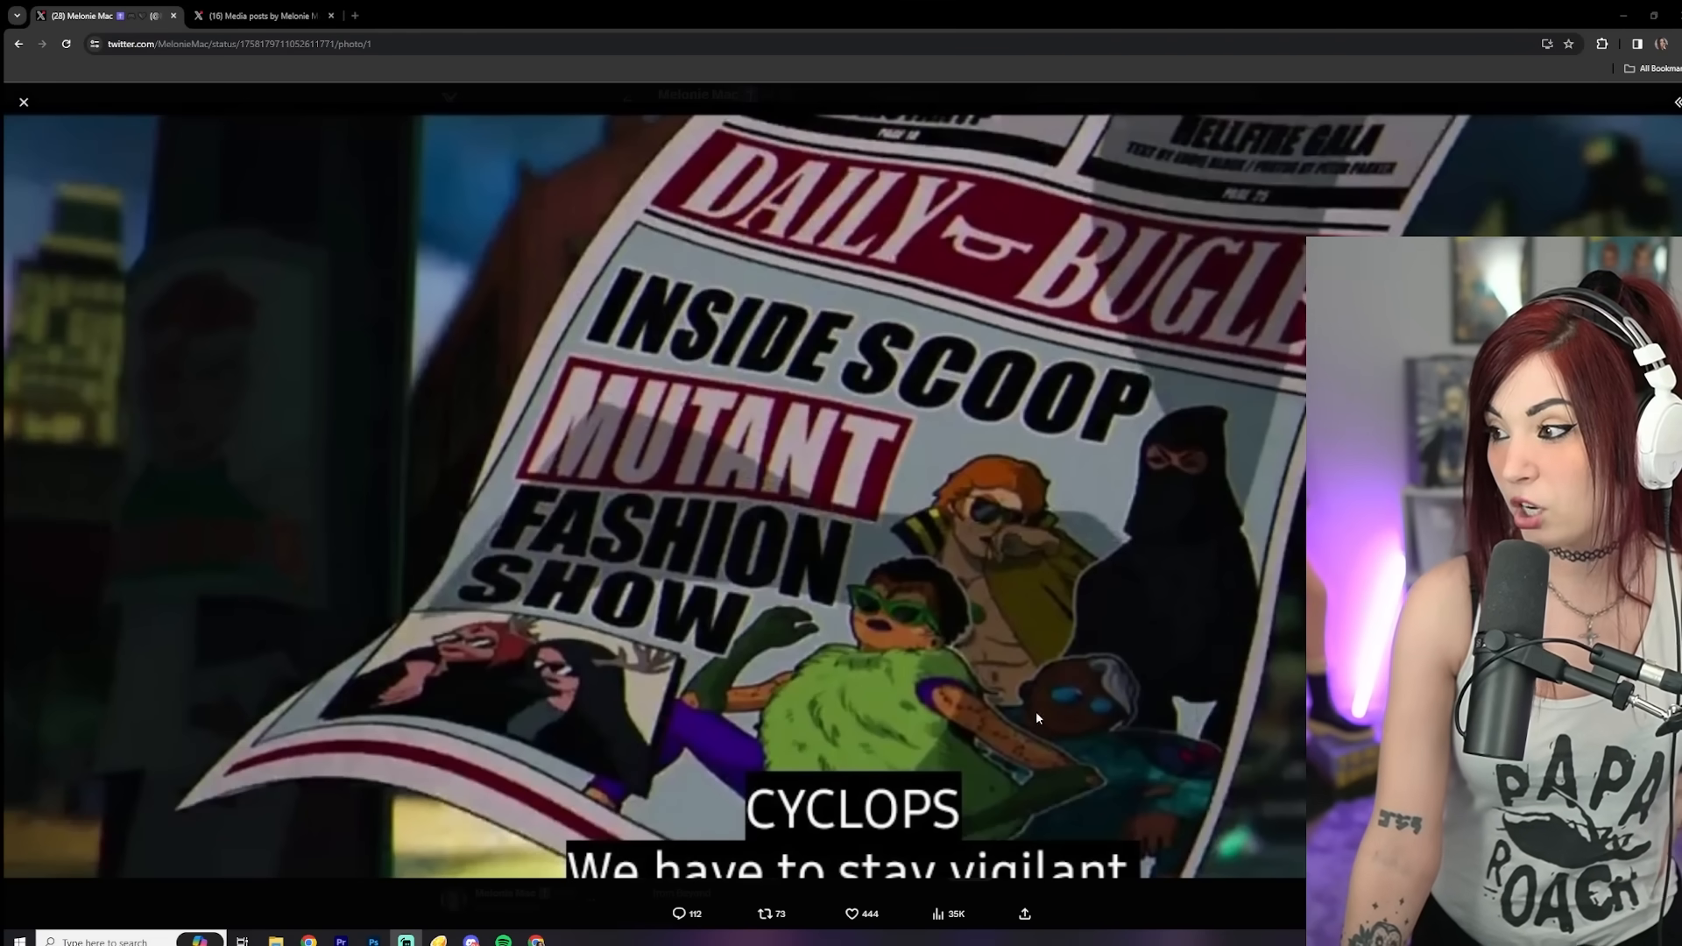
pyautogui.moveTo(1255, 580)
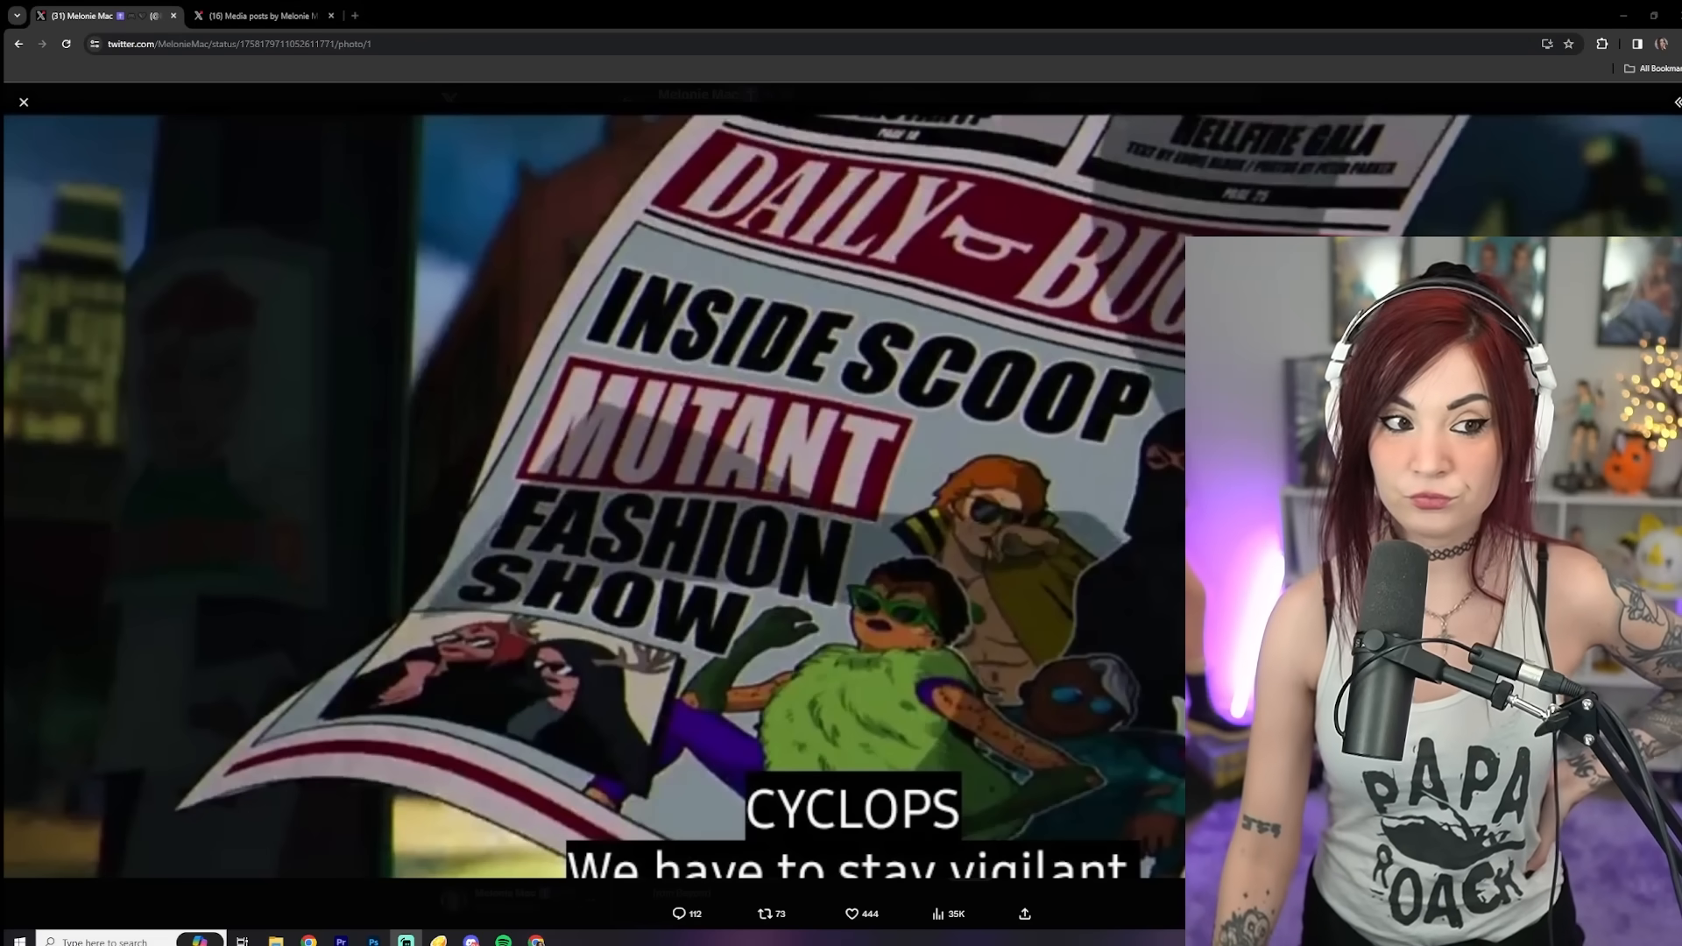
pyautogui.click(23, 101)
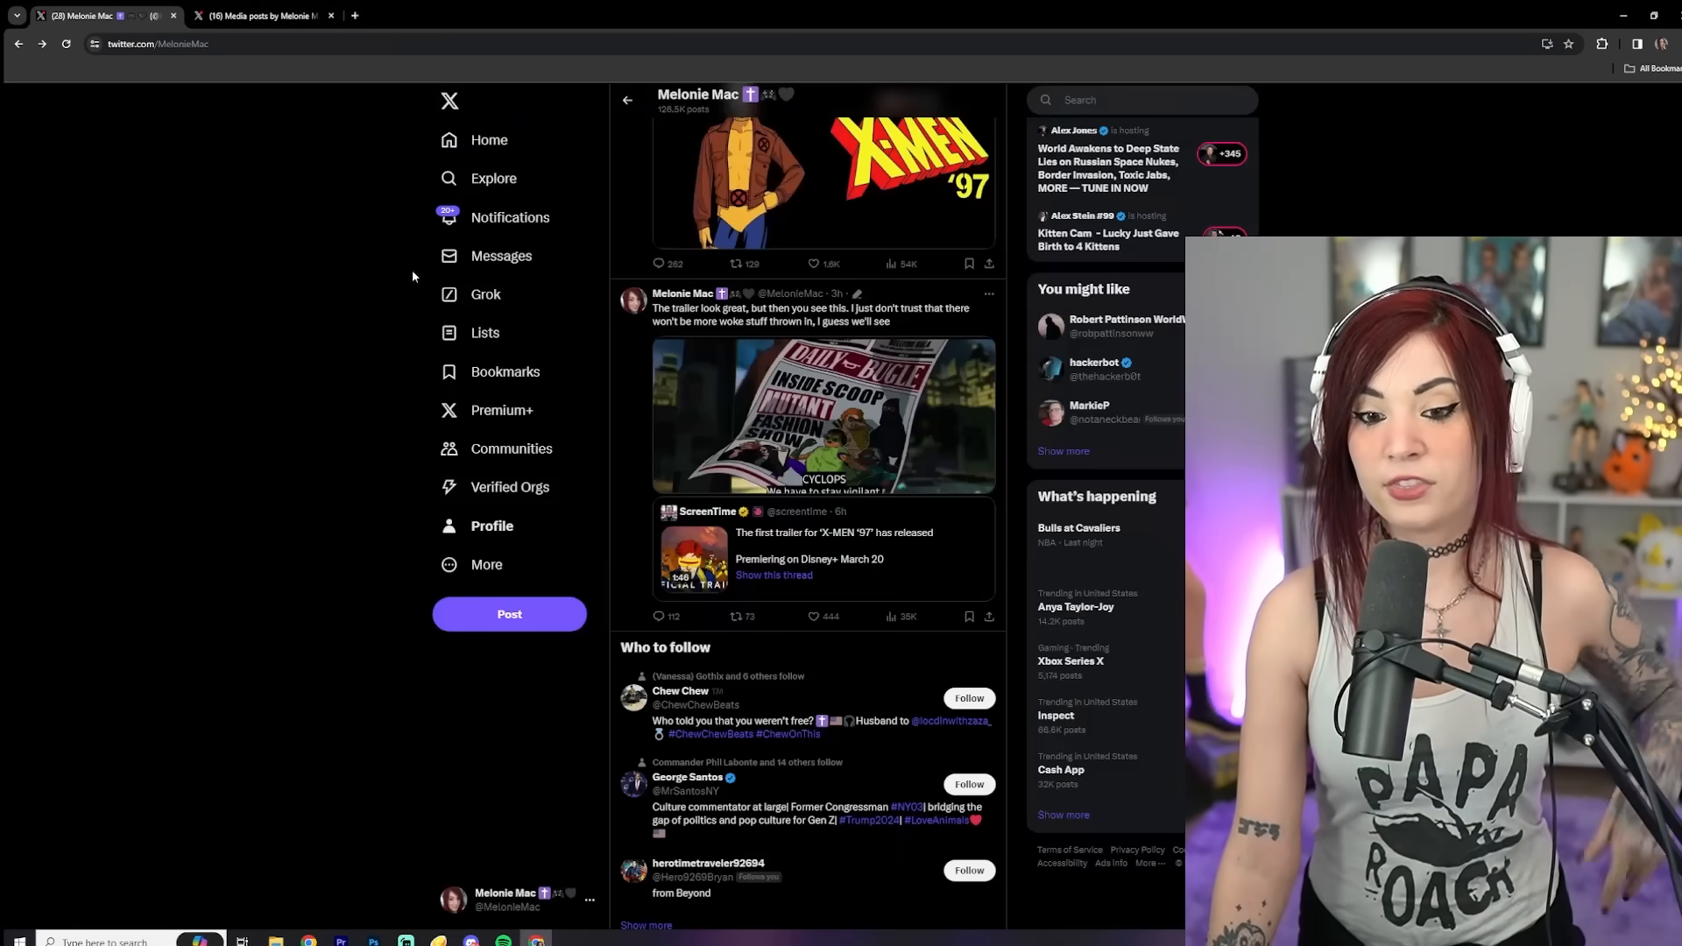
pyautogui.click(822, 414)
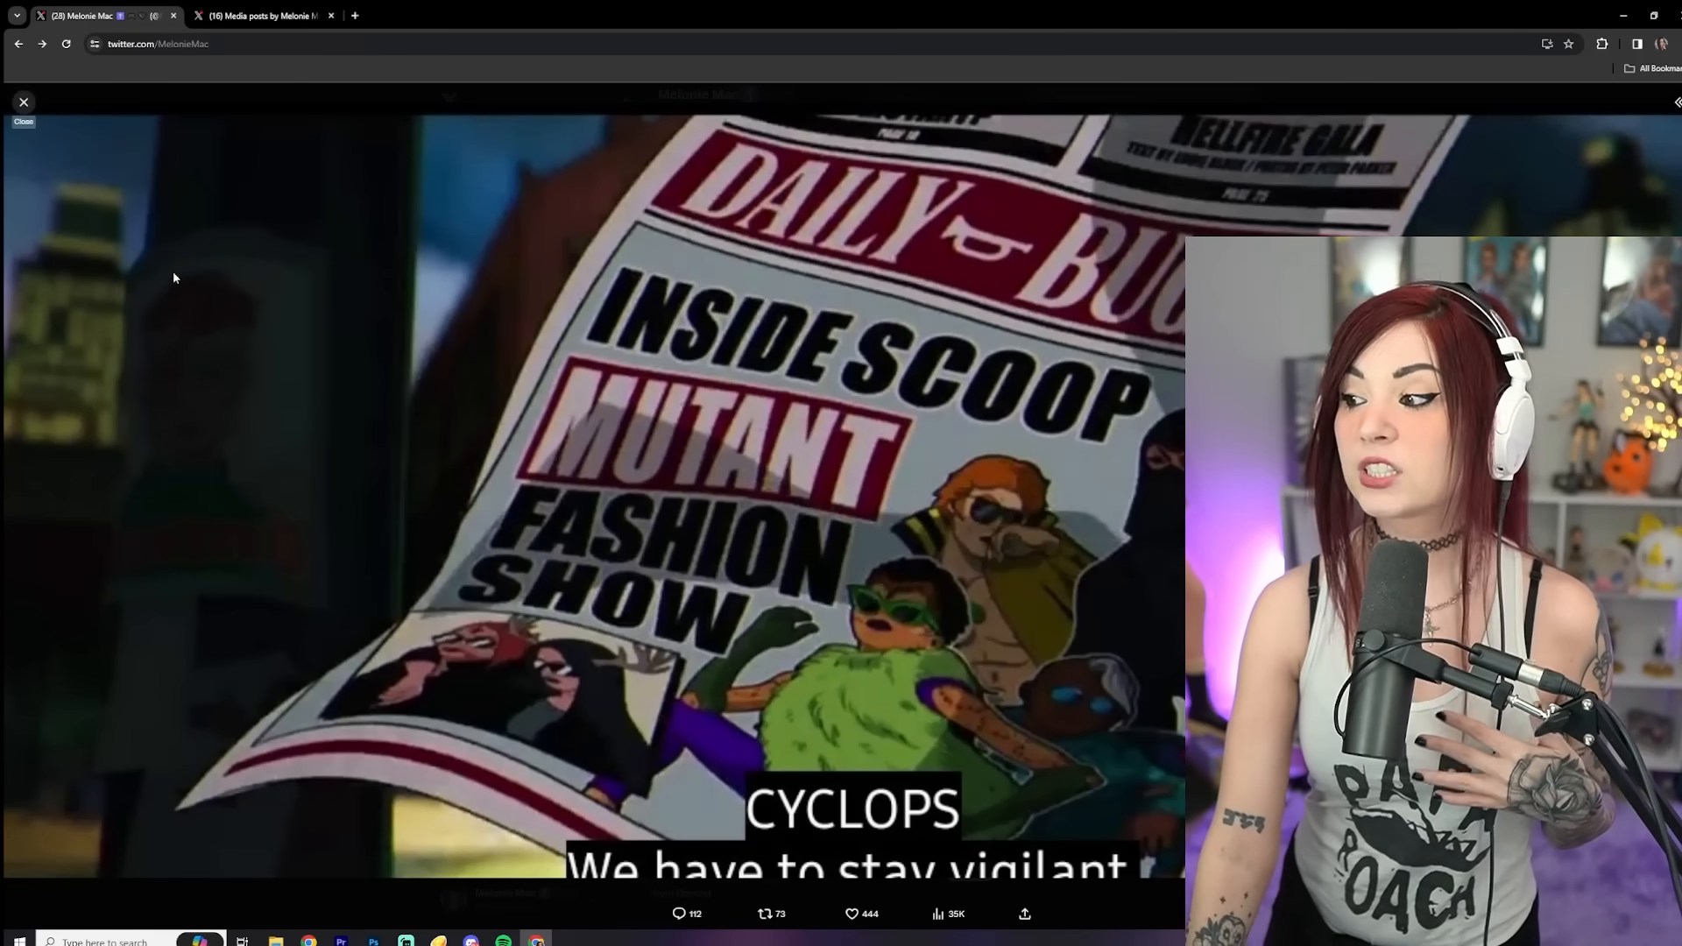
pyautogui.click(22, 102)
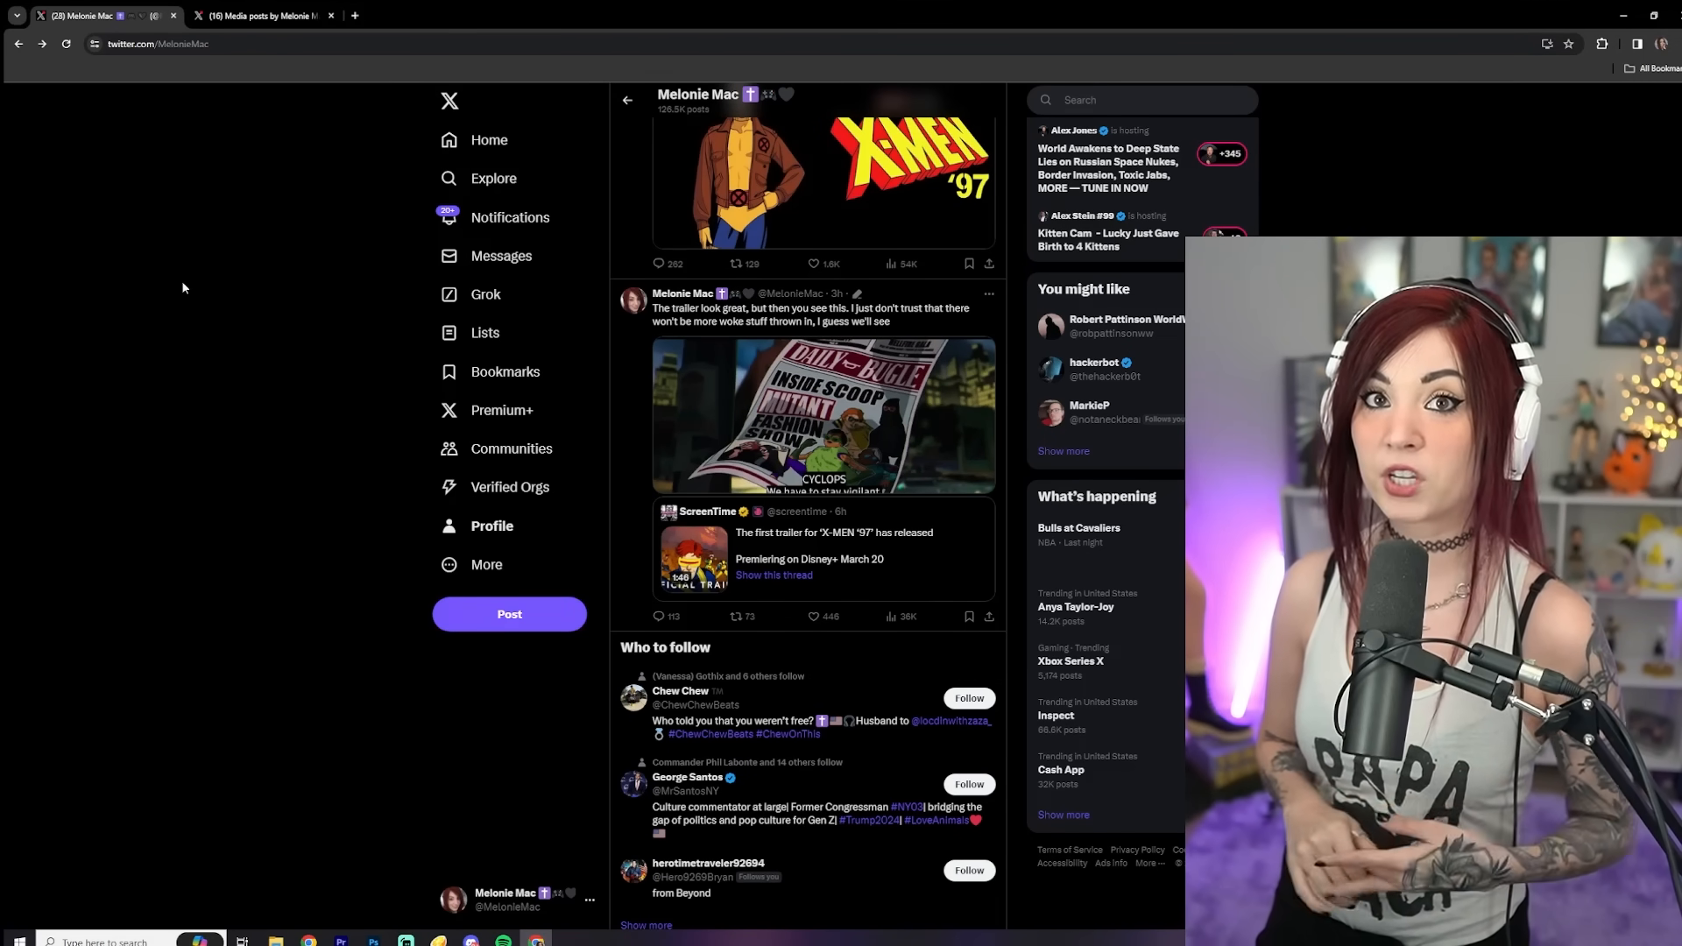
pyautogui.moveTo(144, 242)
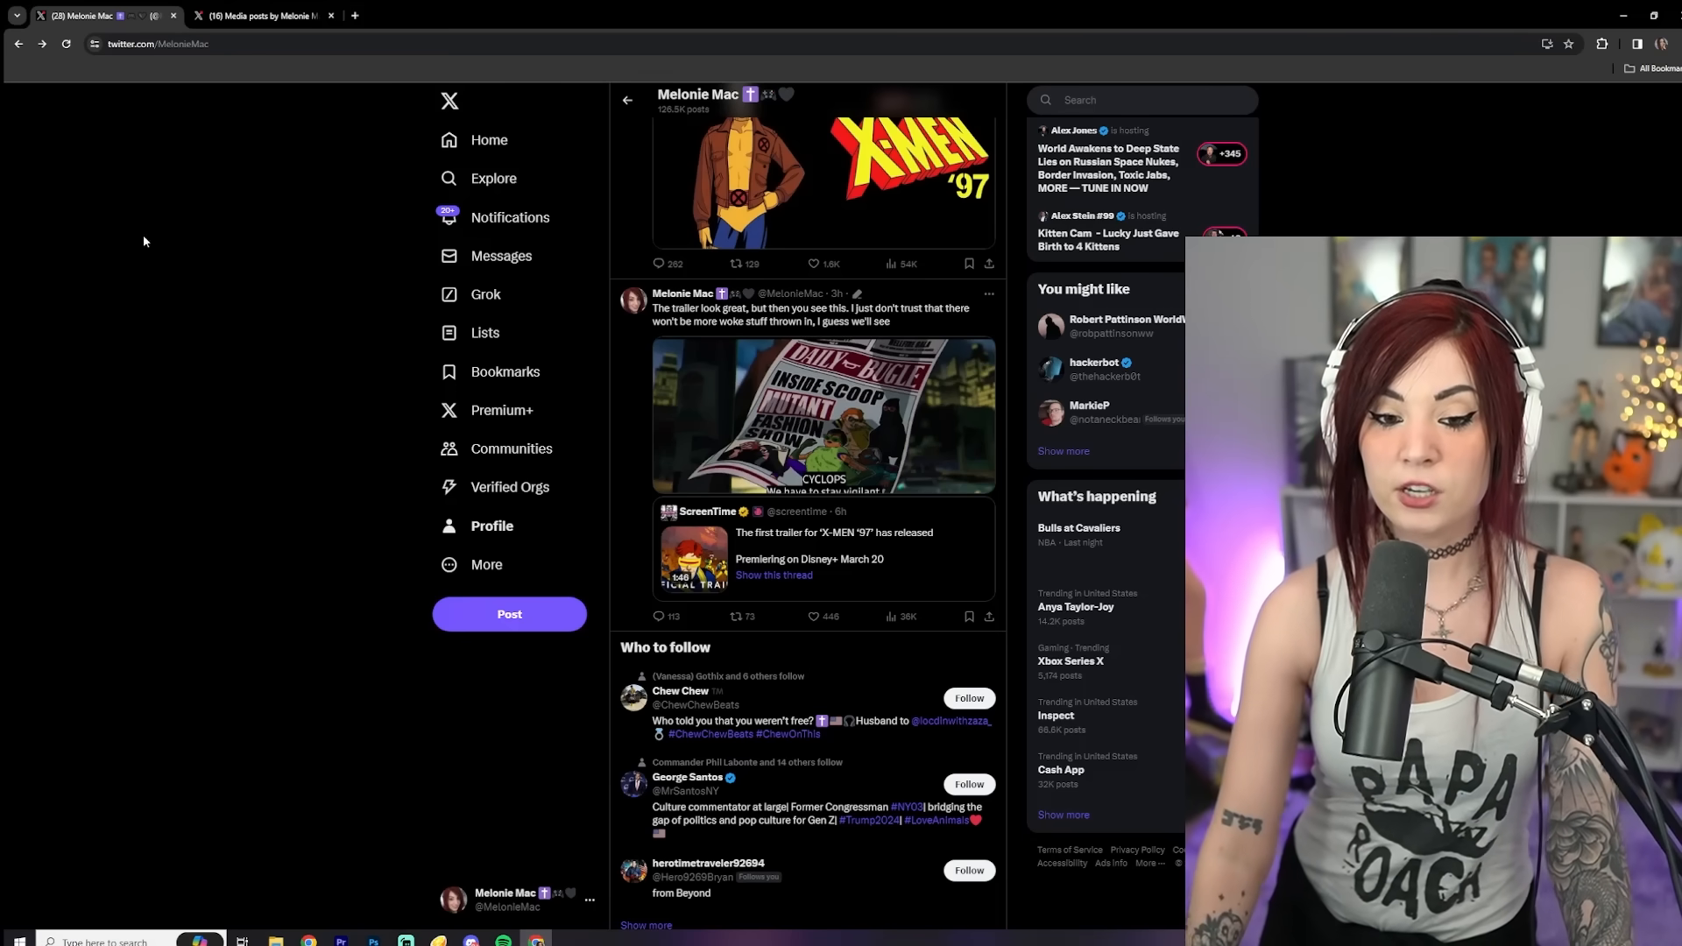
# Scroll up the timeline to the quote post embedding the X-Men Updates Morph post
pyautogui.scroll(3)
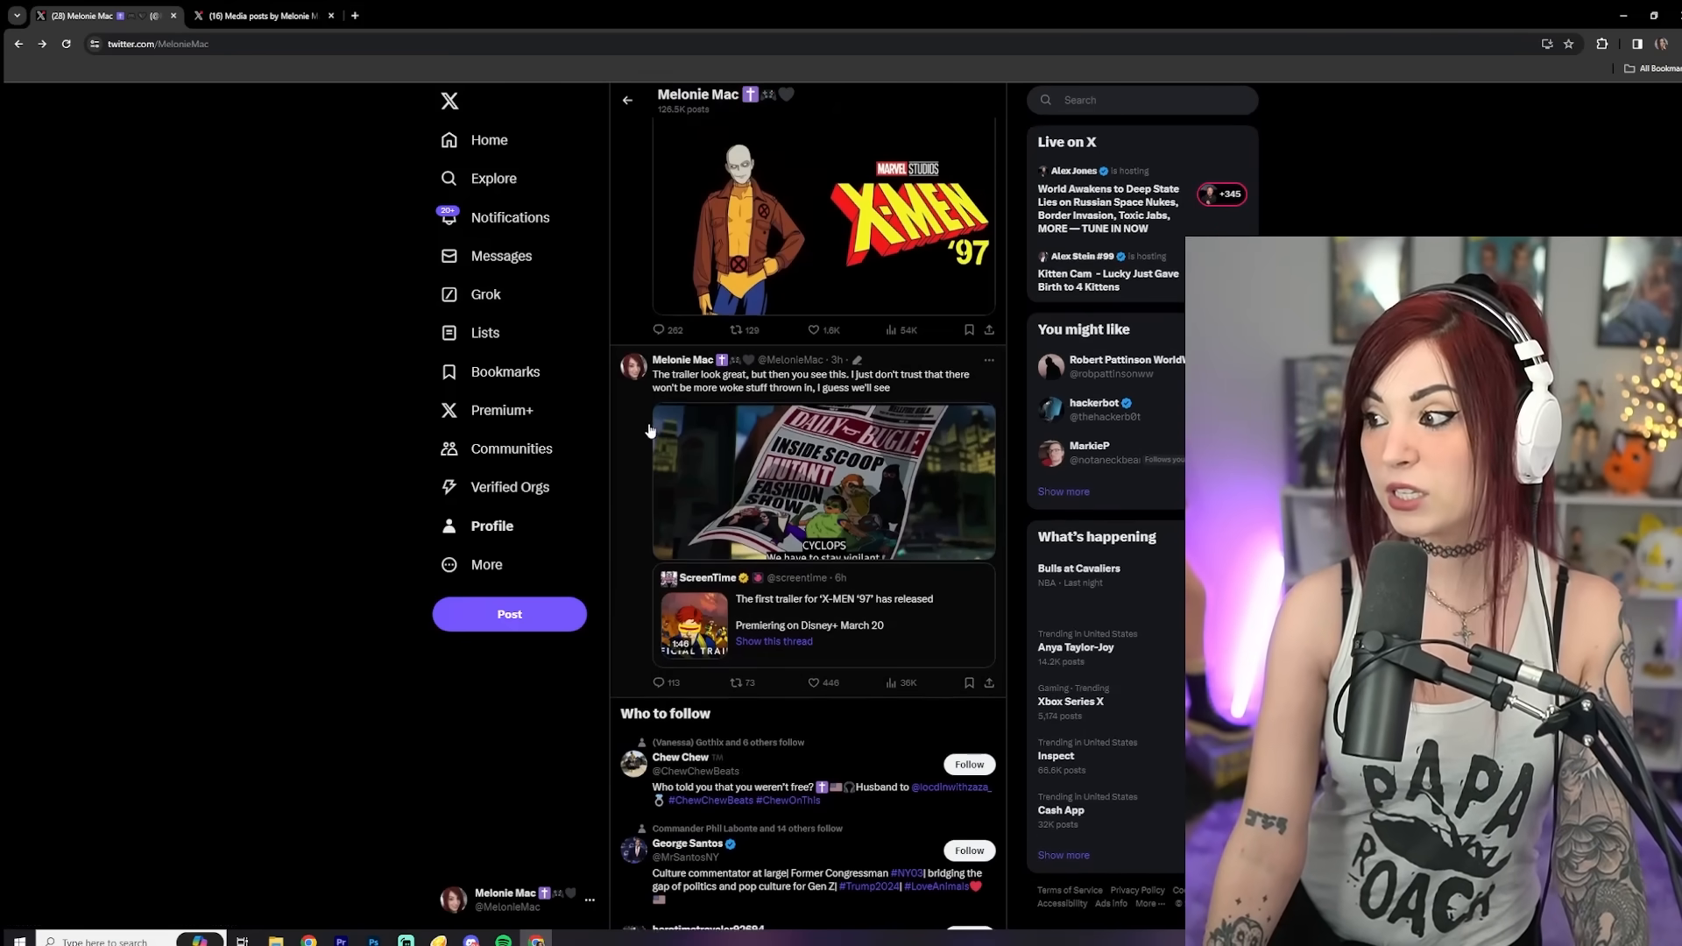
pyautogui.scroll(3)
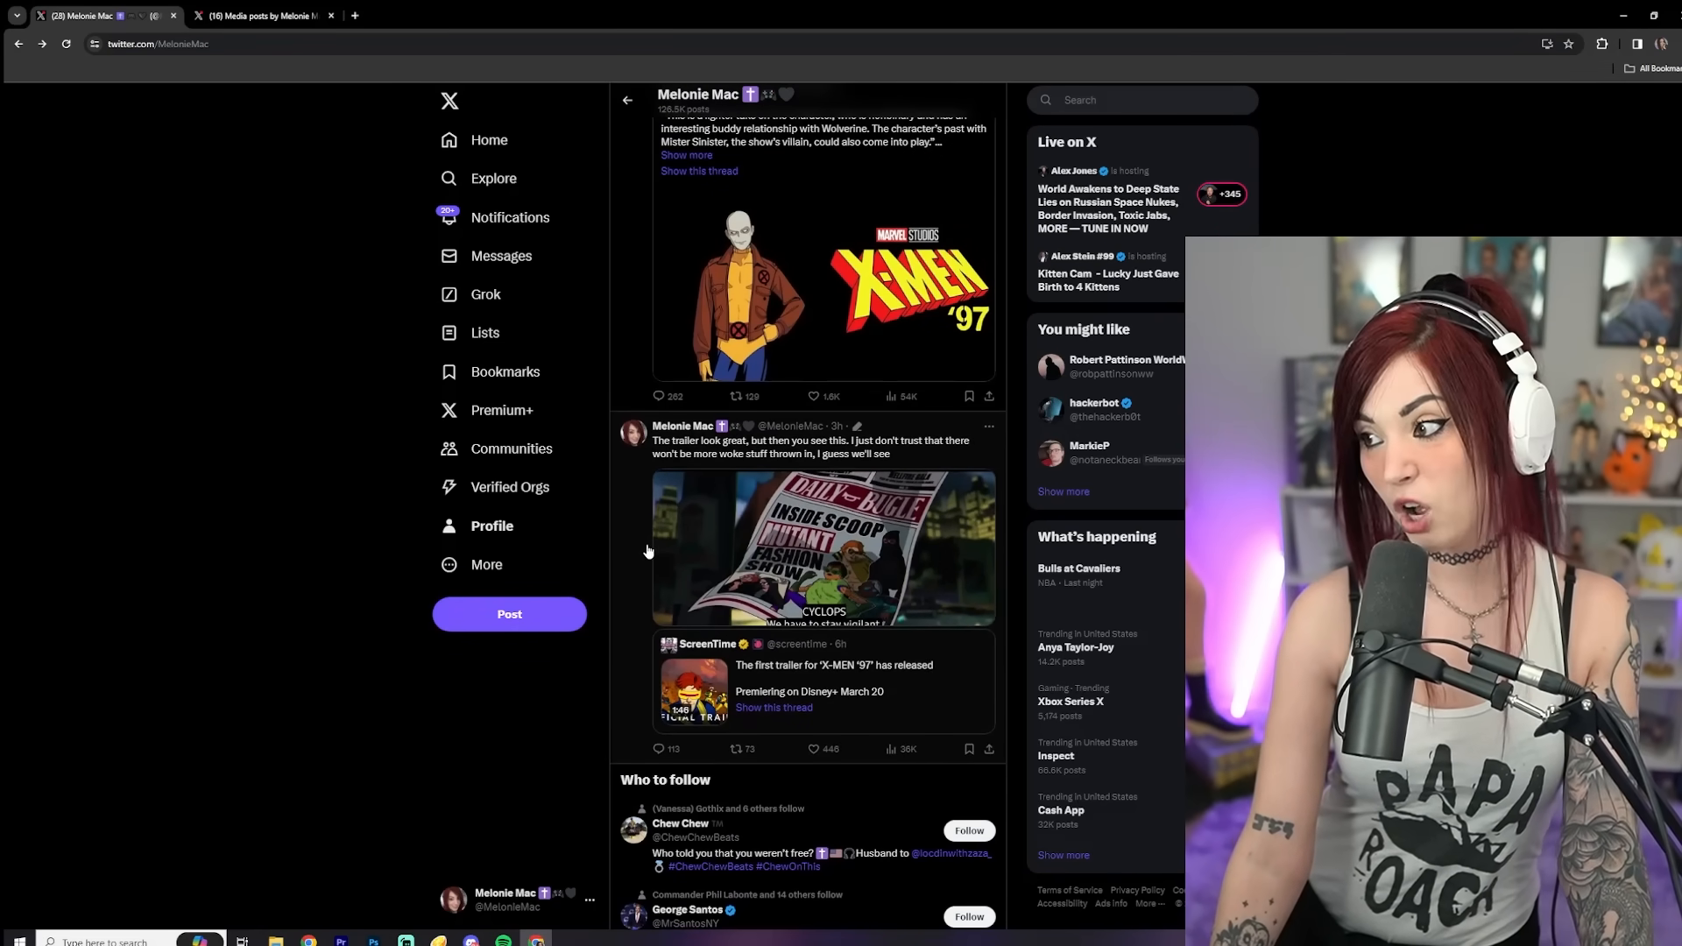
pyautogui.scroll(3)
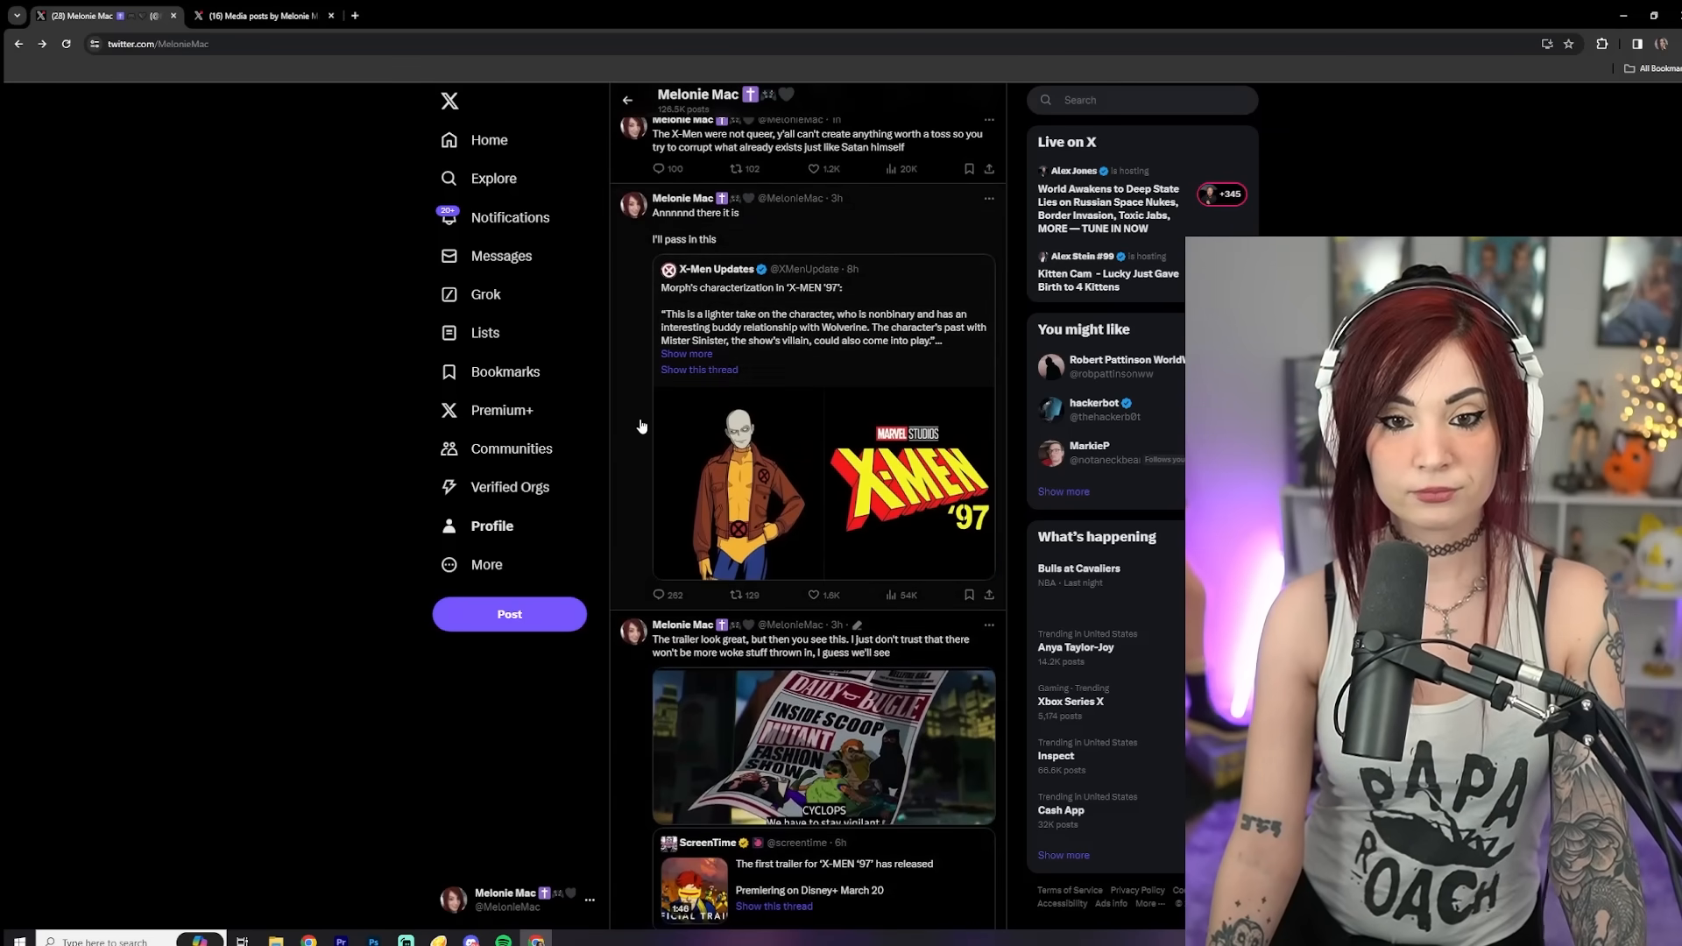
pyautogui.scroll(3)
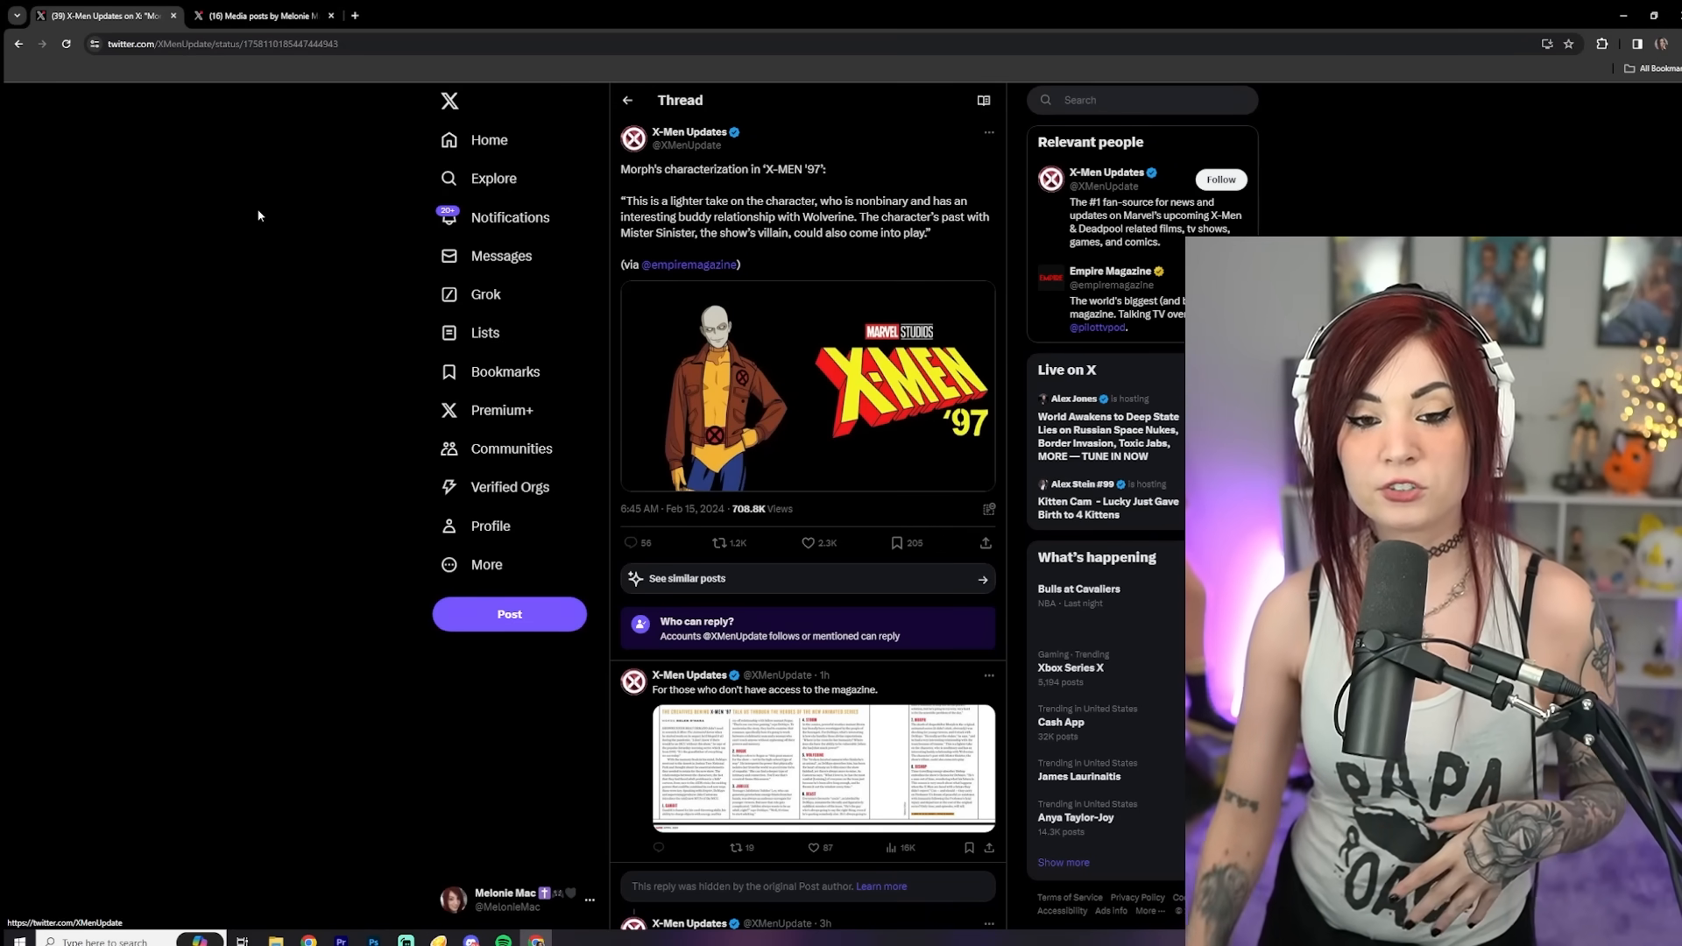
# Browse the X-Men '97 logo and Morph images, then reach the magazine page photo
pyautogui.click(904, 386)
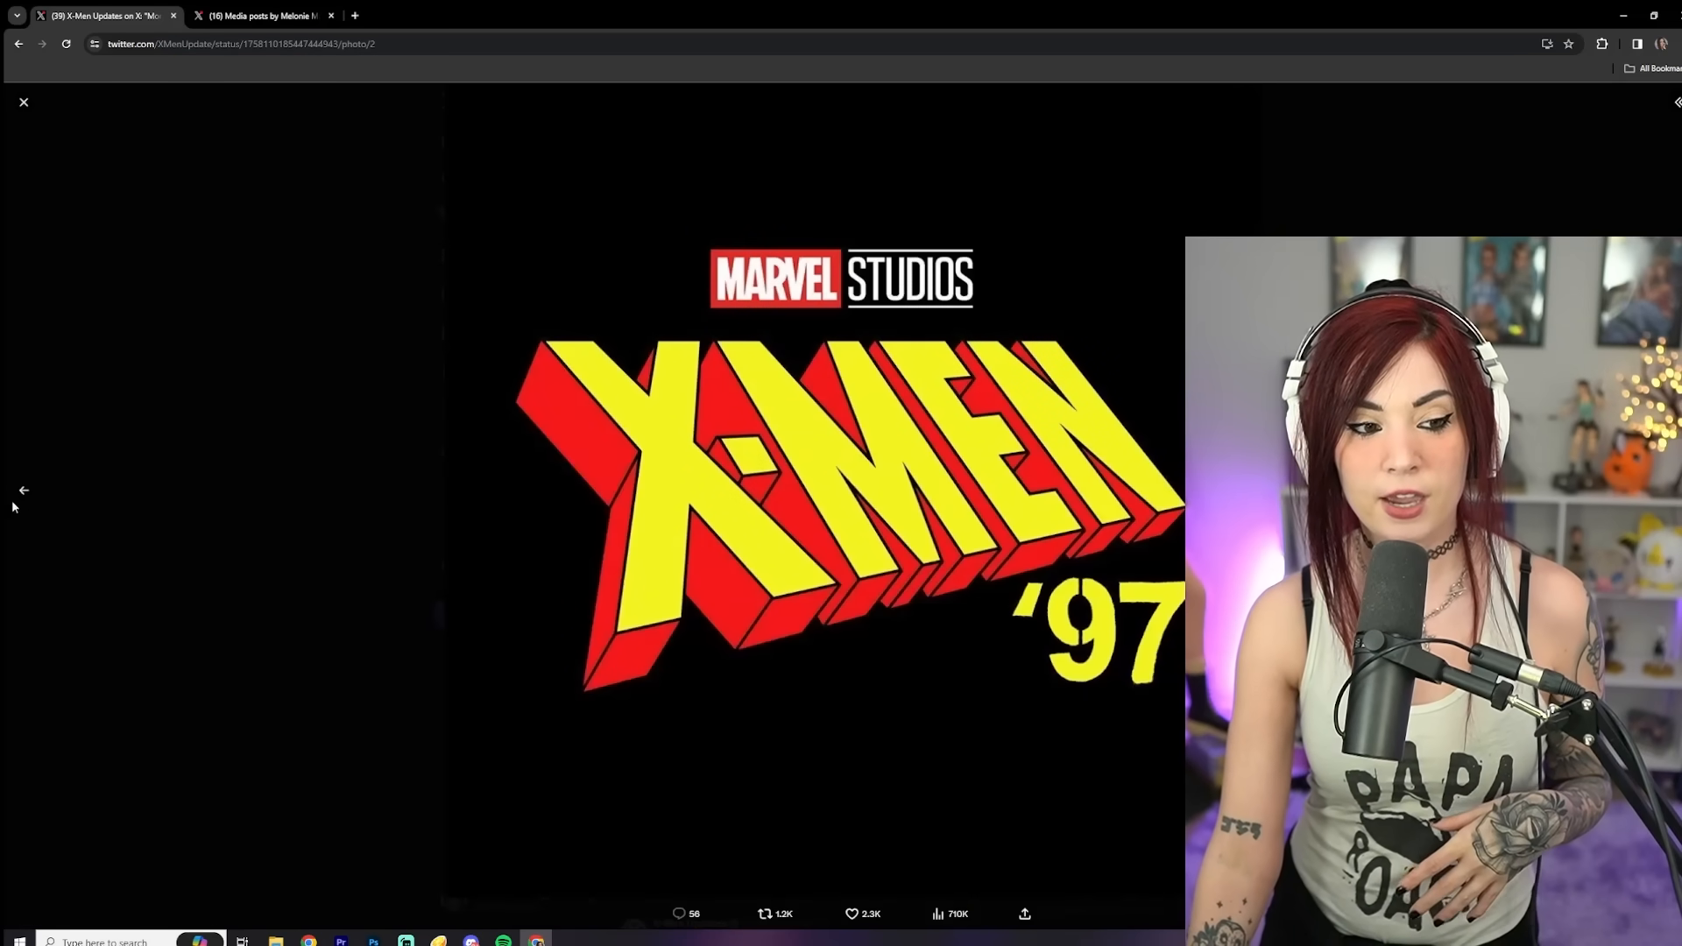
pyautogui.click(21, 490)
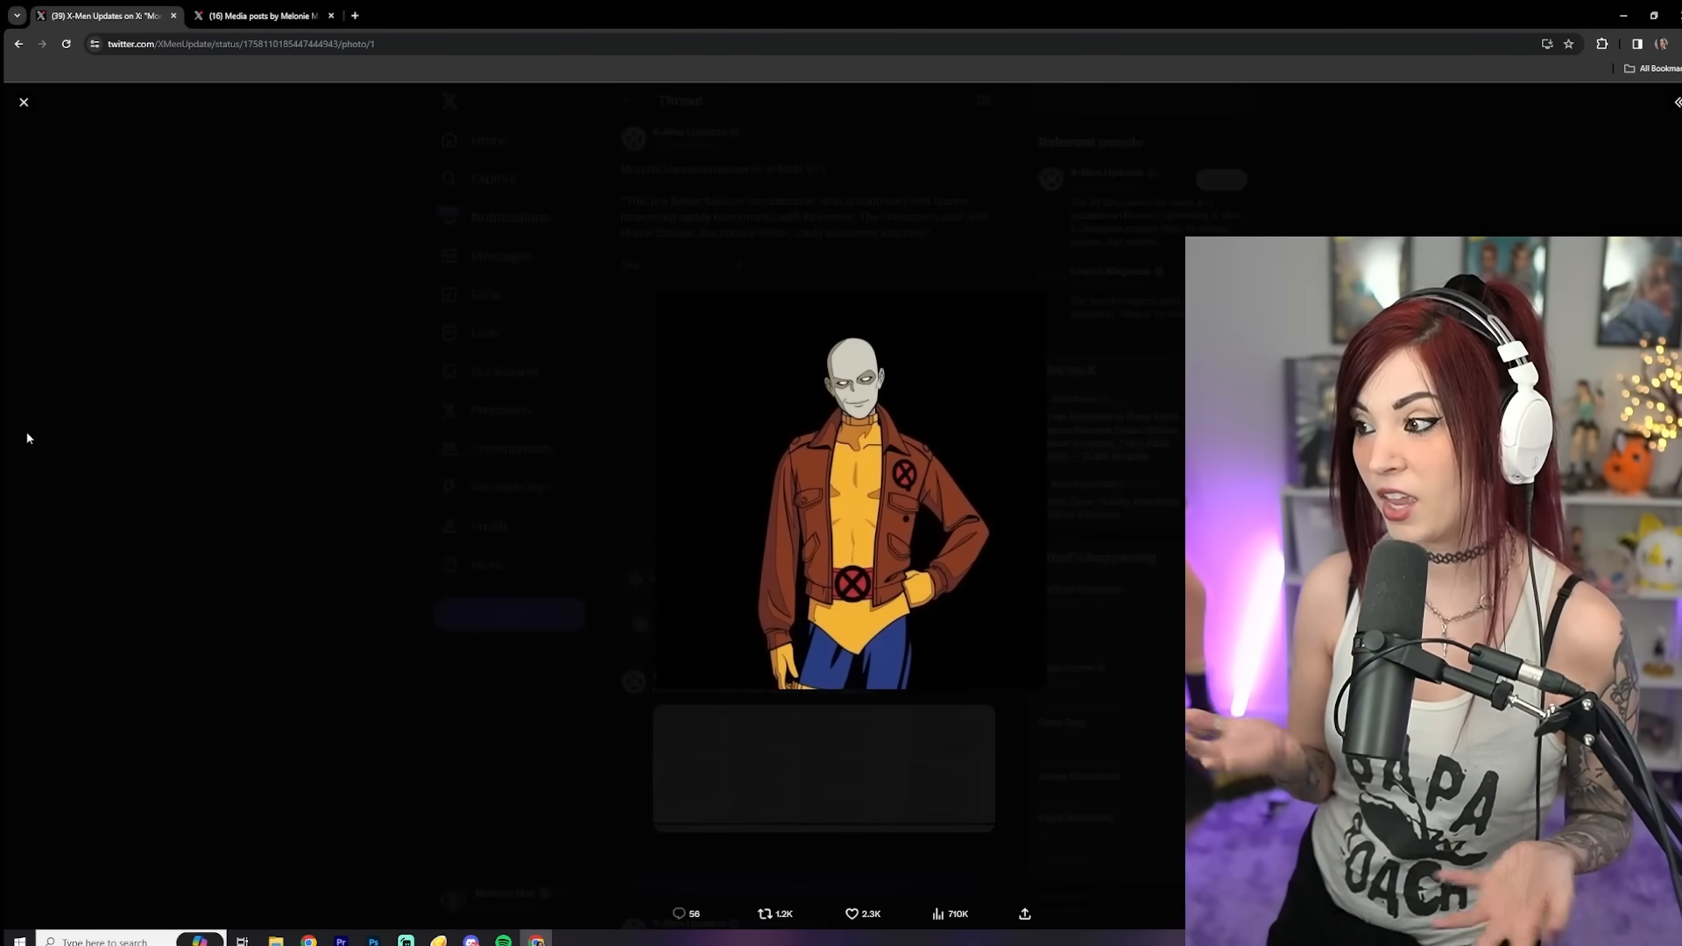
pyautogui.click(24, 102)
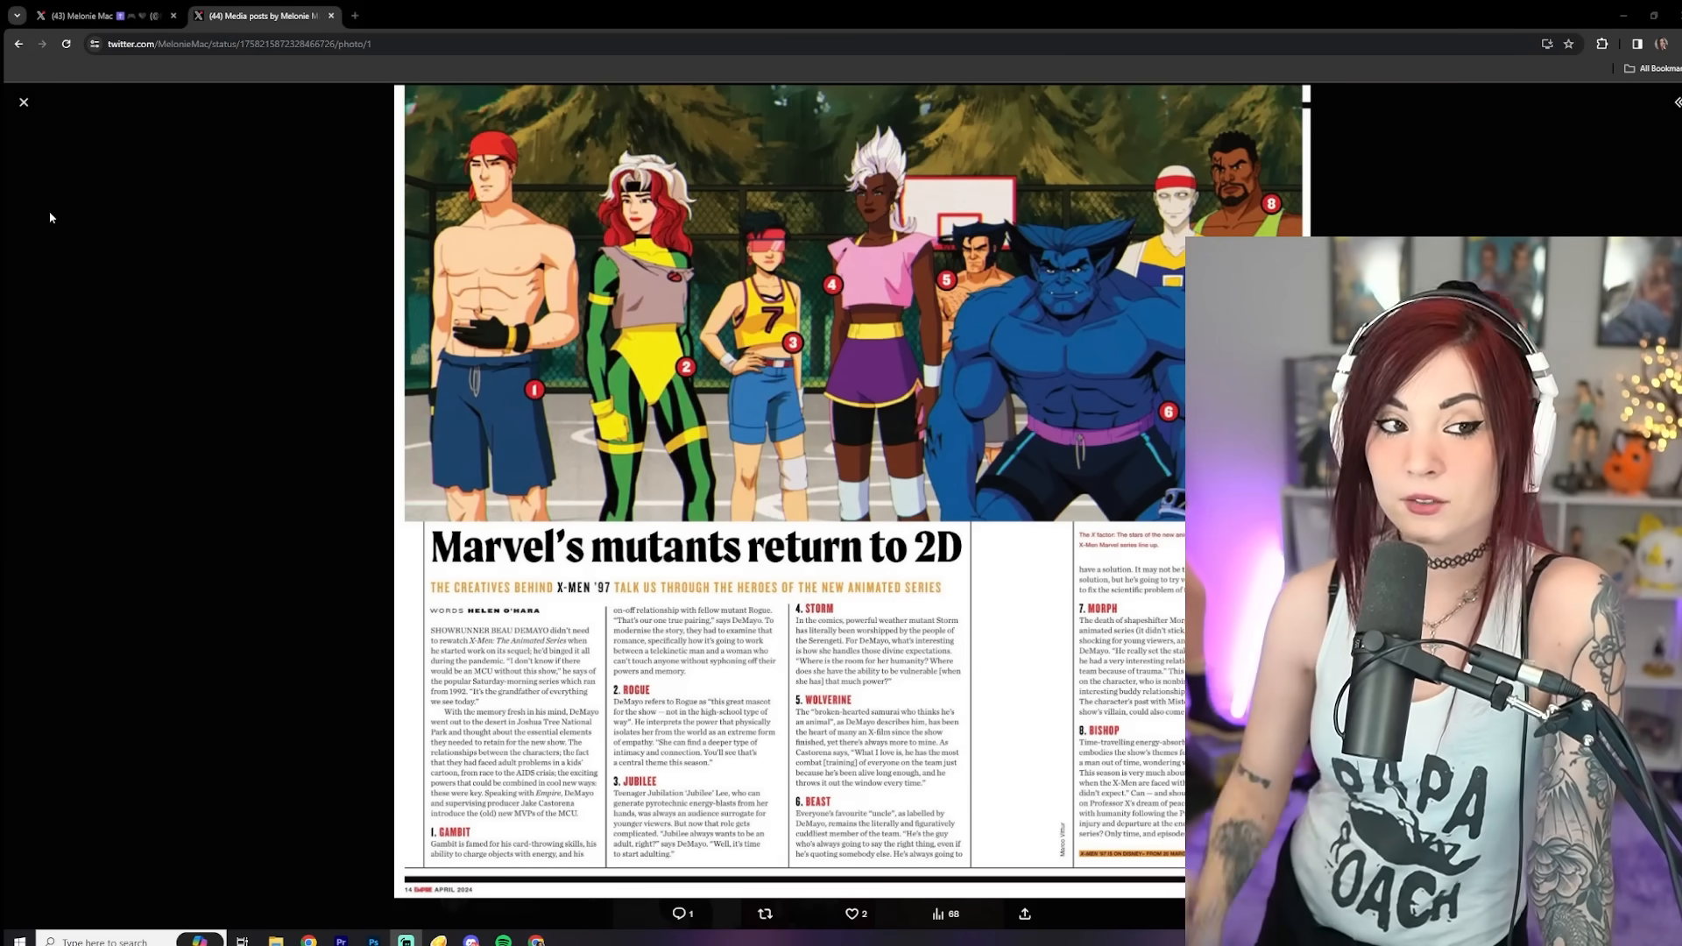
# Close the enlarged 'Marvel's mutants return to 2D' magazine page
pyautogui.click(23, 102)
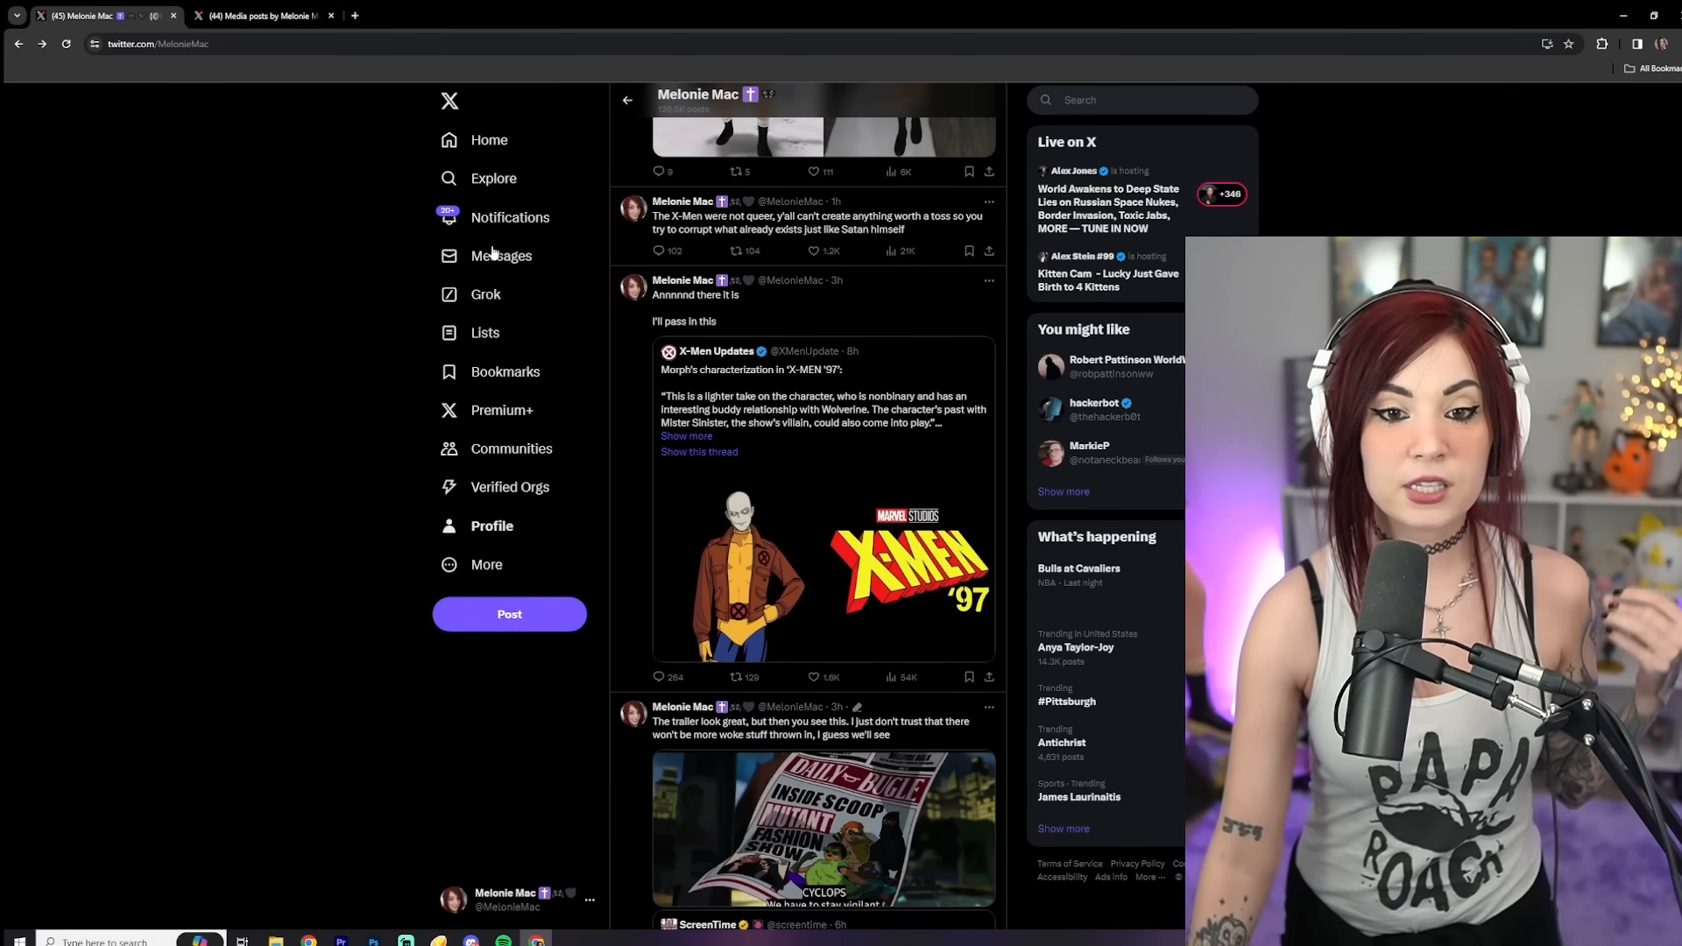
pyautogui.click(816, 222)
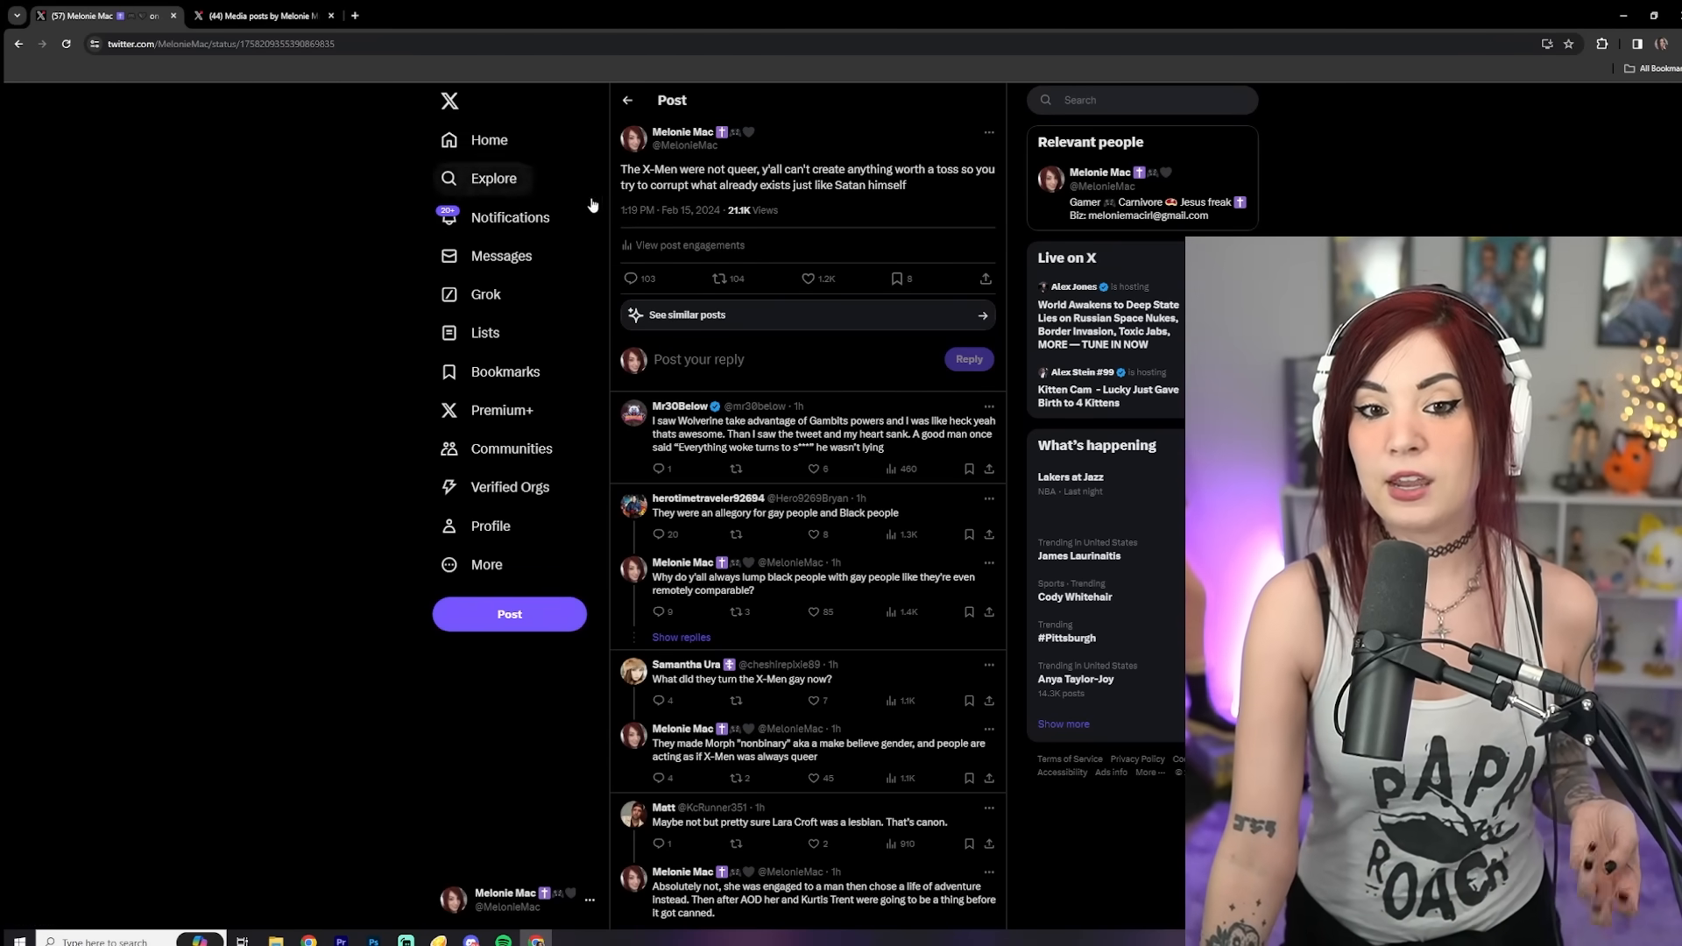
pyautogui.moveTo(142, 173)
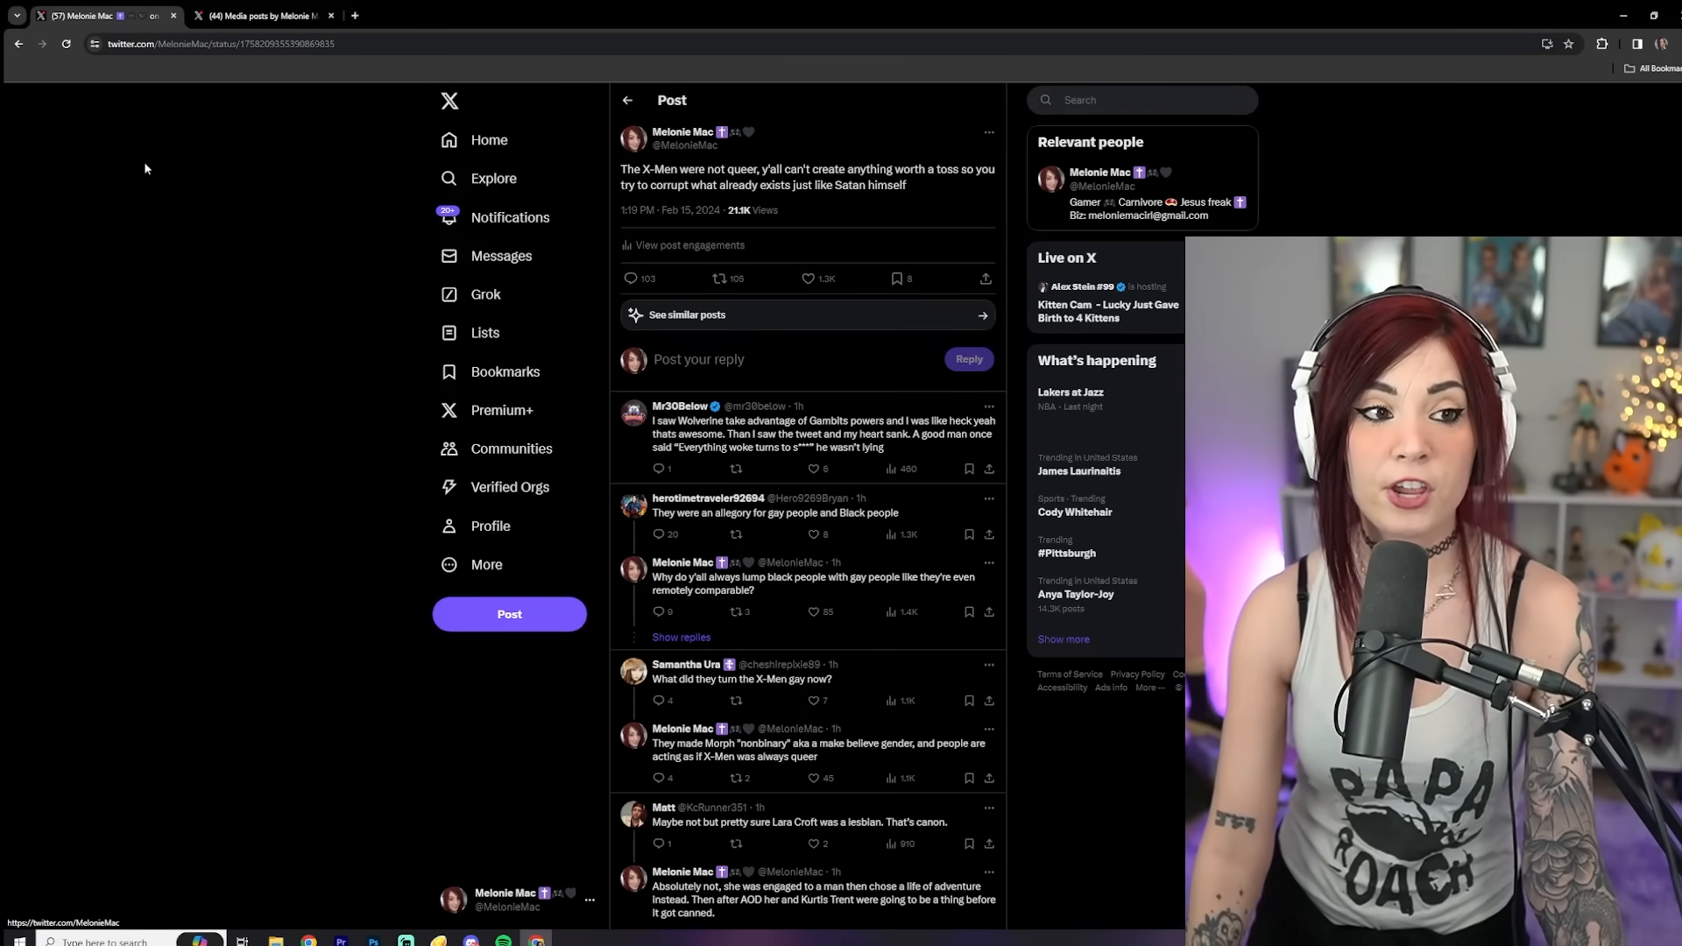
pyautogui.moveTo(127, 149)
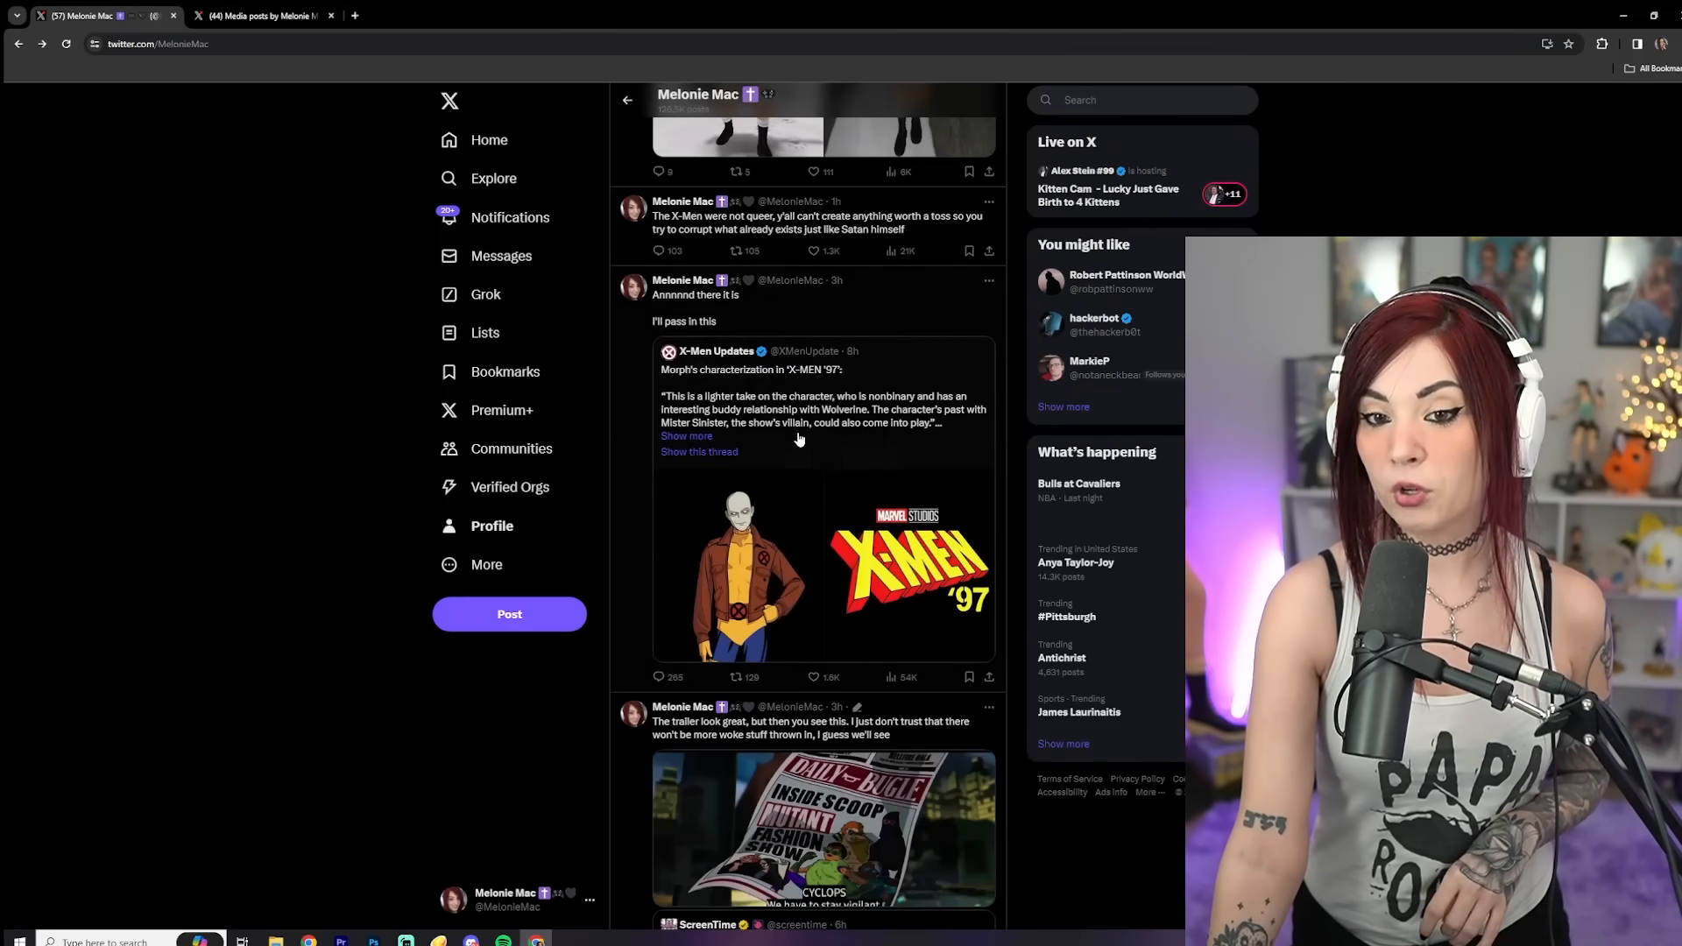
# Scroll down past the X-Men '97 post and back up to the Lara Croft post
pyautogui.scroll(3)
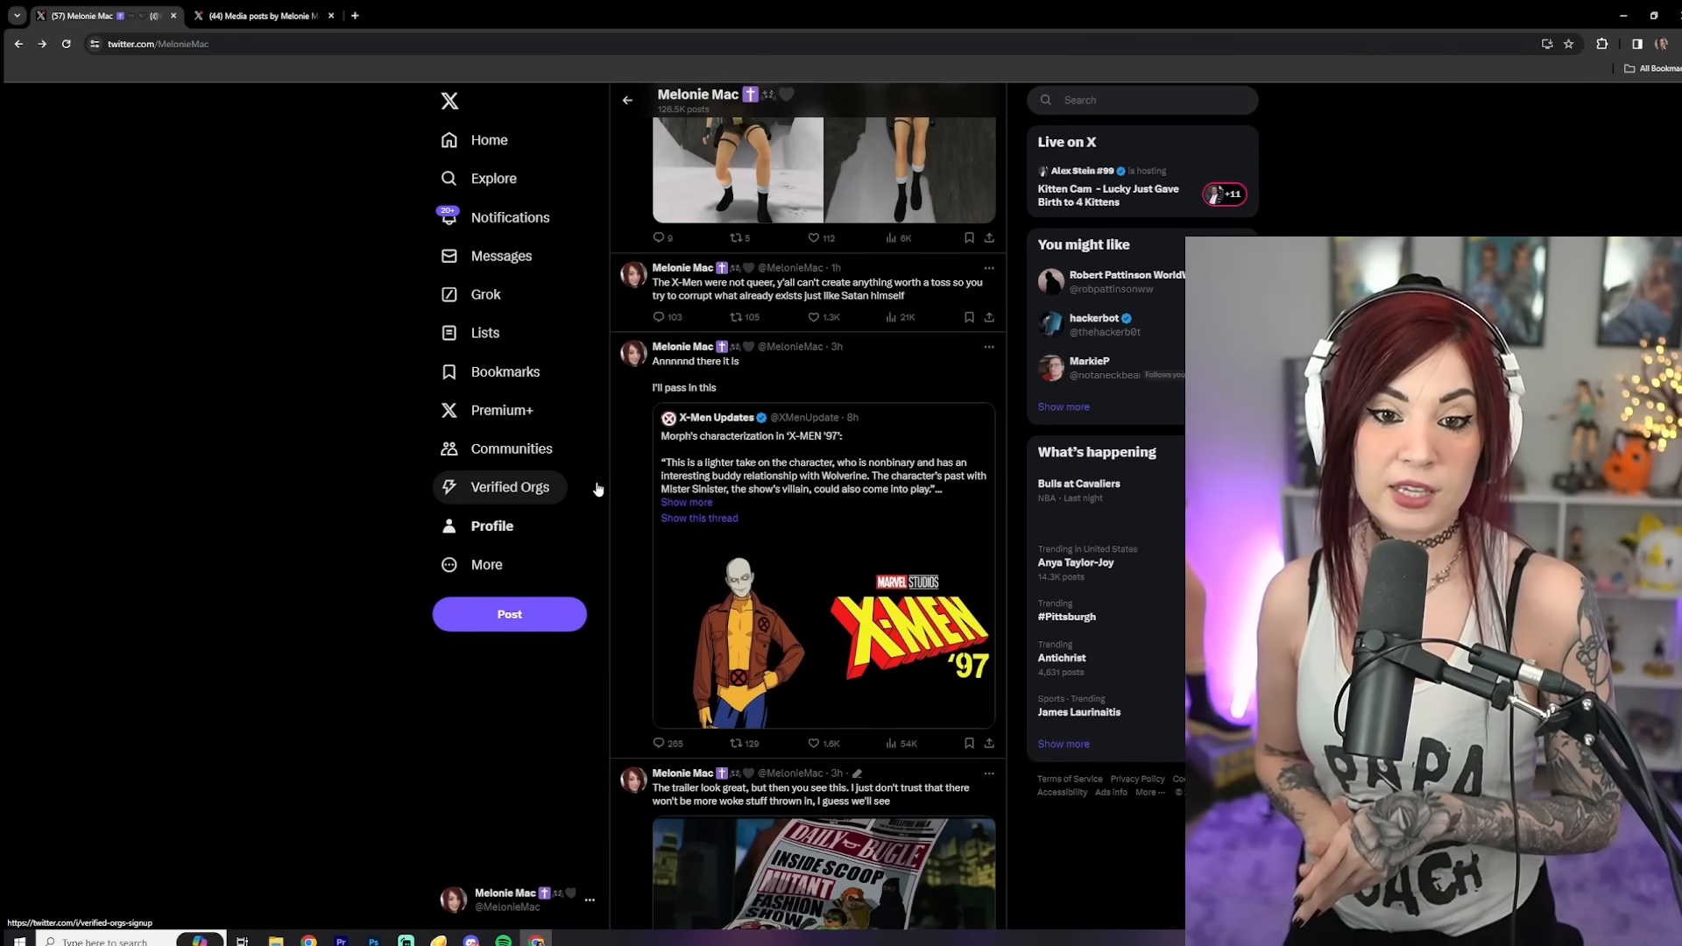
pyautogui.moveTo(221, 400)
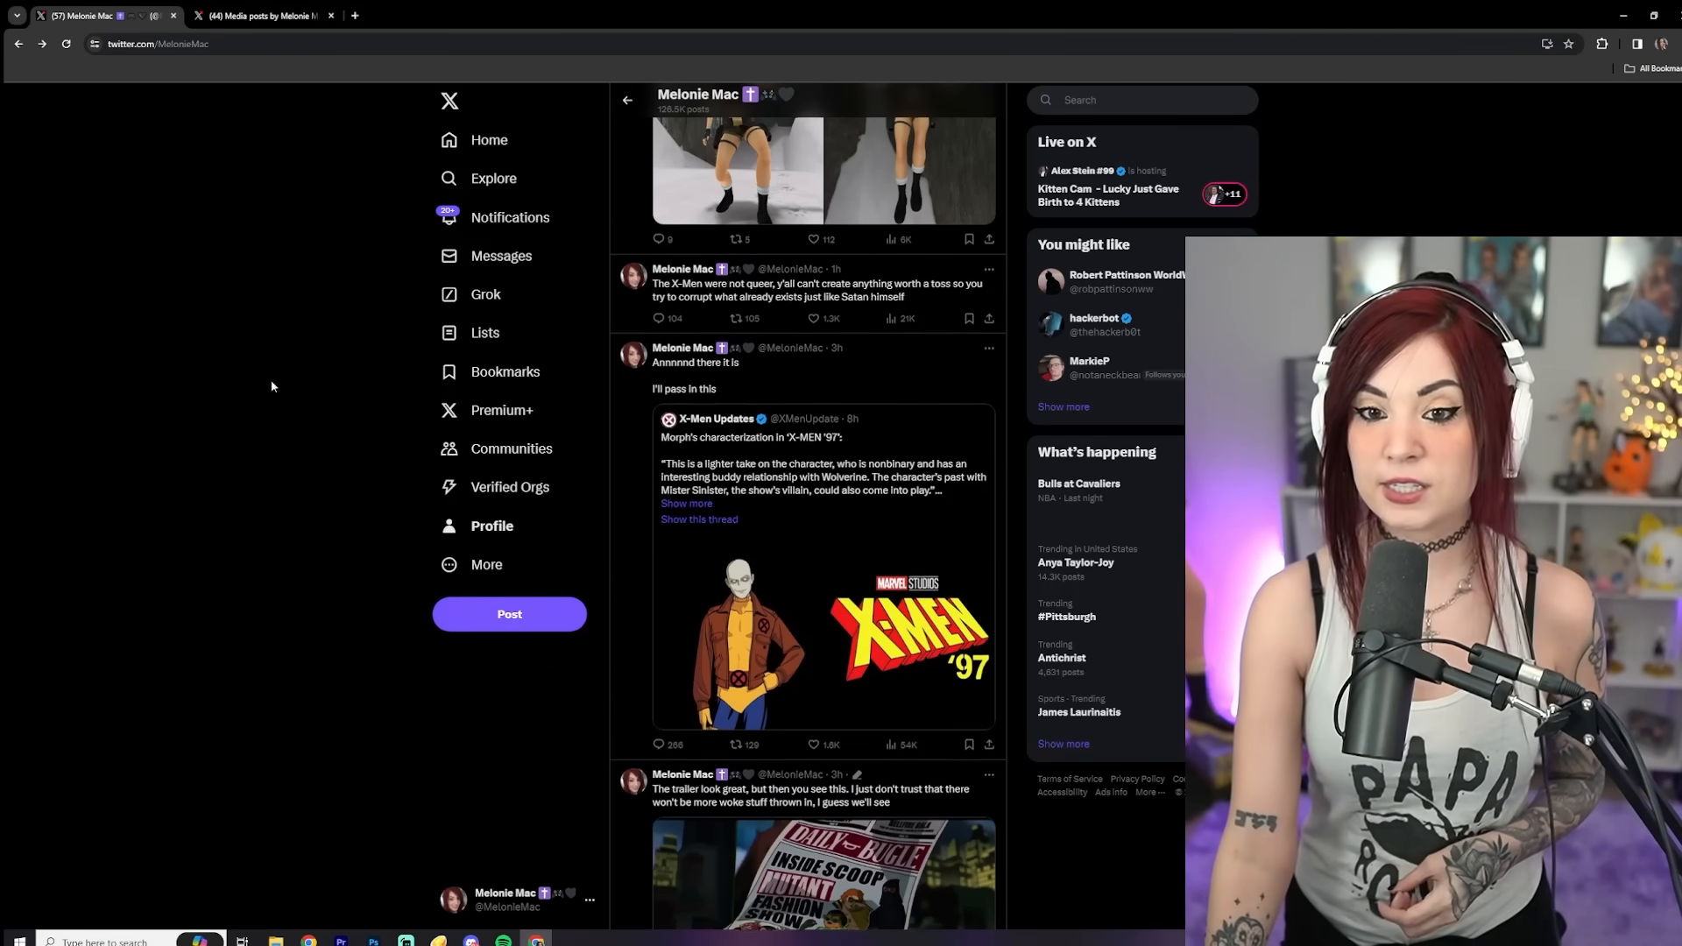
pyautogui.scroll(3)
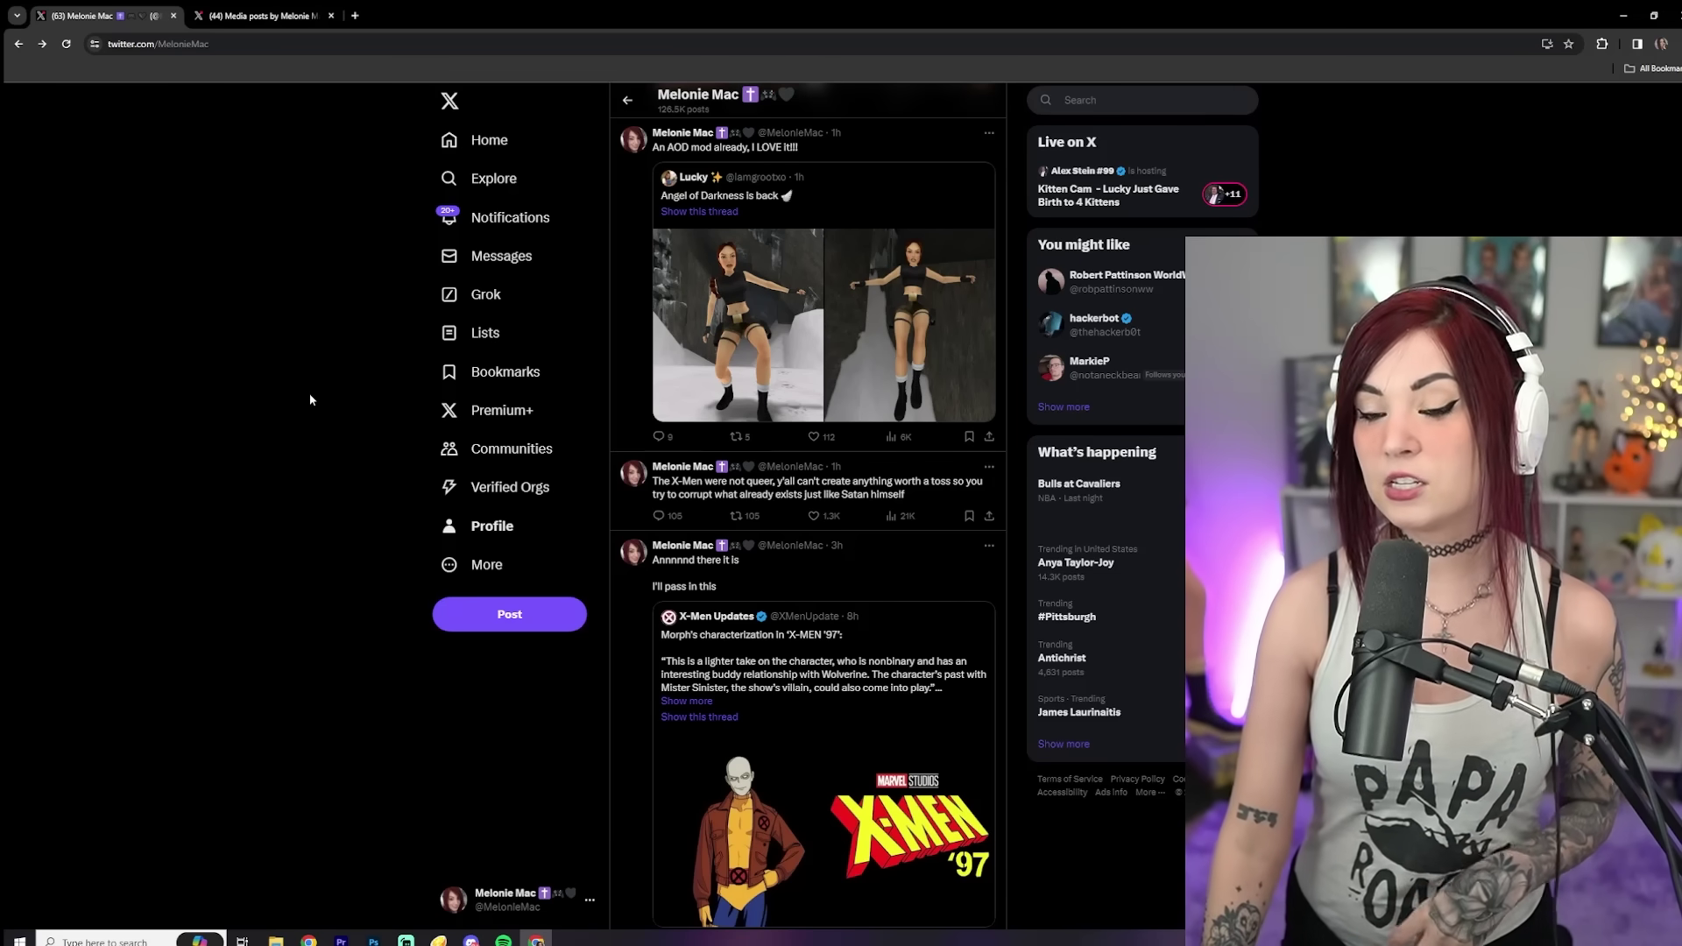
pyautogui.scroll(3)
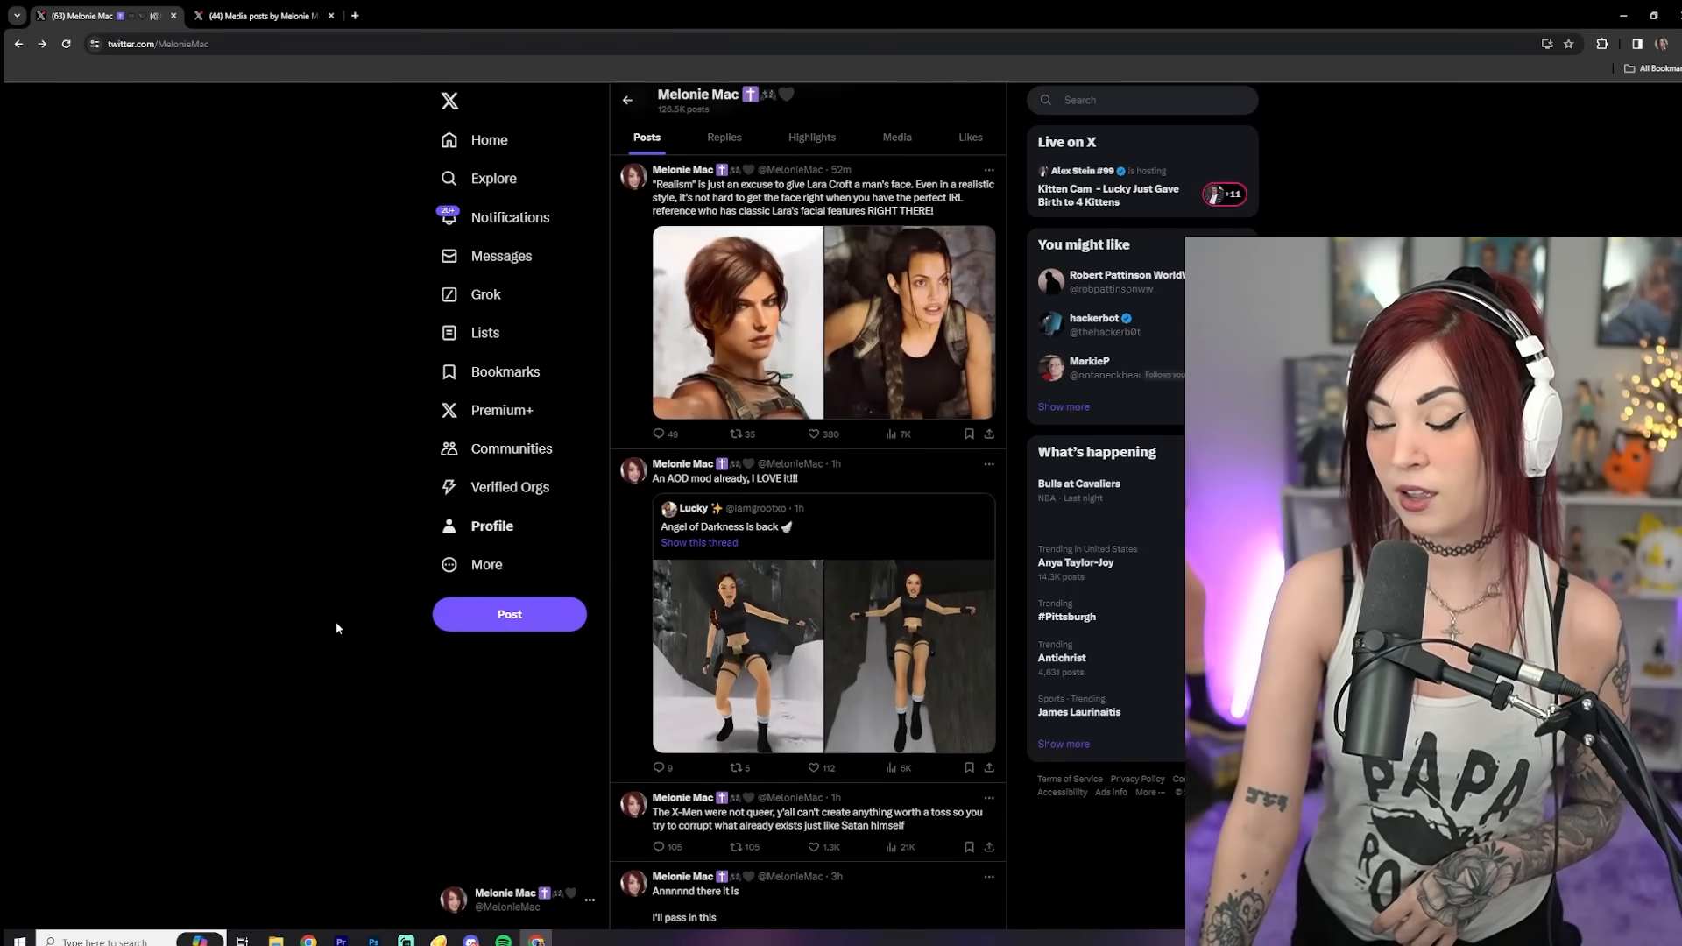
pyautogui.scroll(3)
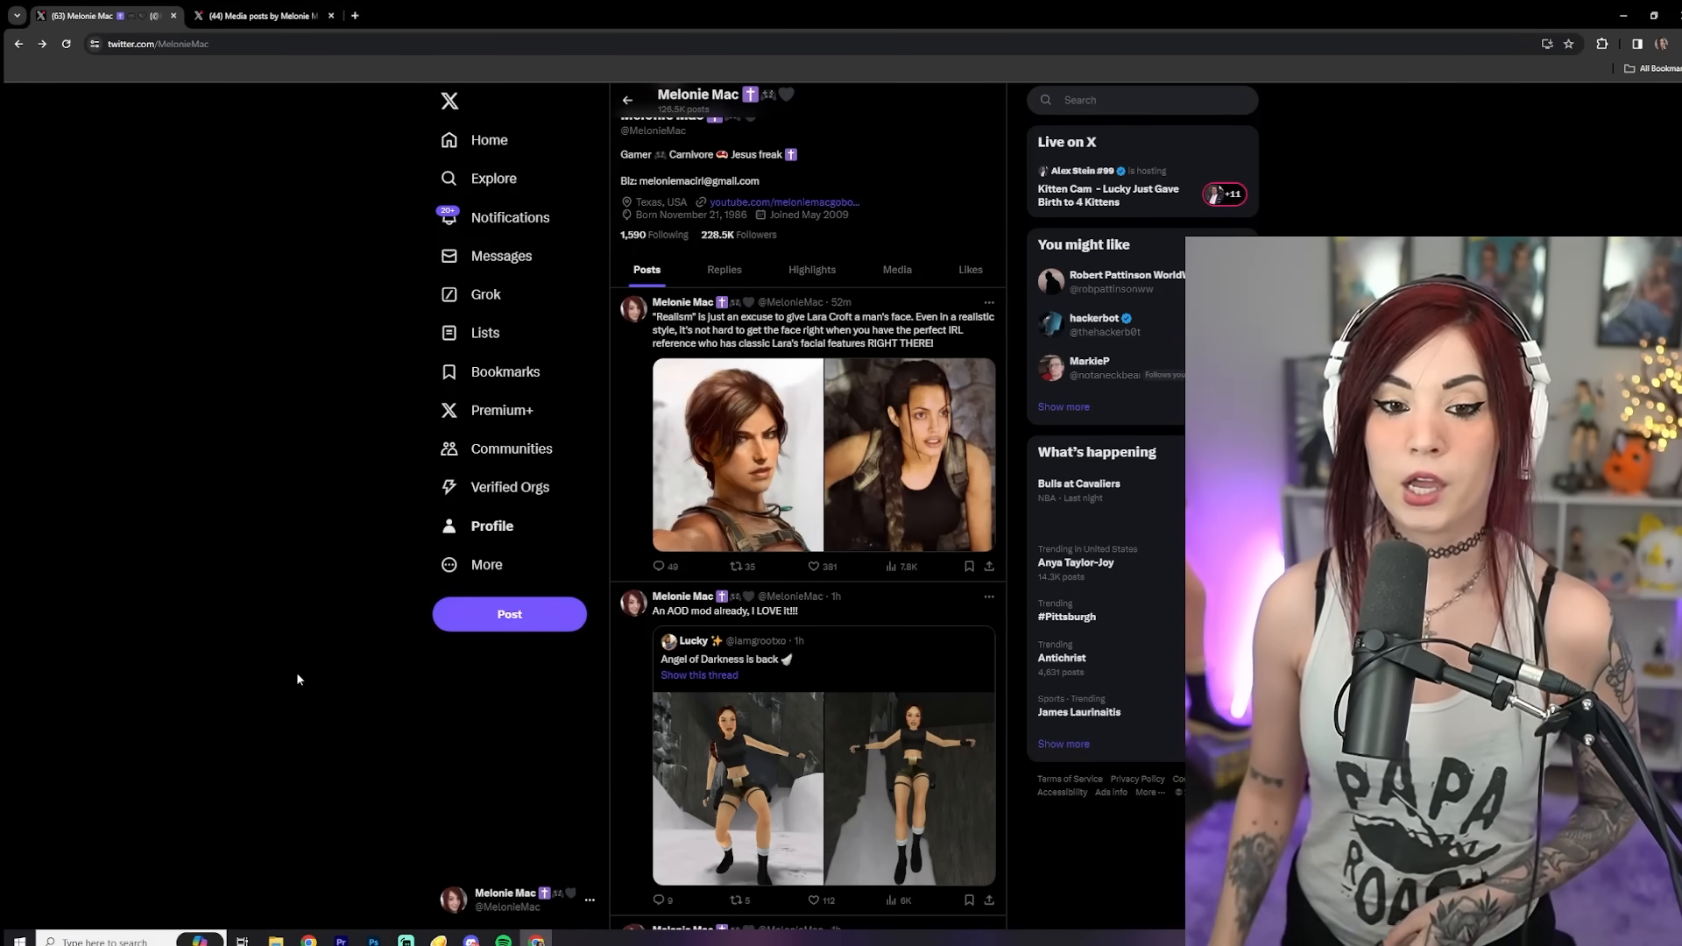
pyautogui.scroll(-3)
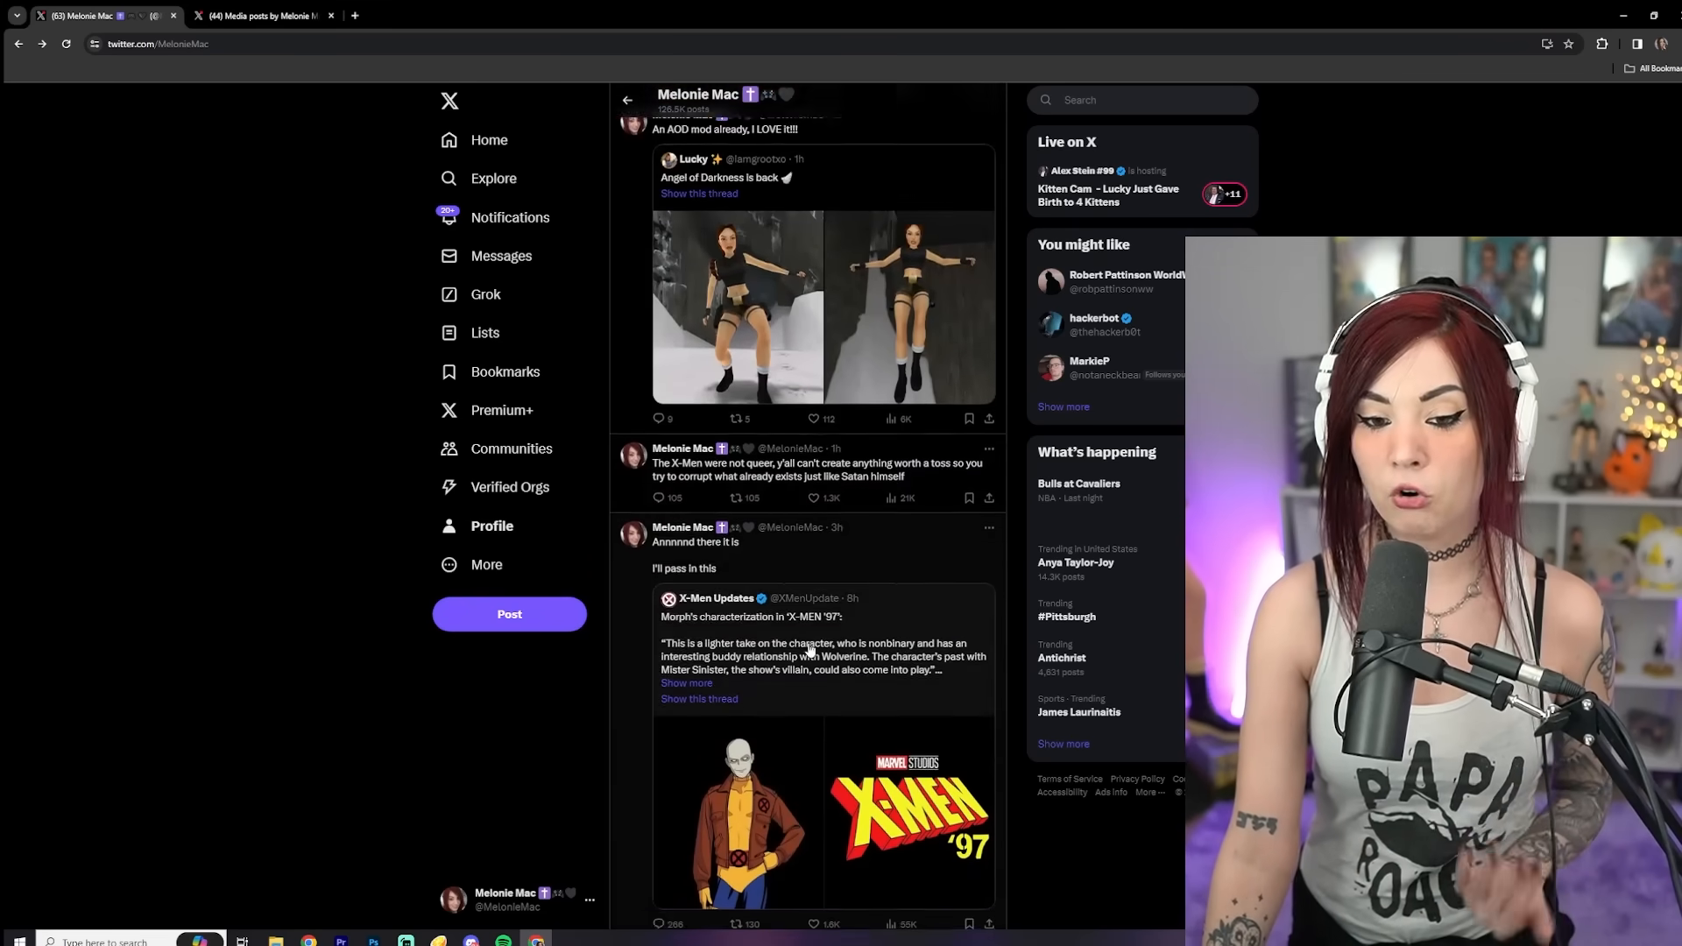
pyautogui.scroll(-3)
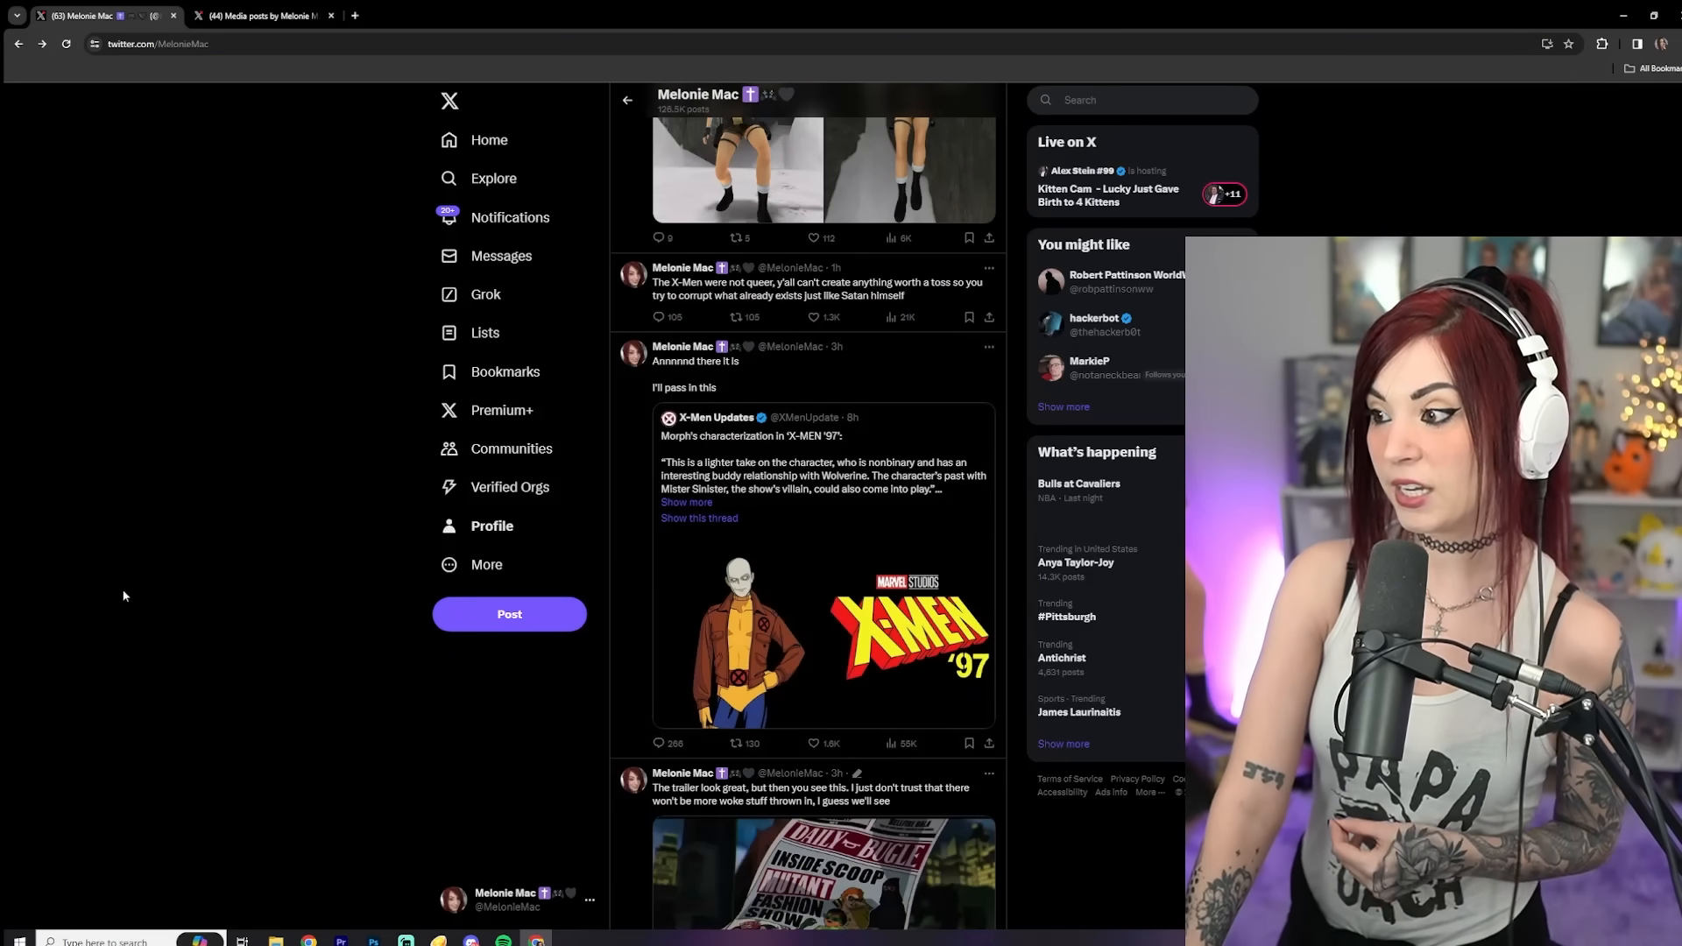
pyautogui.scroll(3)
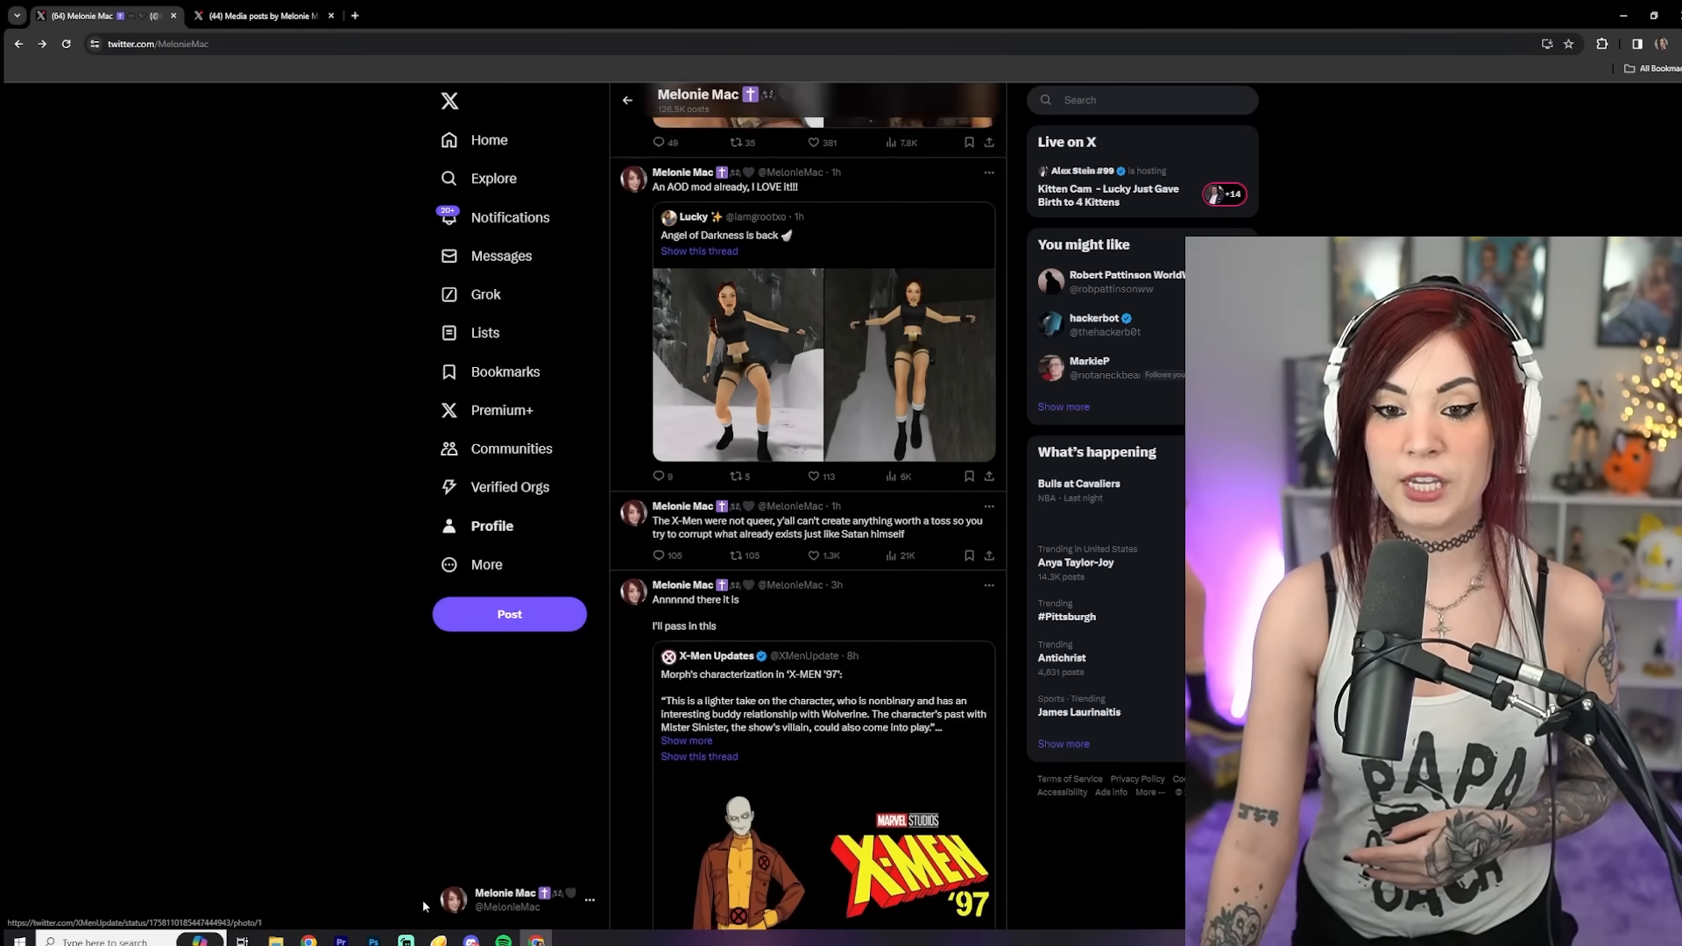
pyautogui.scroll(3)
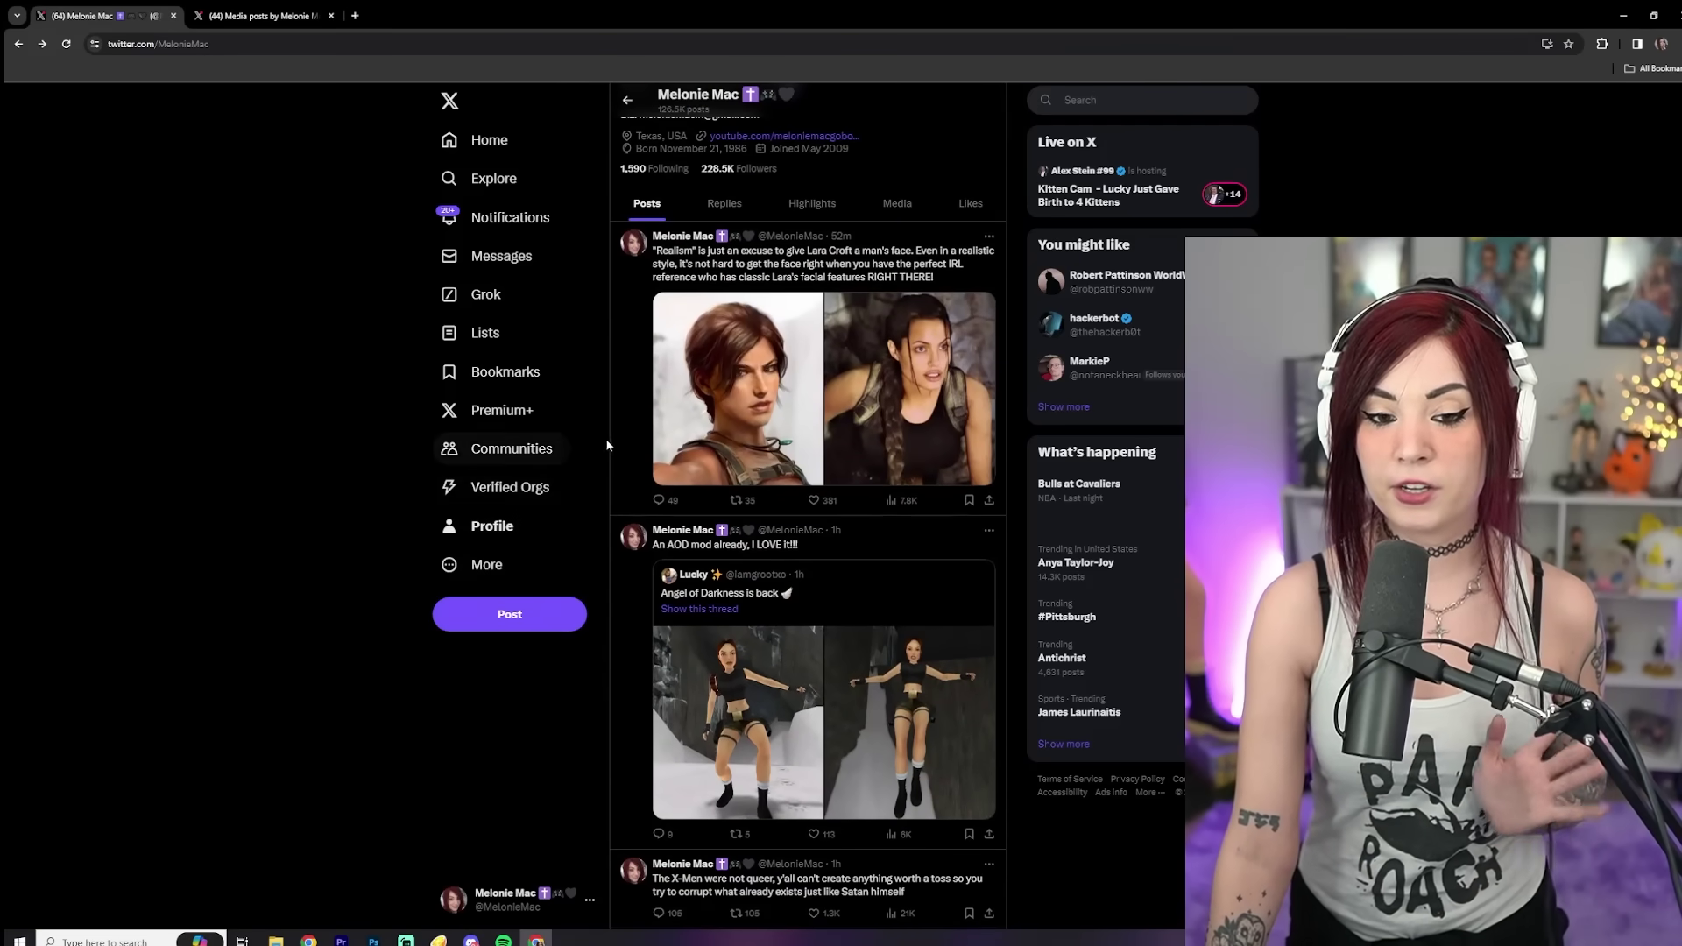
# Open the Lara Croft 'Realism' comparison post on its own page with replies
pyautogui.click(804, 262)
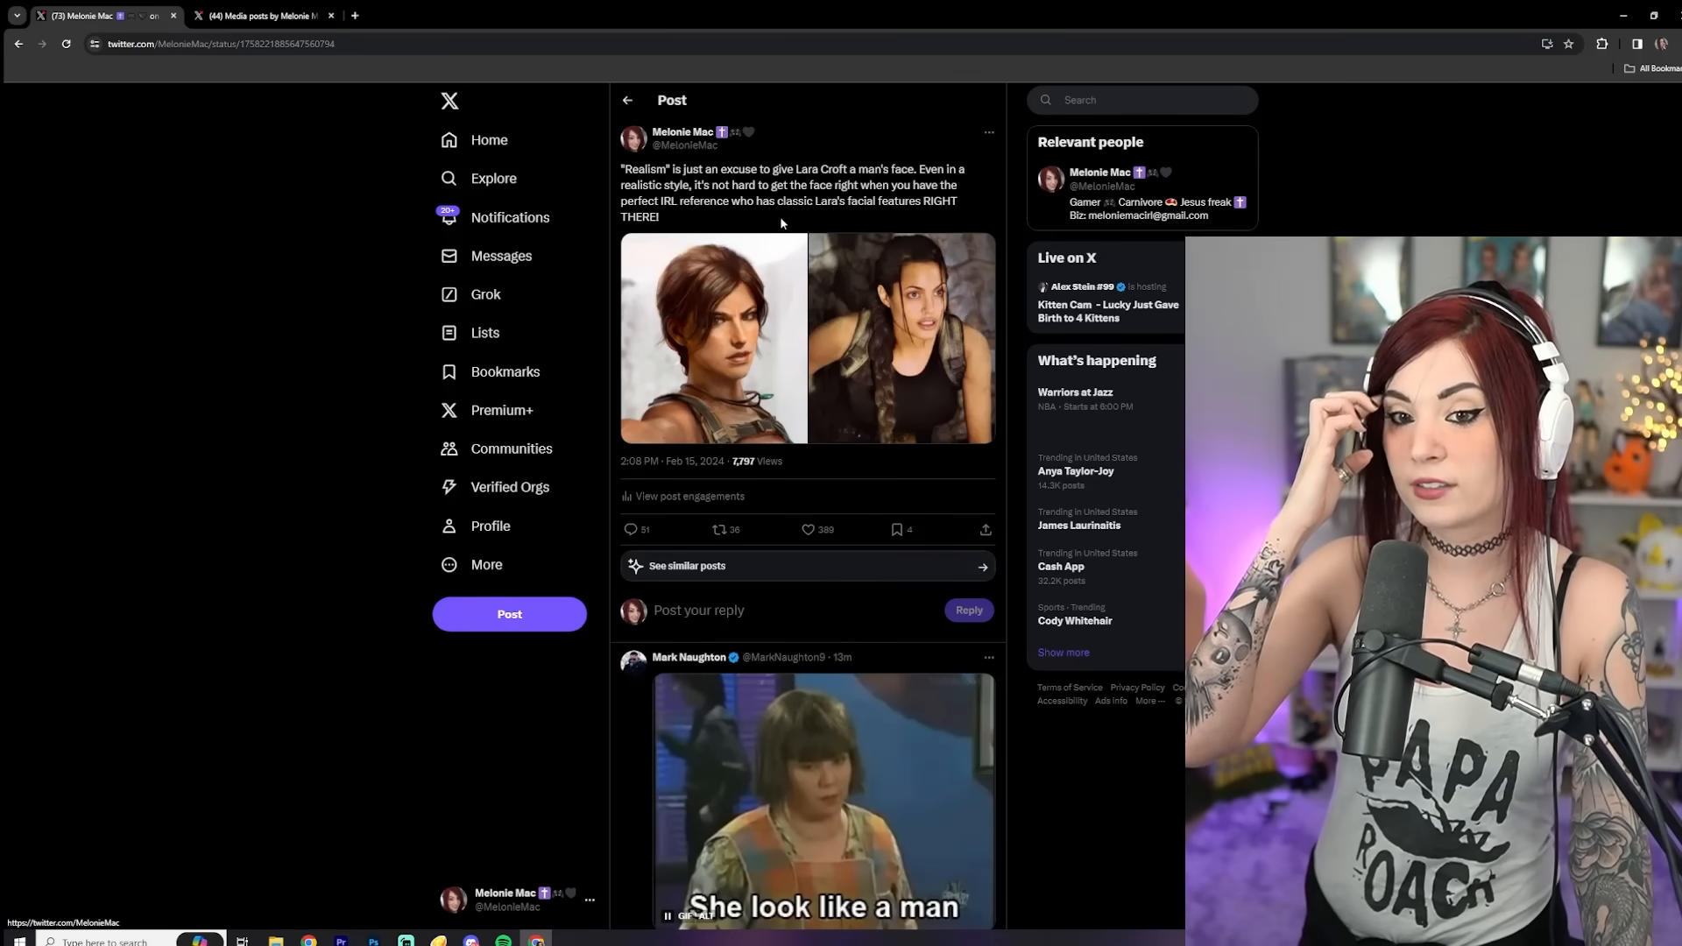
# Enlarge the stylized game-rendered Lara Croft image in the photo viewer
pyautogui.click(712, 336)
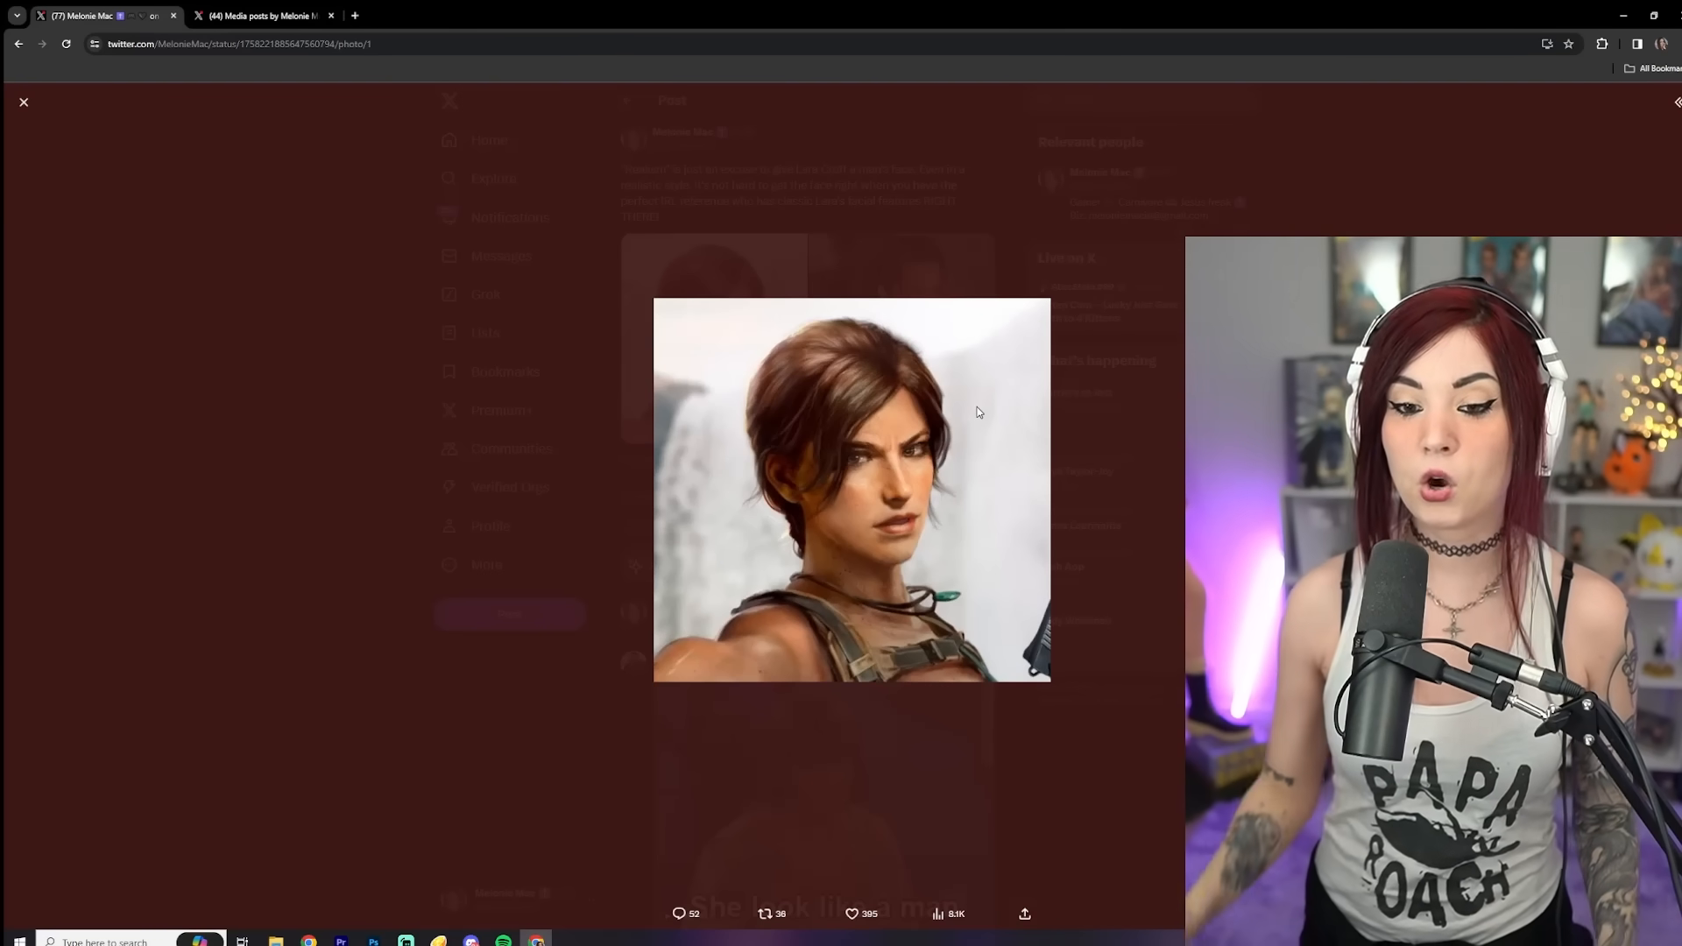
# Advance the viewer to the live-action Lara Croft photo
pyautogui.click(1668, 102)
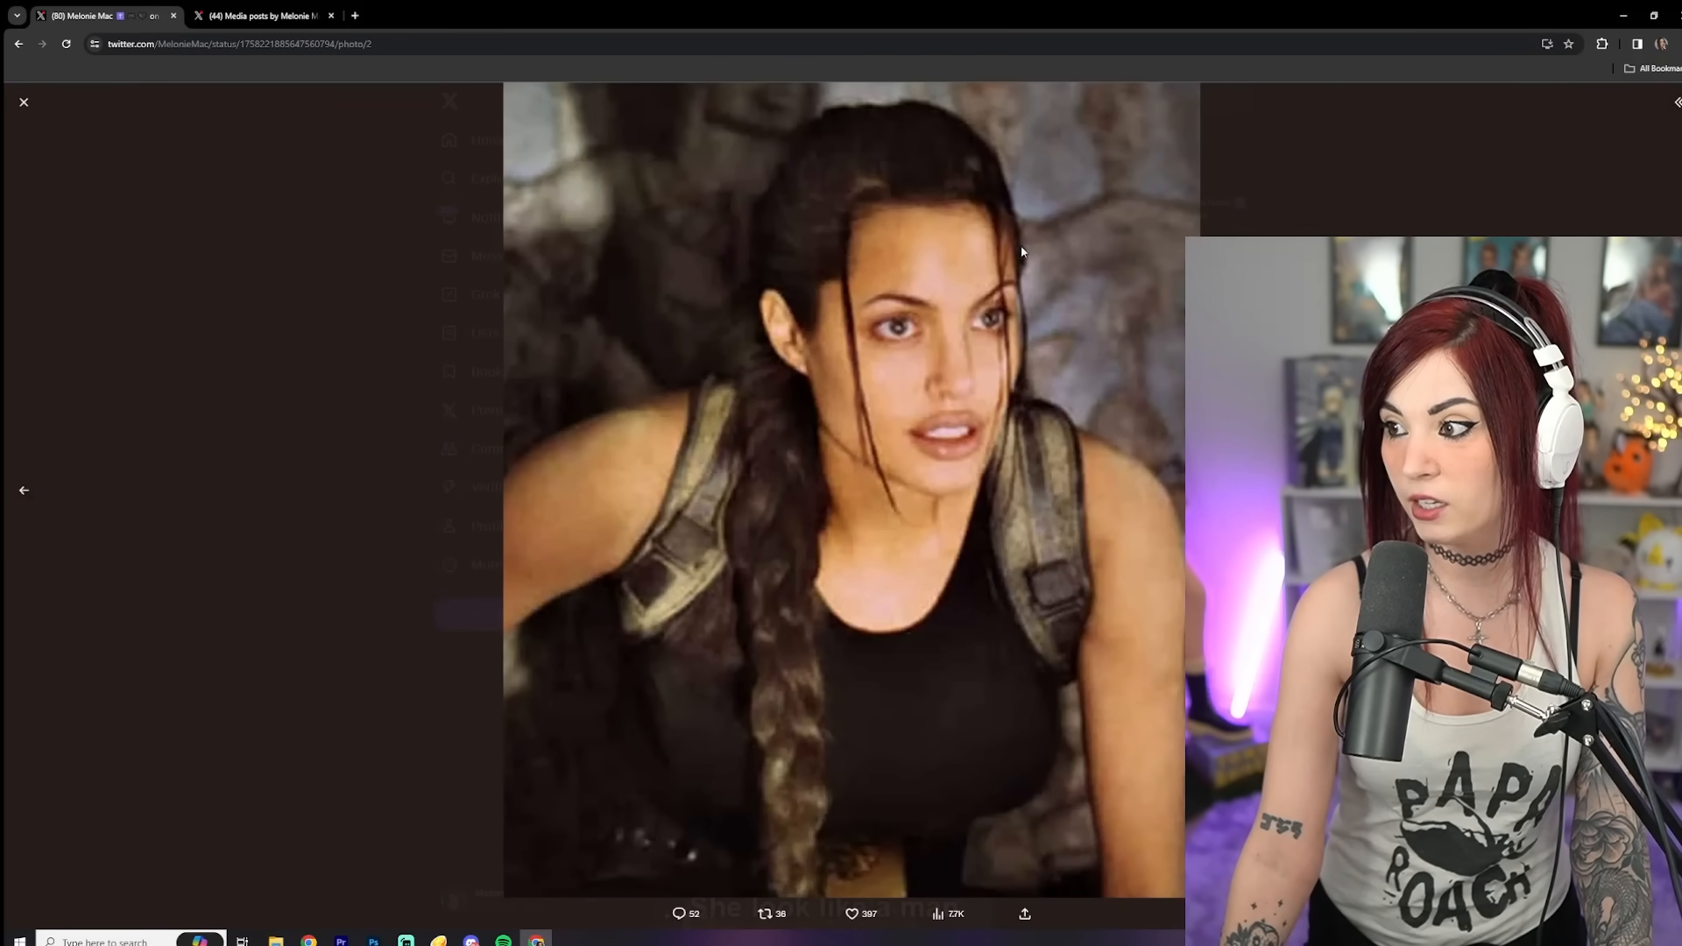
pyautogui.moveTo(788, 211)
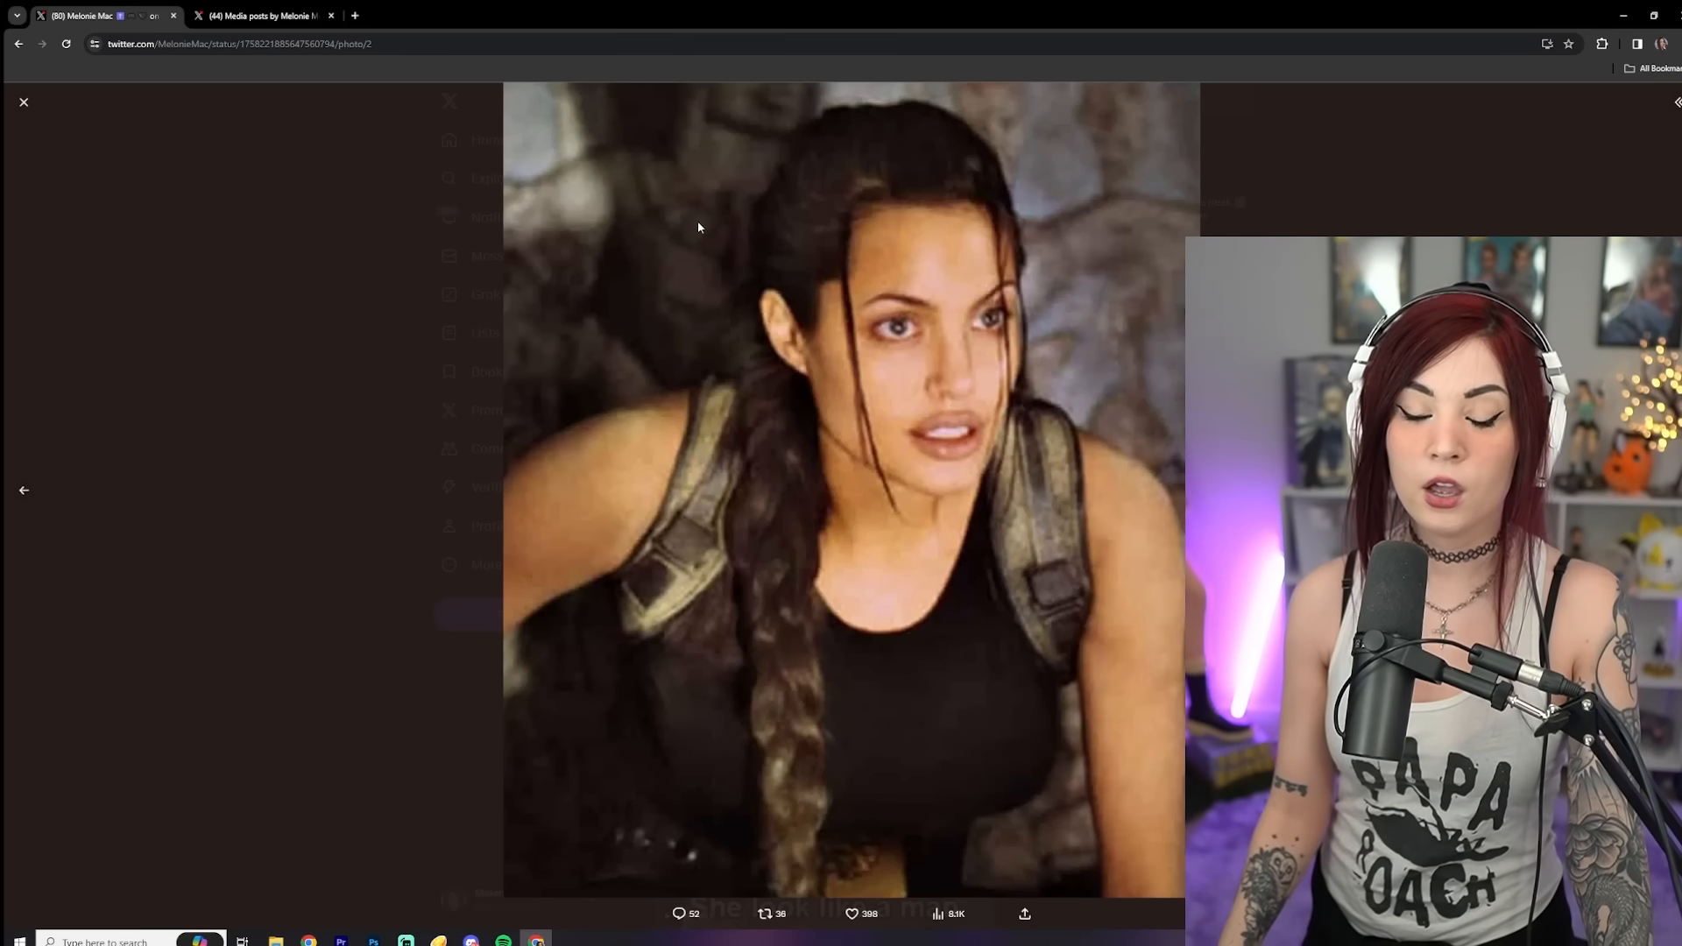
pyautogui.moveTo(869, 333)
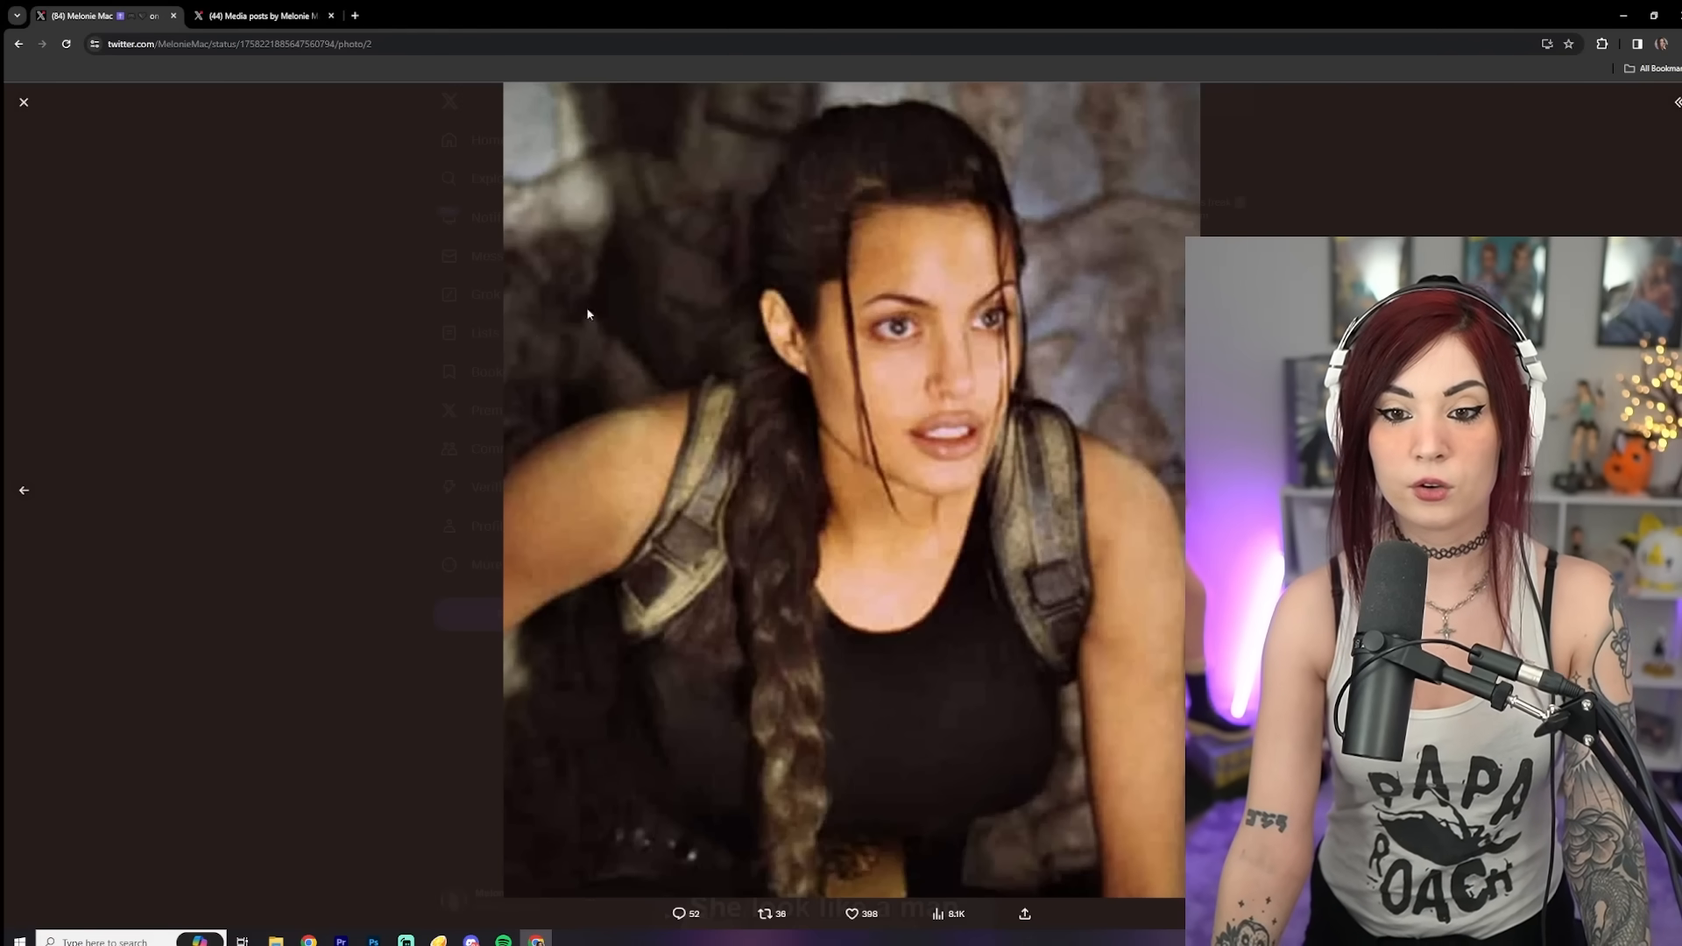
pyautogui.moveTo(880, 343)
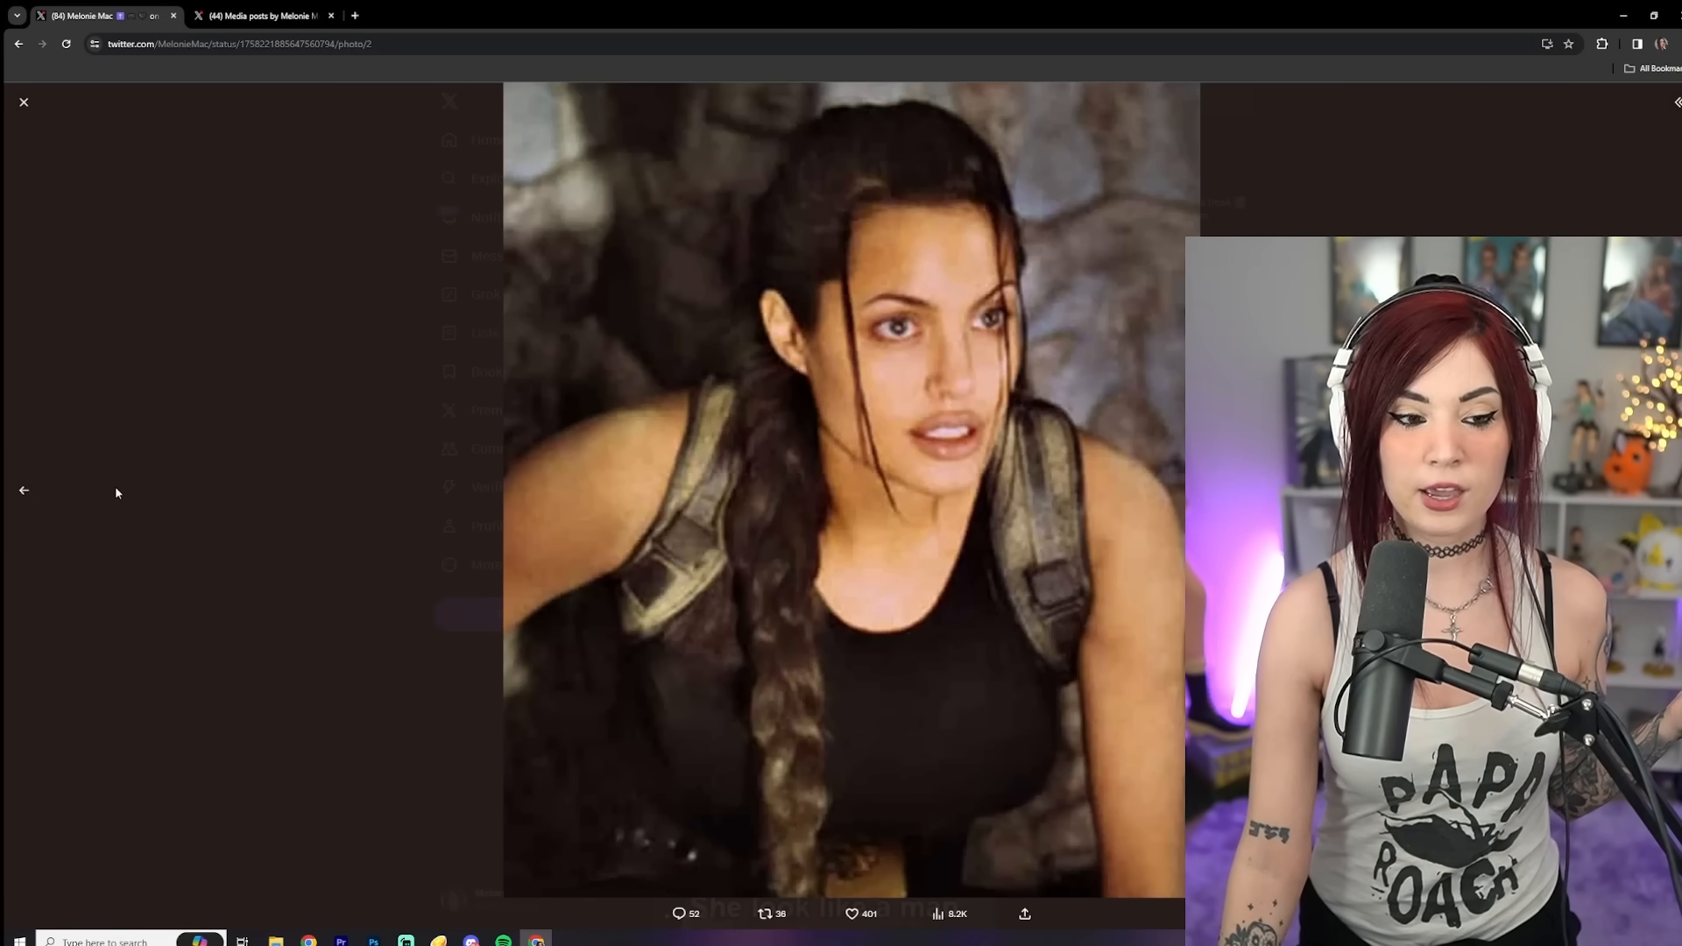
# Go back to the first Lara Croft image, then close the viewer
pyautogui.click(24, 490)
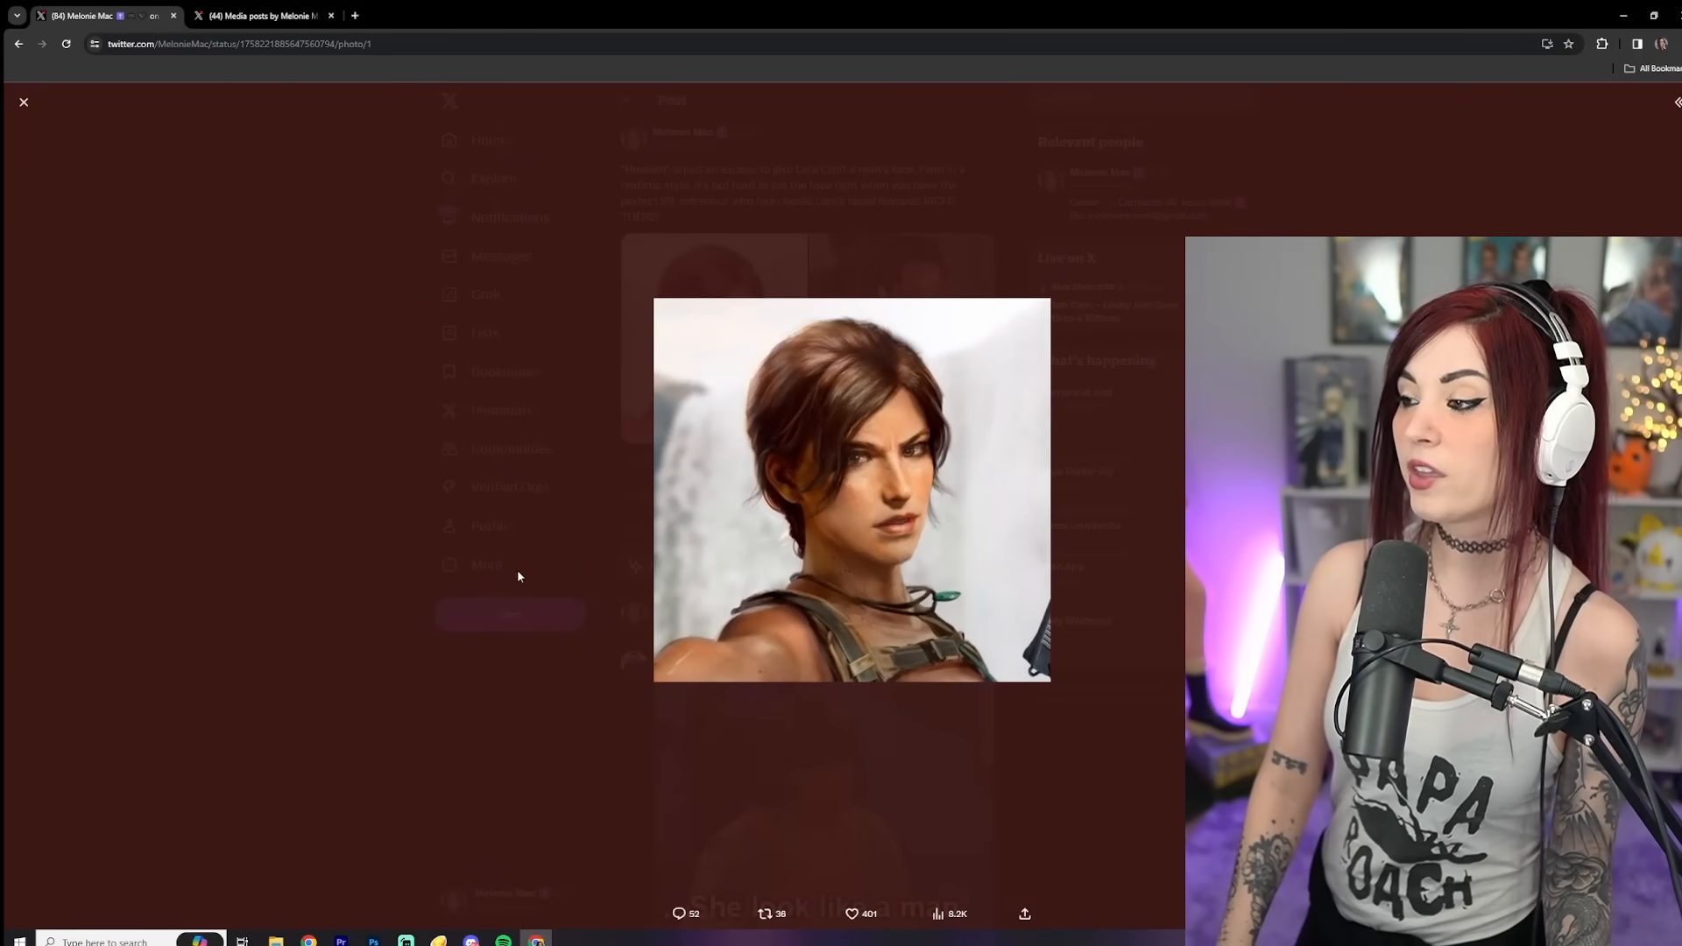
pyautogui.moveTo(913, 312)
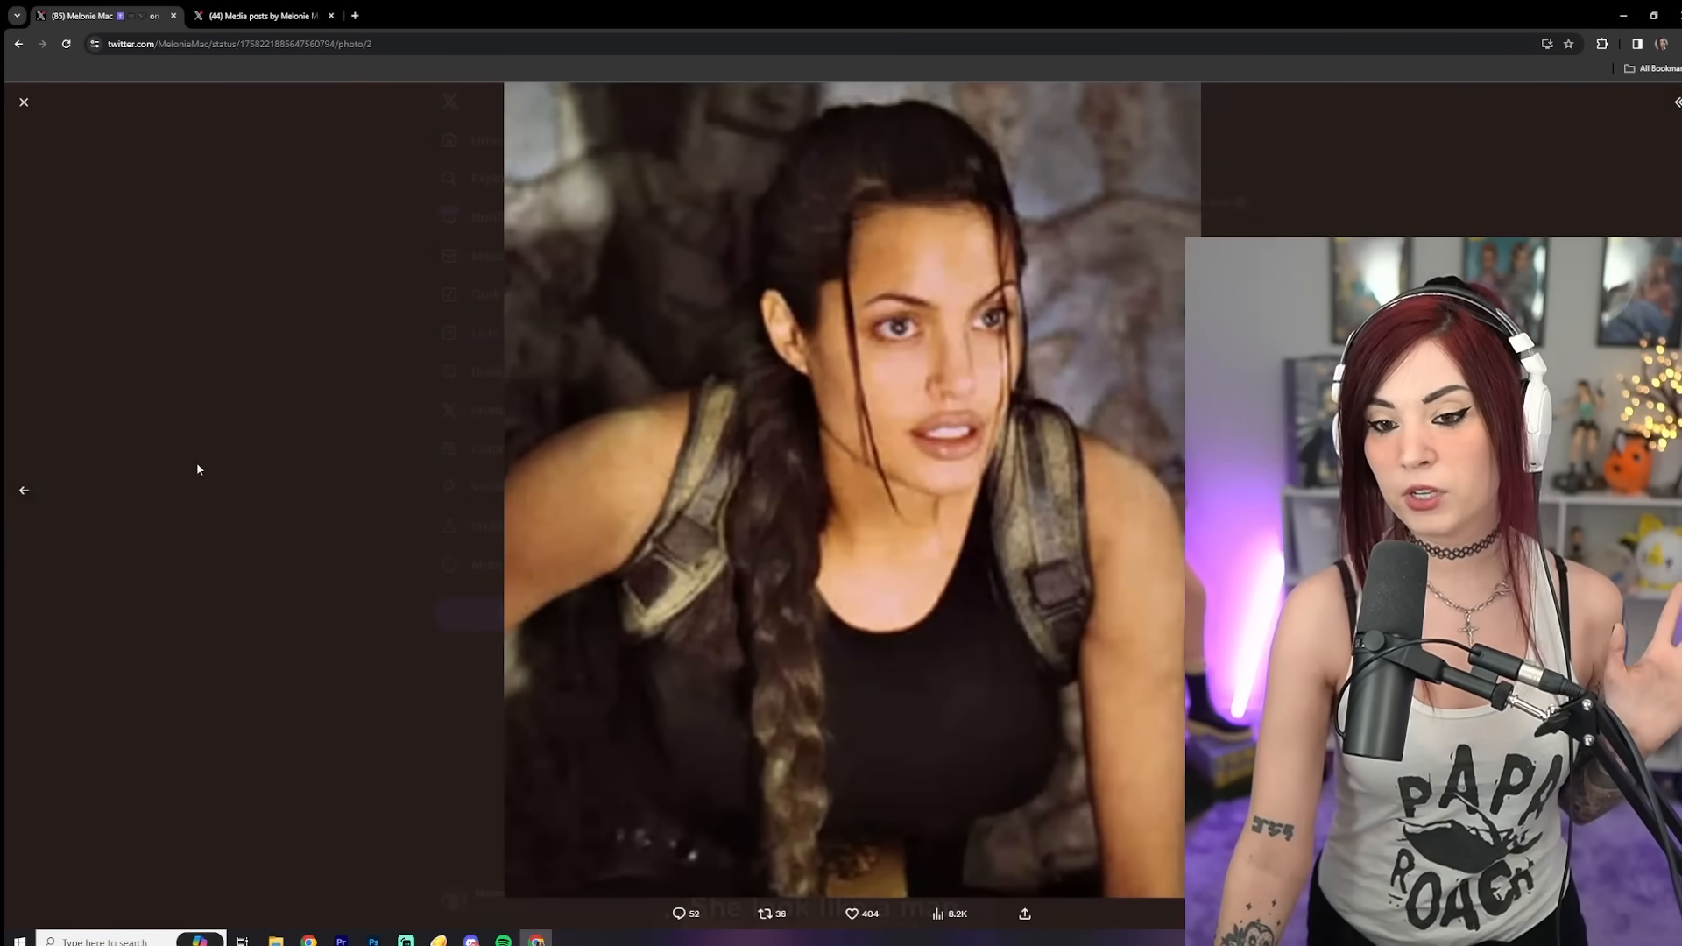
pyautogui.click(24, 102)
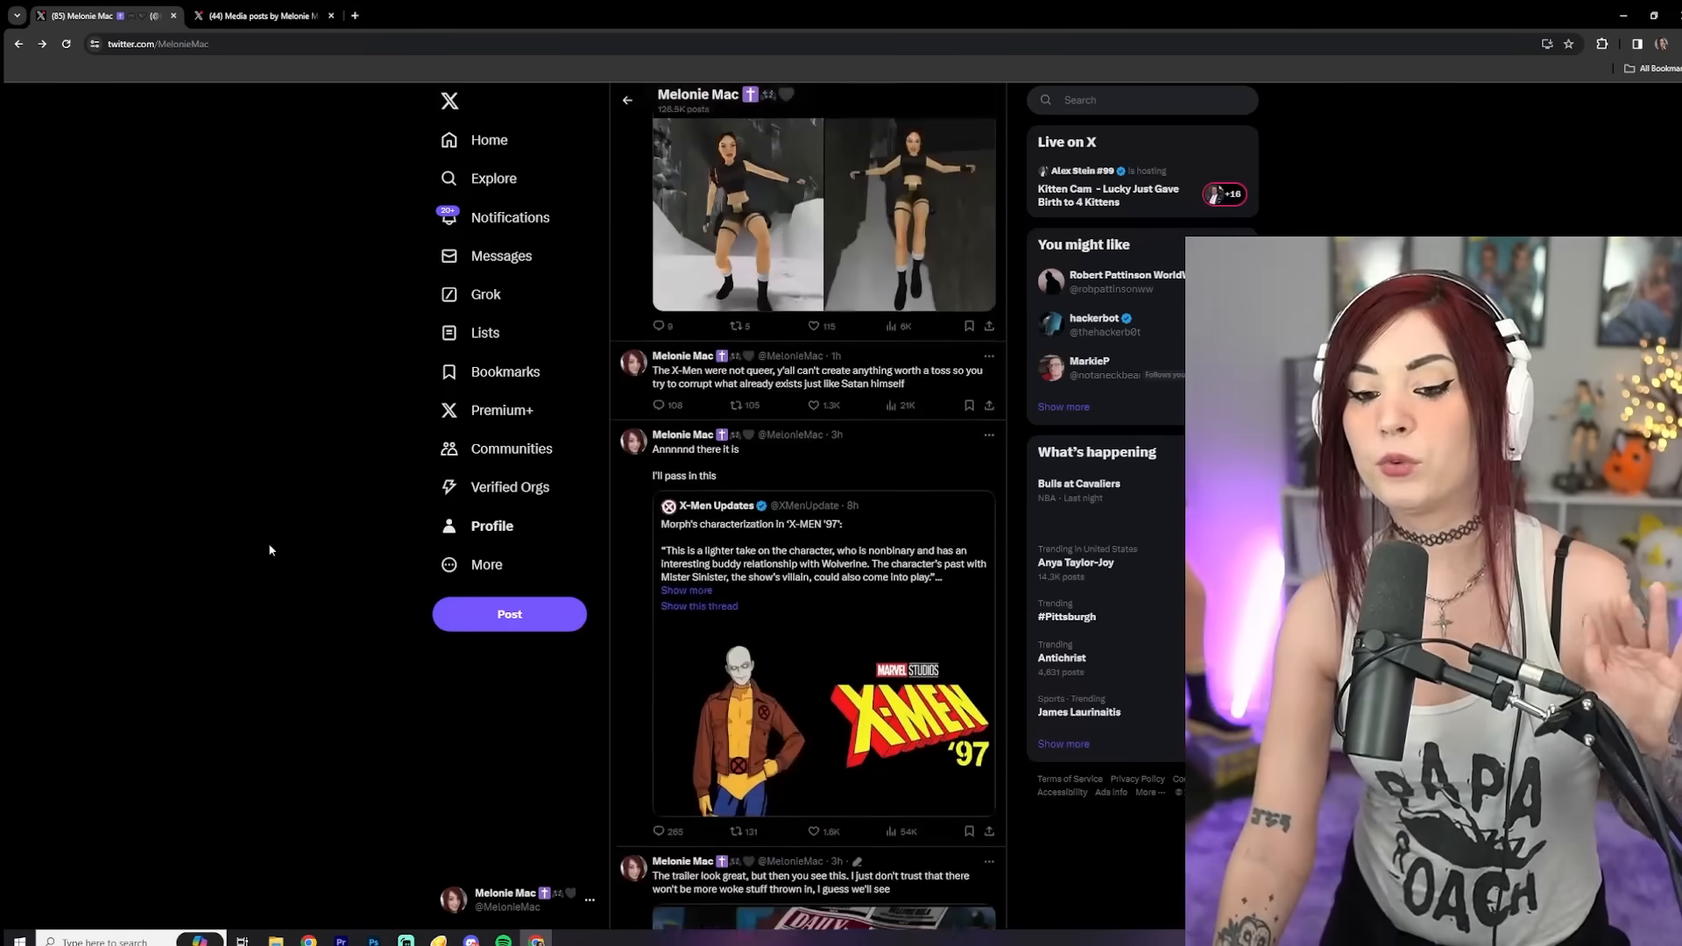
# Scroll the feed to the Angel of Darkness mod post with side-by-side Lara Croft images
pyautogui.scroll(-3)
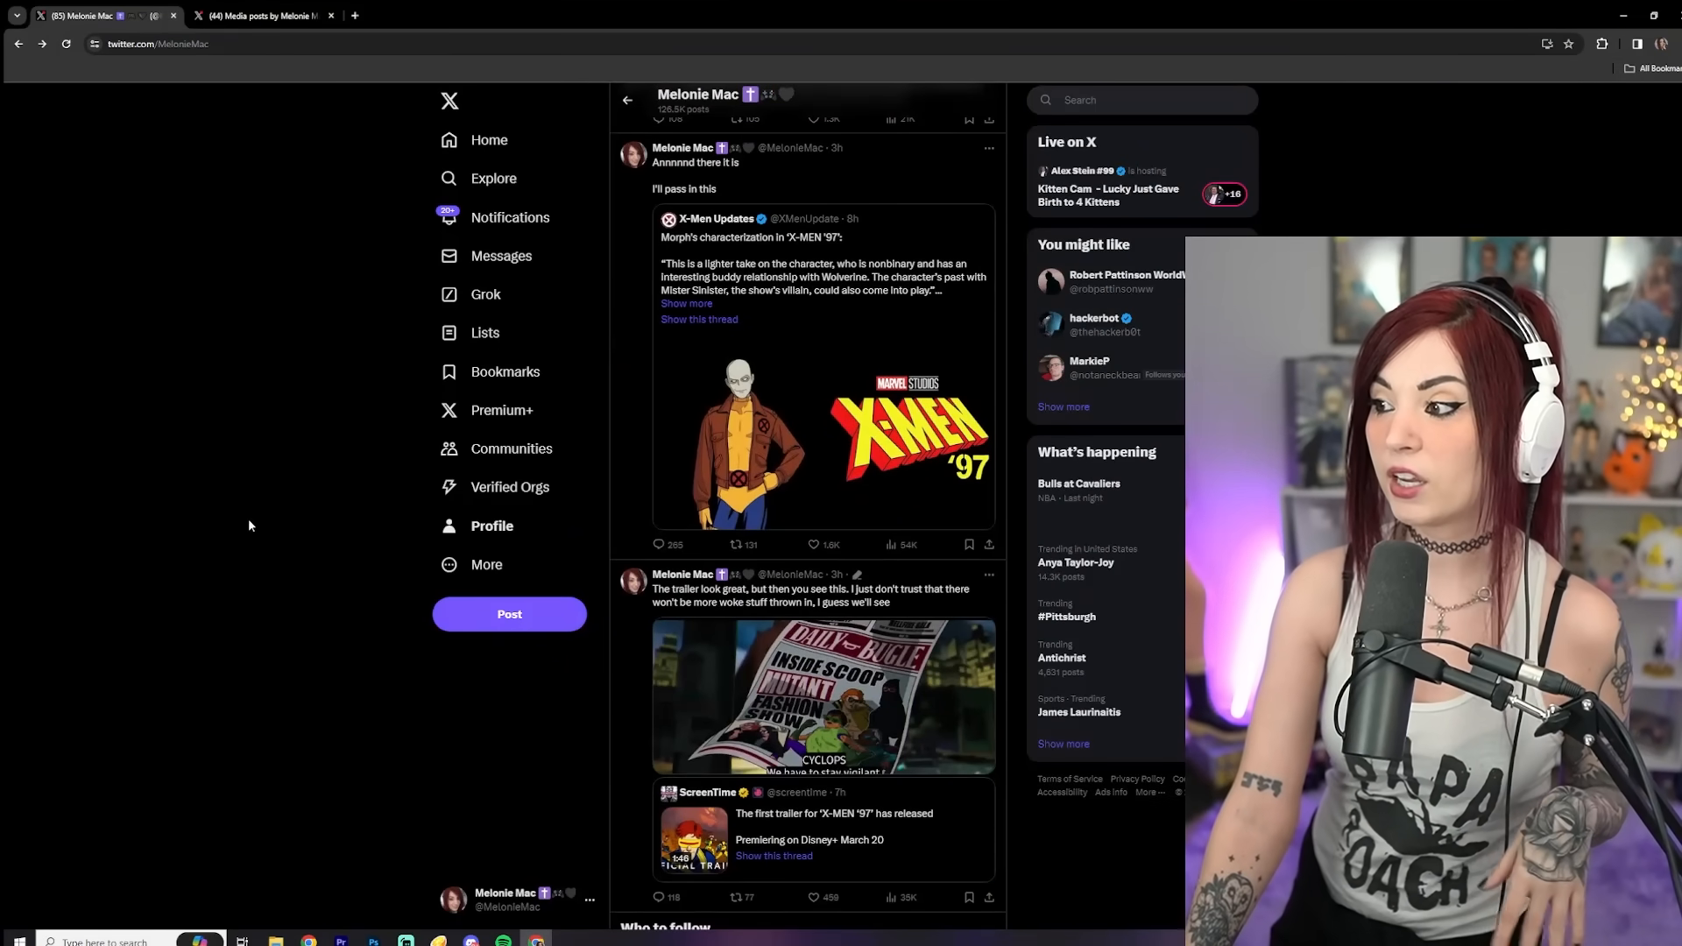
pyautogui.scroll(-3)
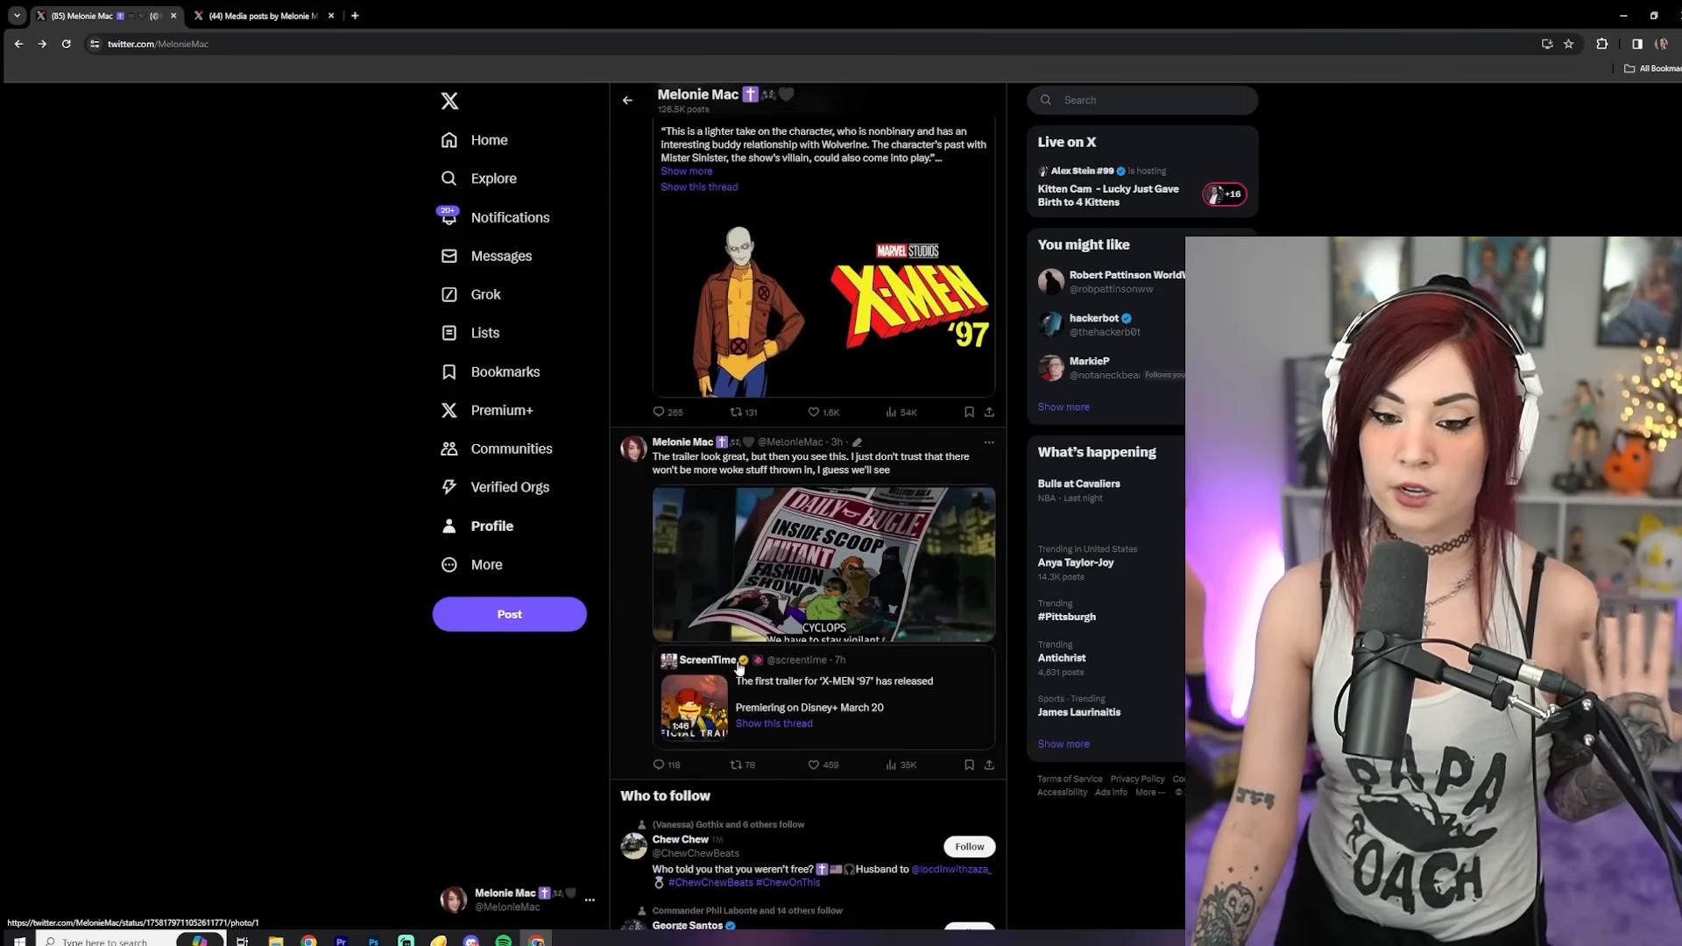
pyautogui.scroll(3)
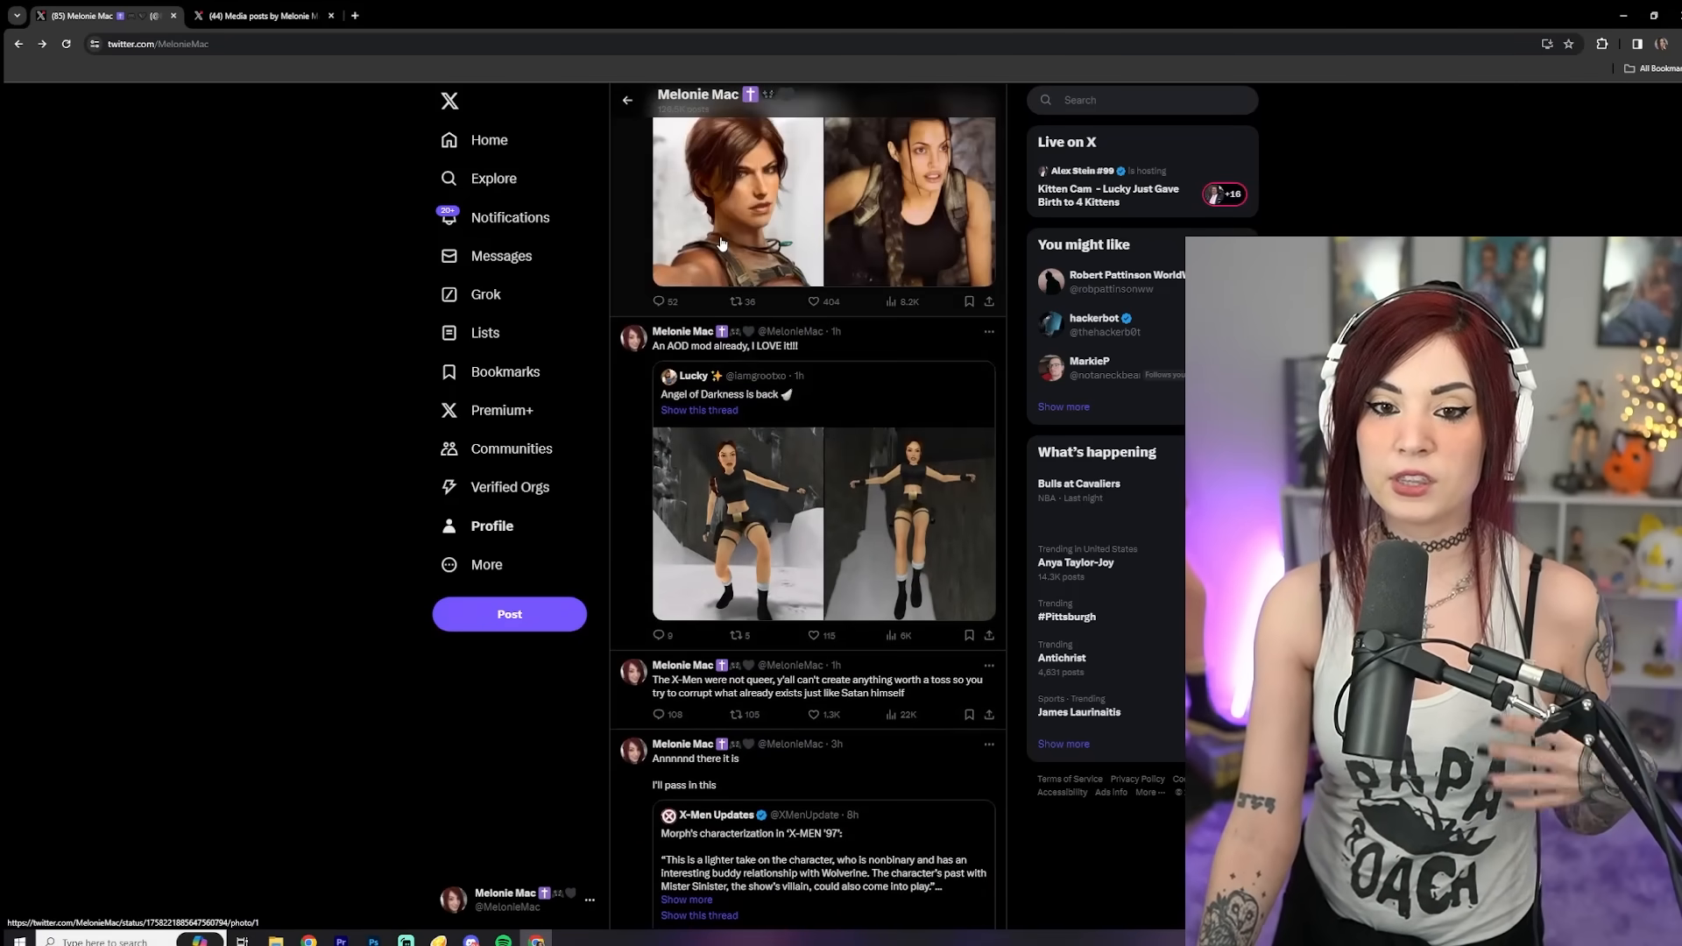
pyautogui.scroll(3)
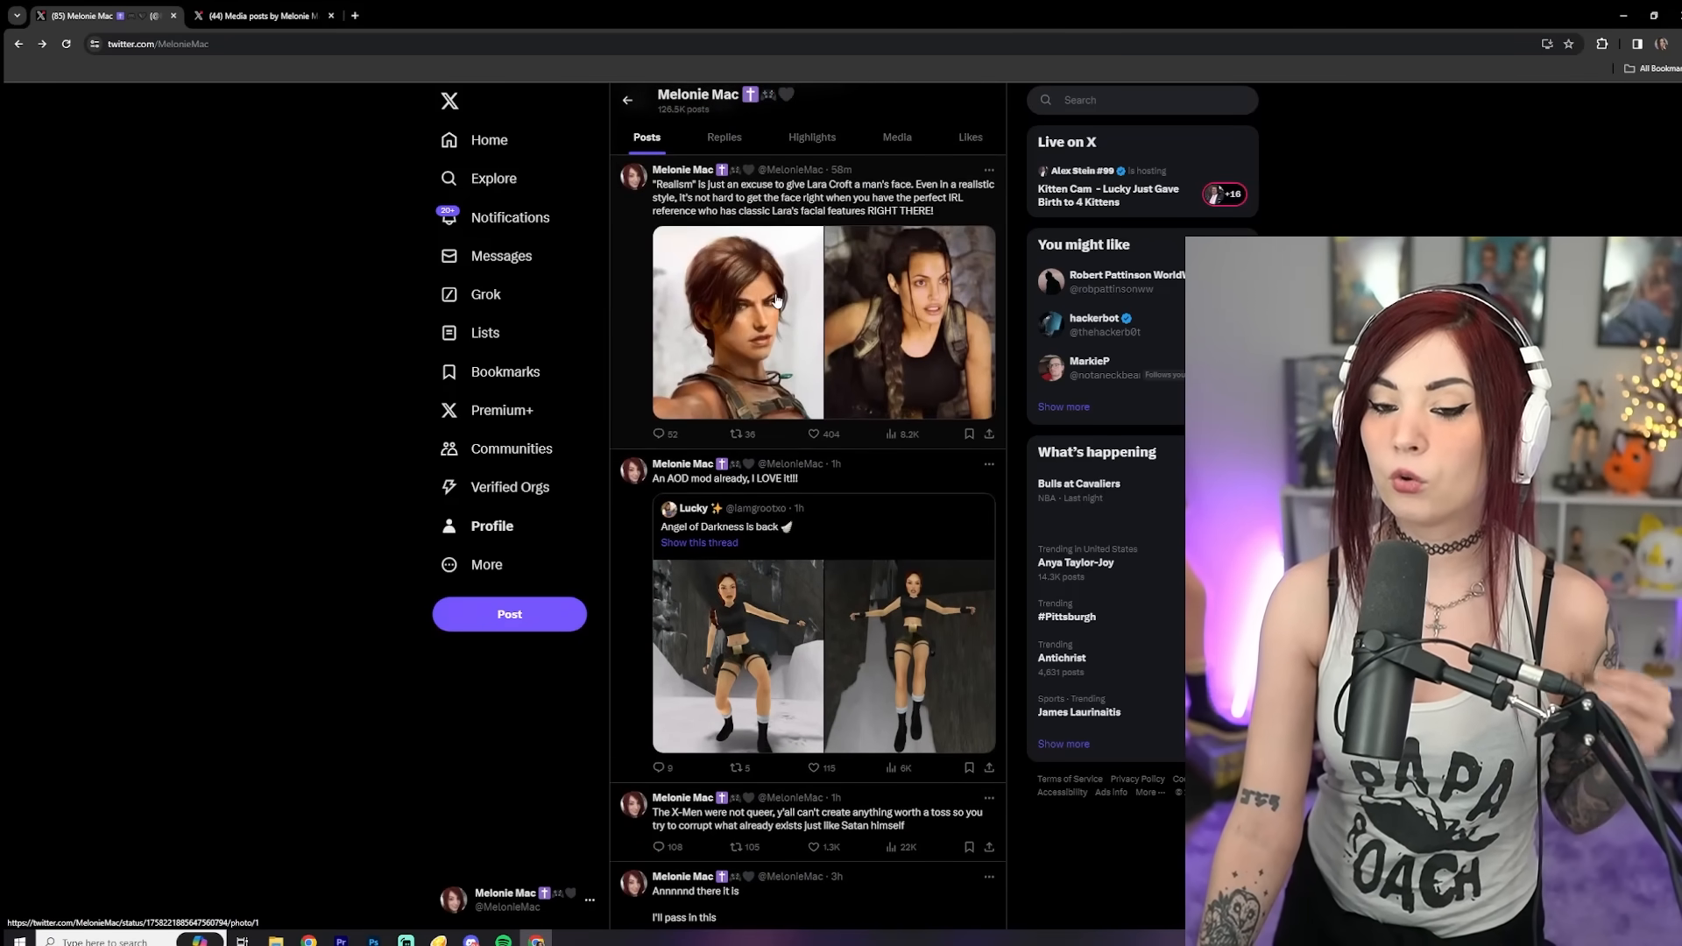
pyautogui.scroll(-3)
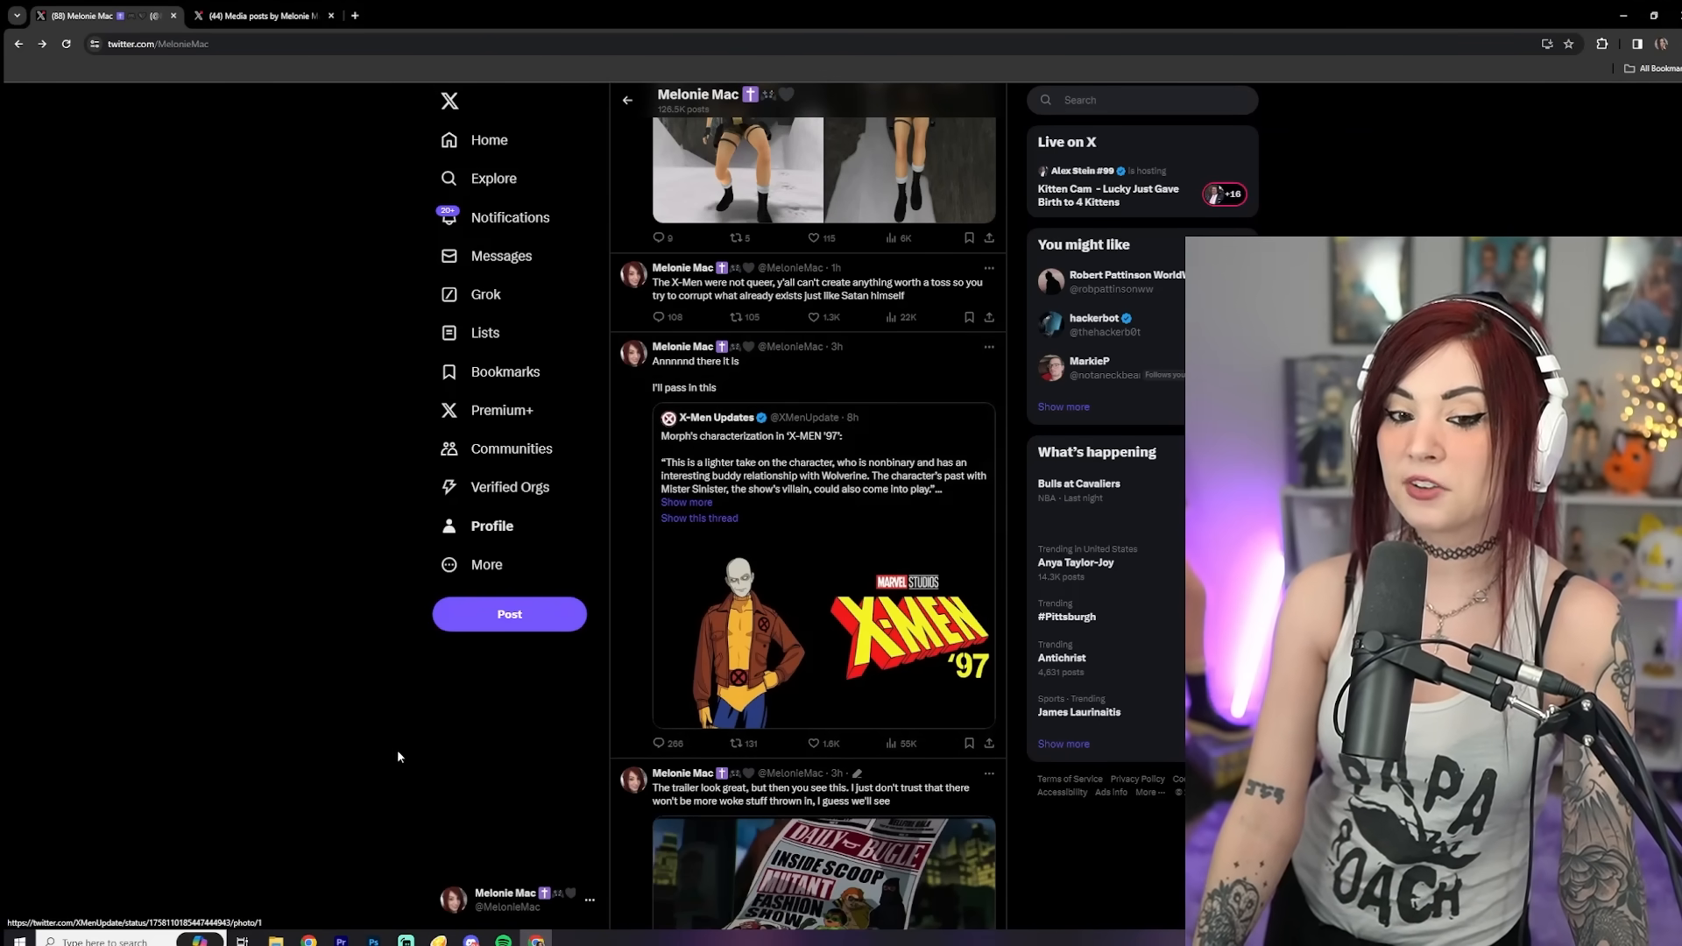
pyautogui.scroll(-3)
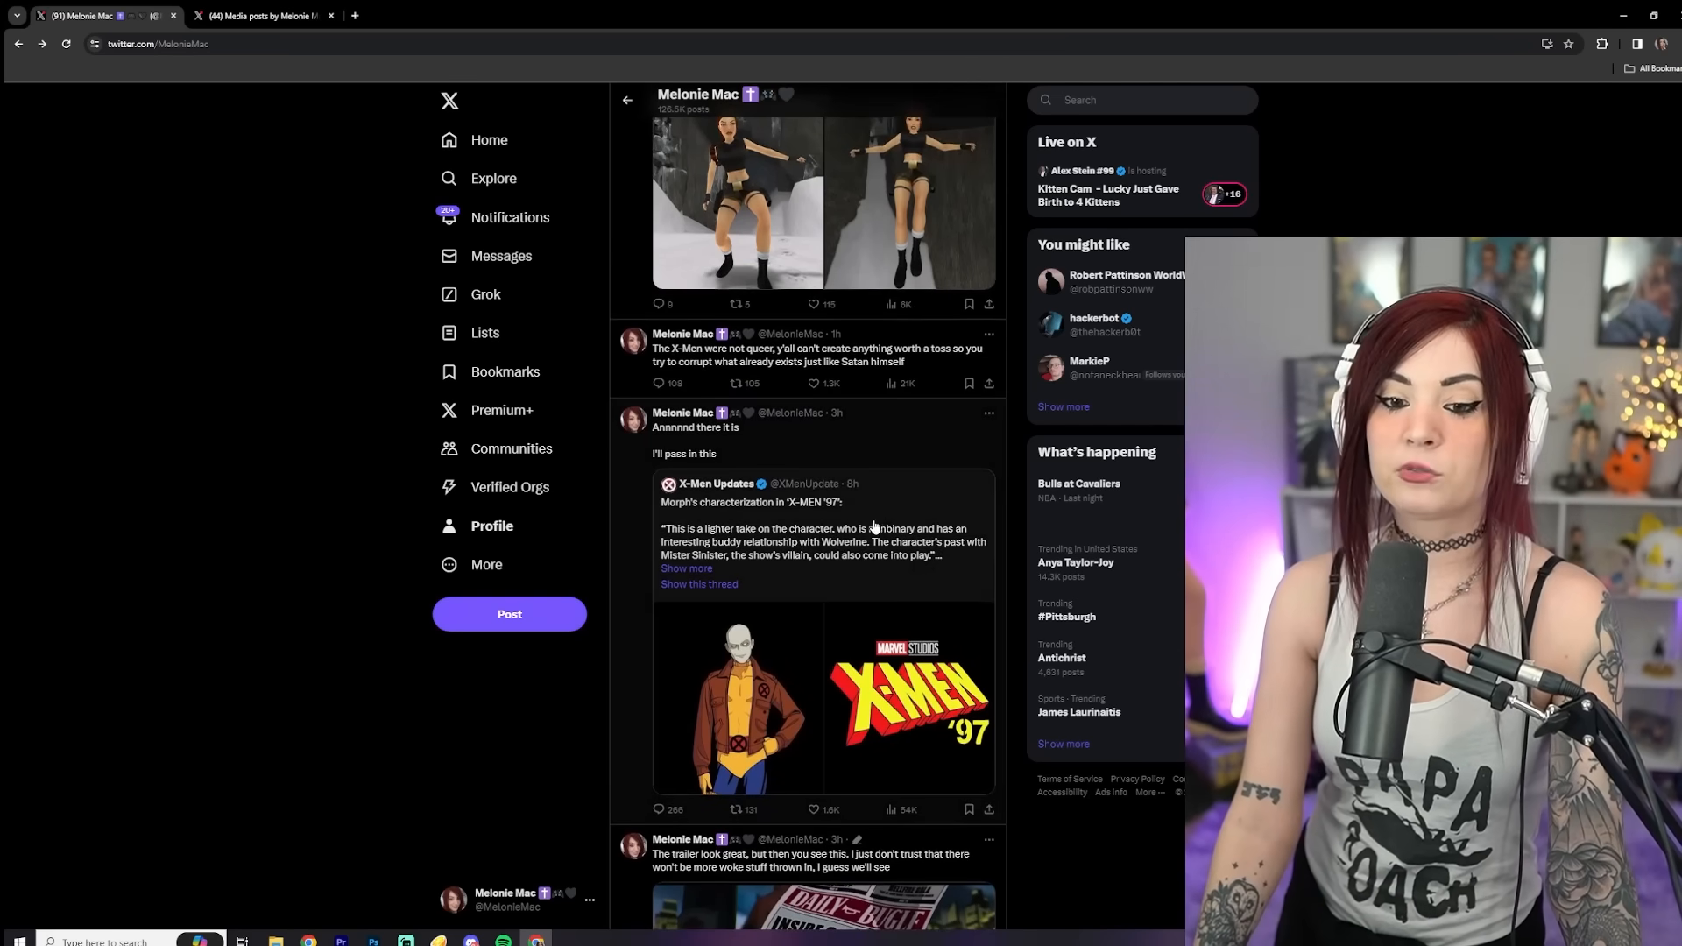
pyautogui.scroll(3)
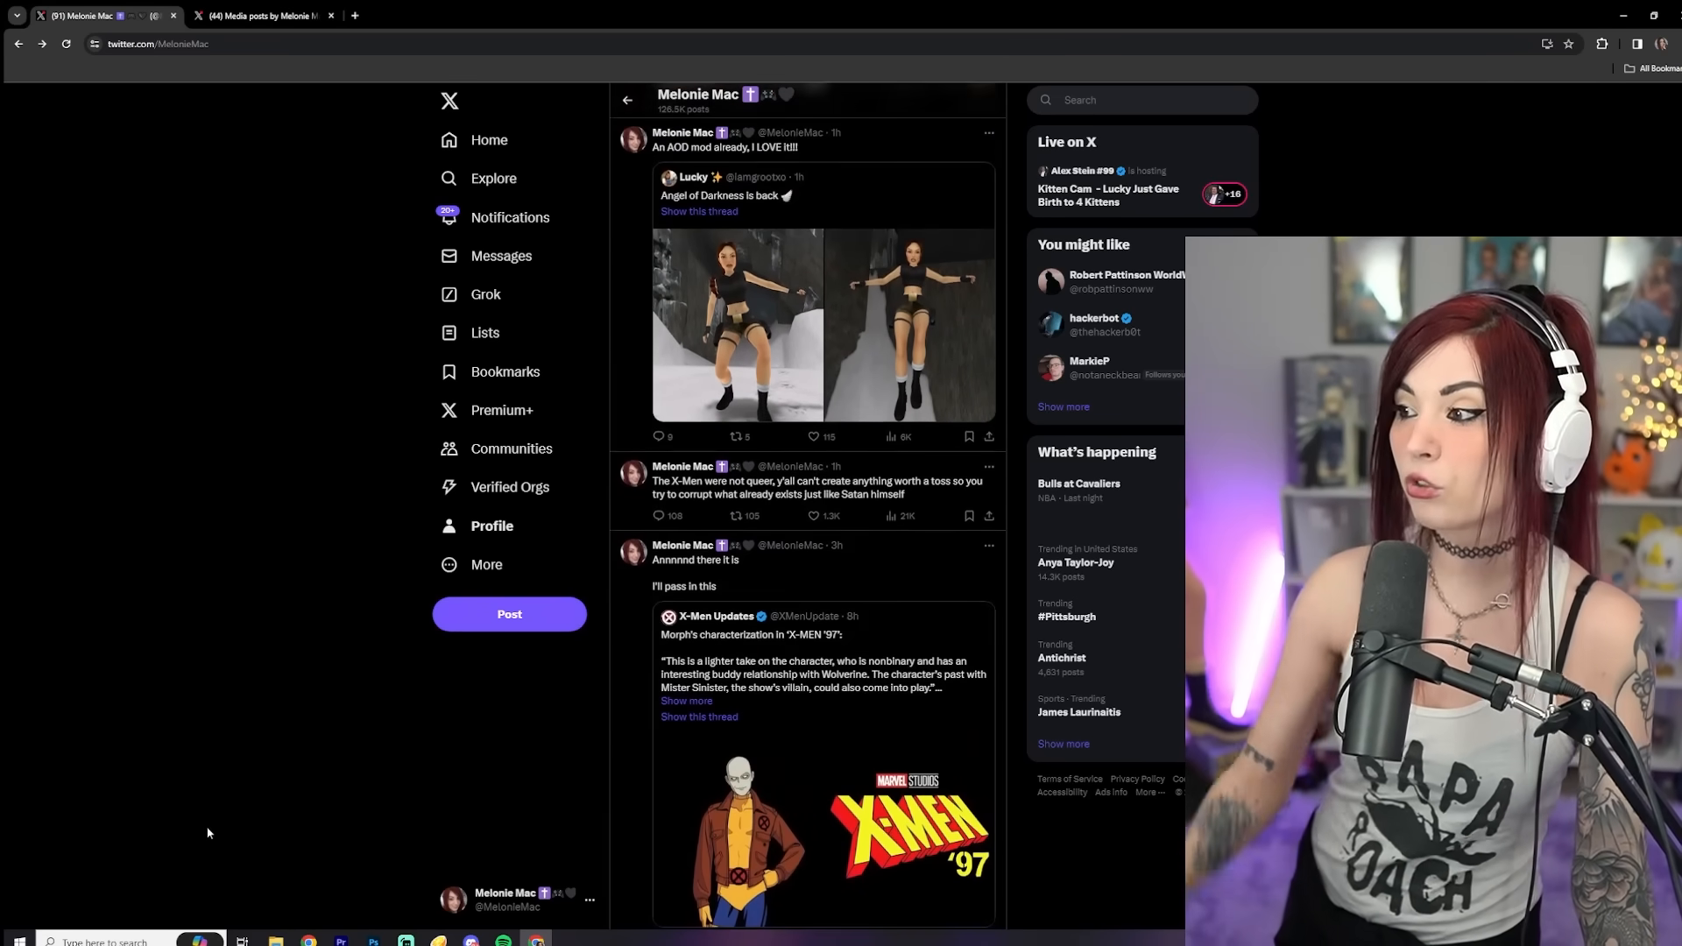